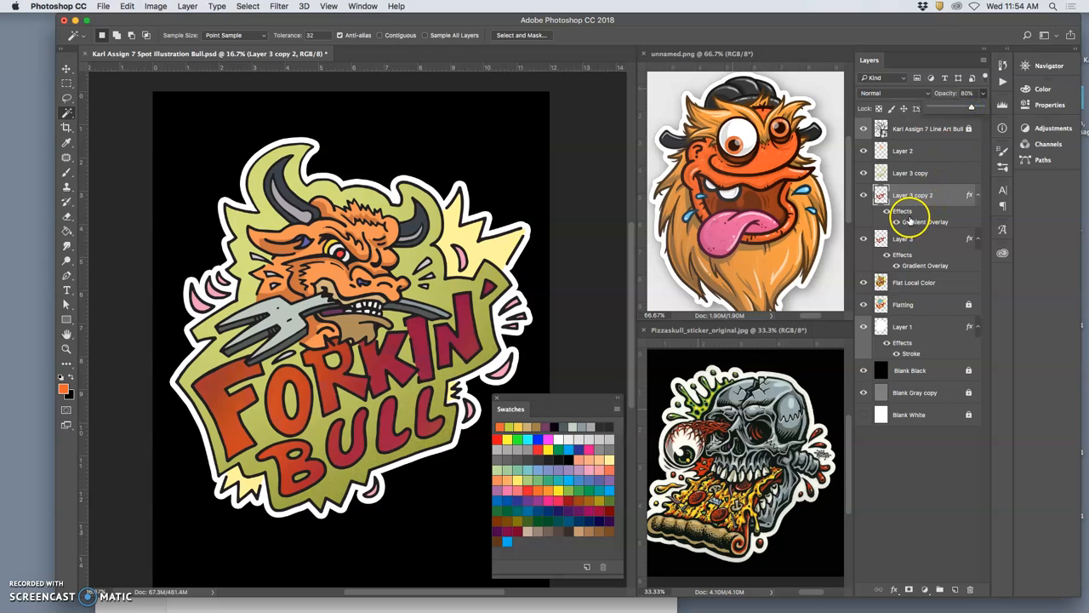
- Set Layer 3 copy 2's Gradient Overlay to -57° angle, 56% opacity, about 110% scale
double_click(925, 222)
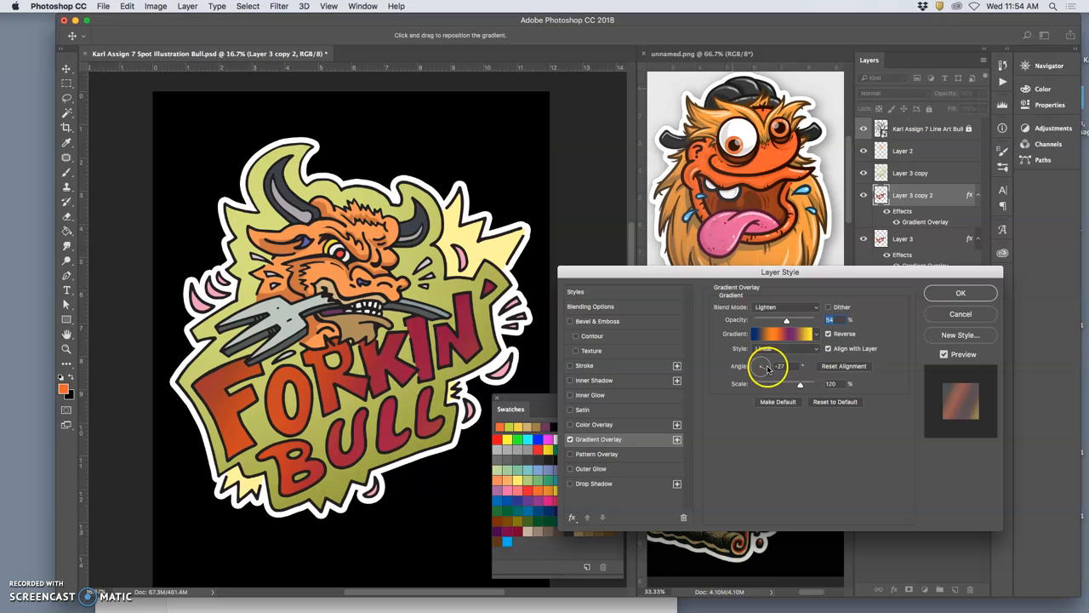
drag(770, 366, 760, 371)
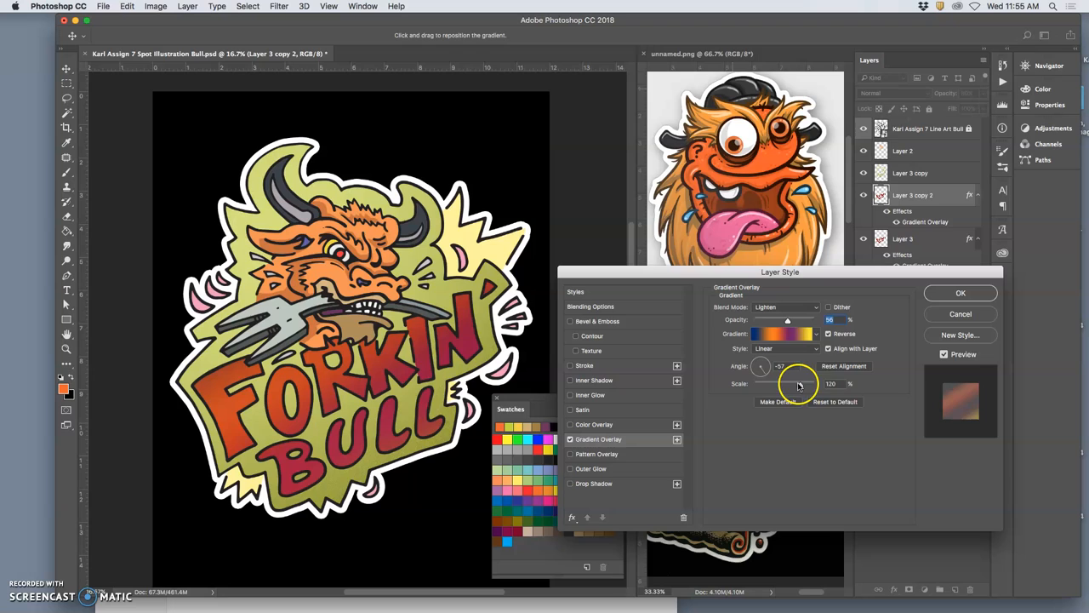
drag(787, 383, 792, 384)
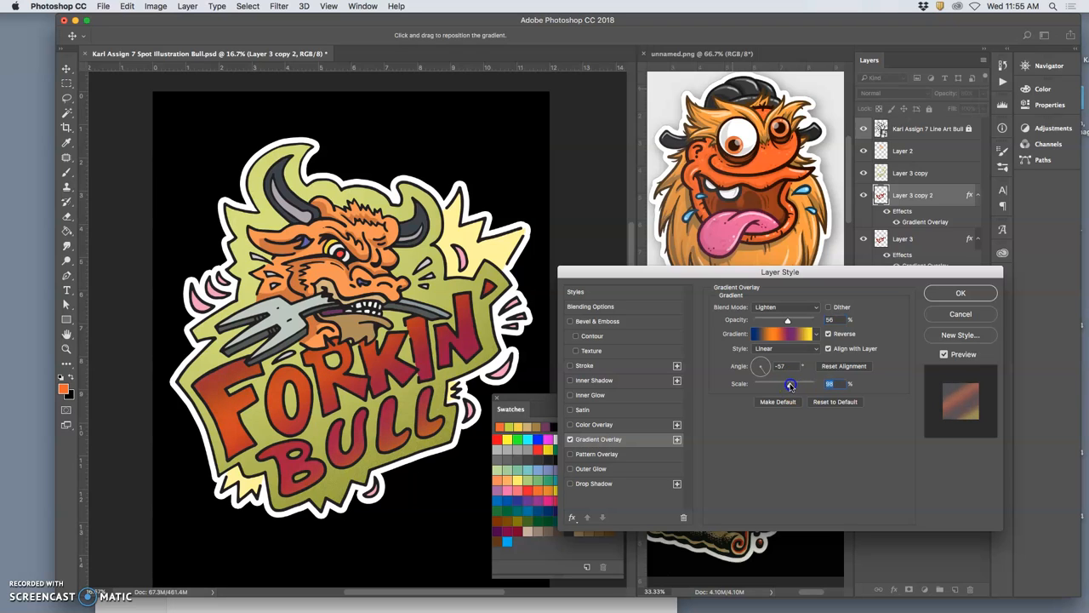
drag(790, 384, 796, 384)
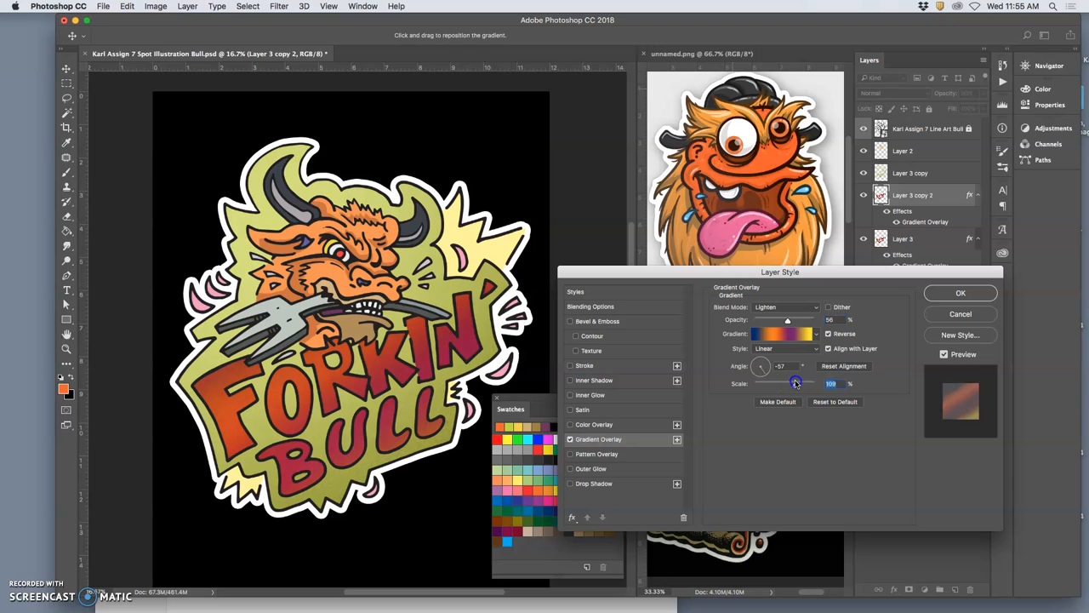
drag(795, 383, 787, 383)
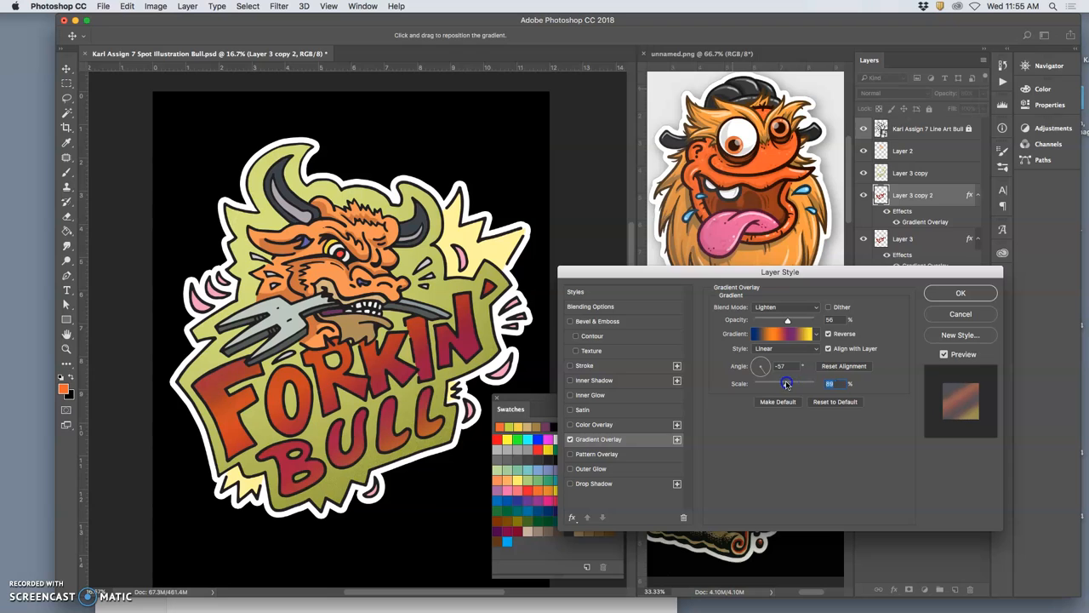
drag(786, 383, 798, 383)
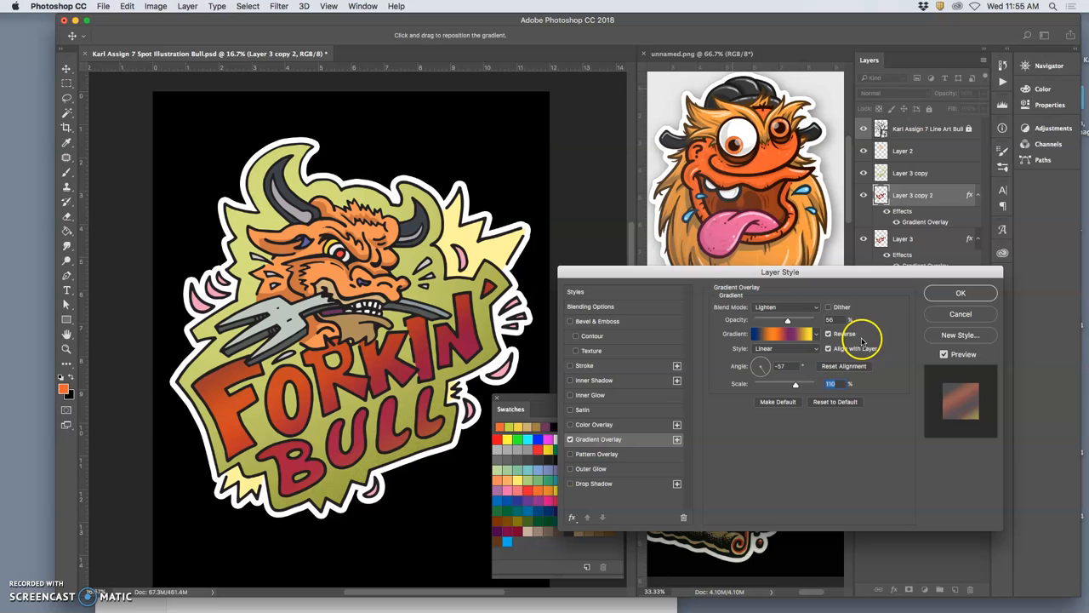
click(960, 293)
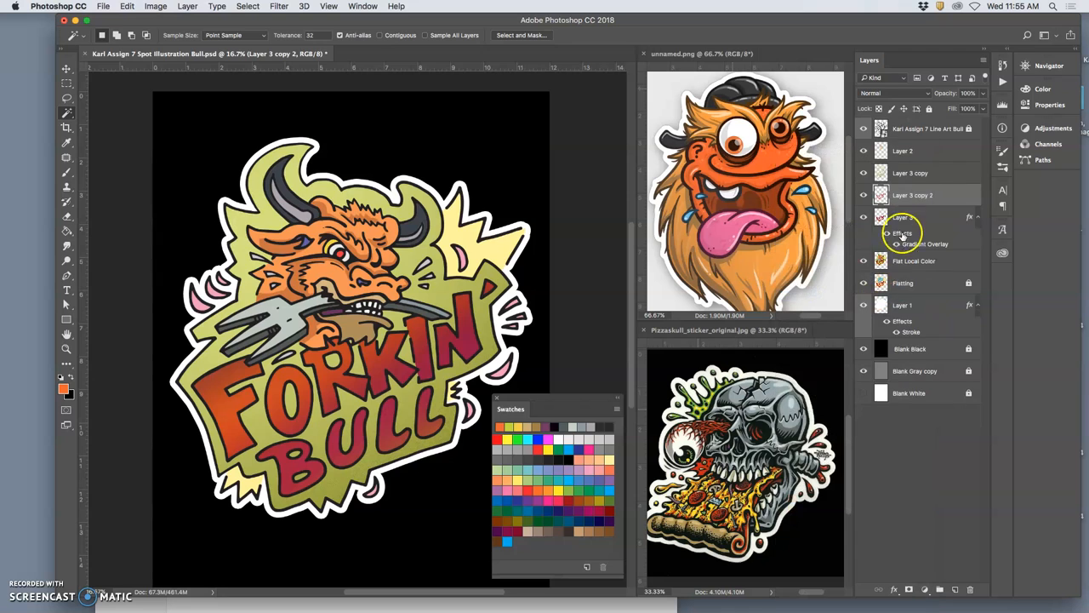
- Change Layer 3 copy 2's blend mode to Dissolve in the Layers panel
click(885, 93)
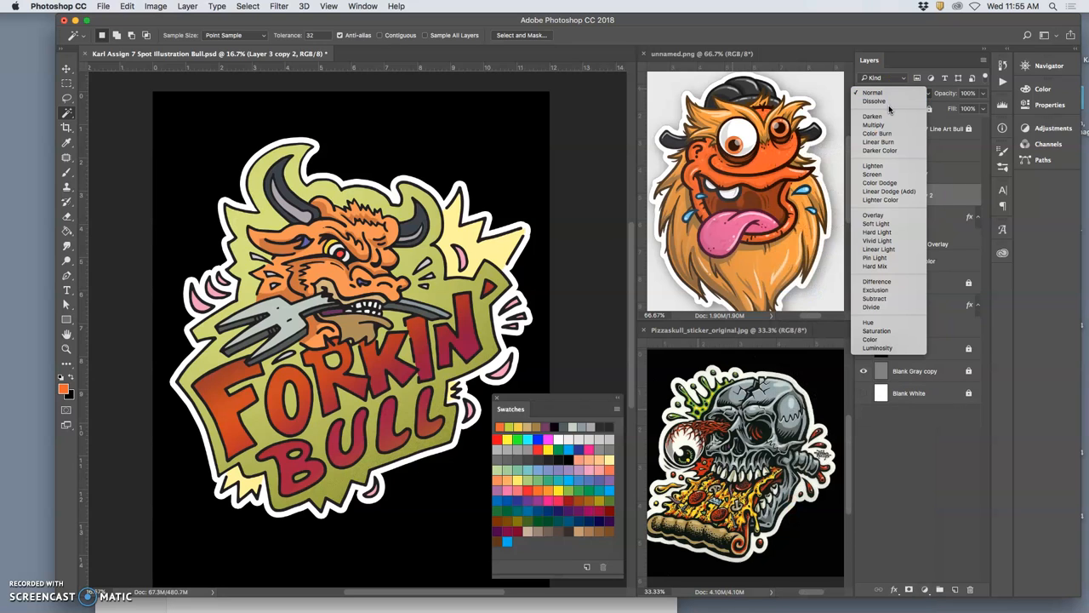
click(875, 100)
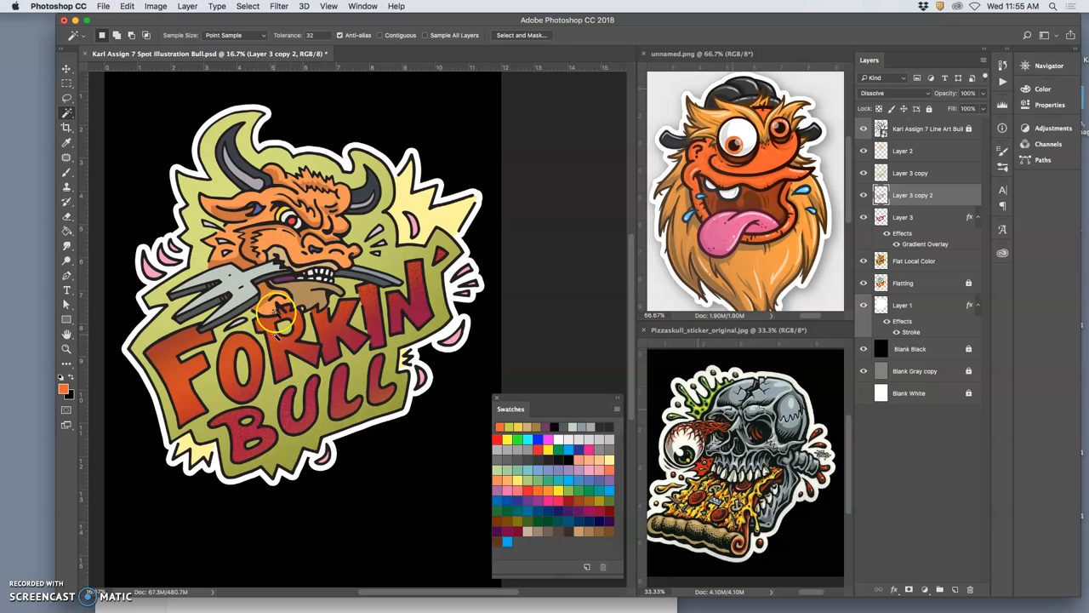
mouse_move(645, 247)
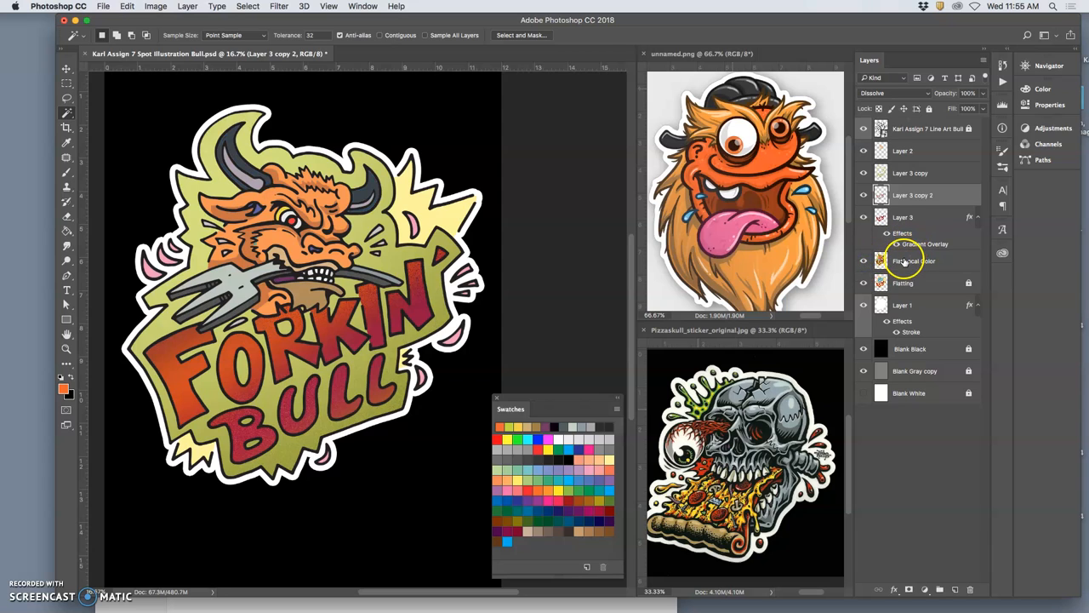
- Select the Flat Local Color layer and brighten the head tint with a Levels adjustment
click(913, 260)
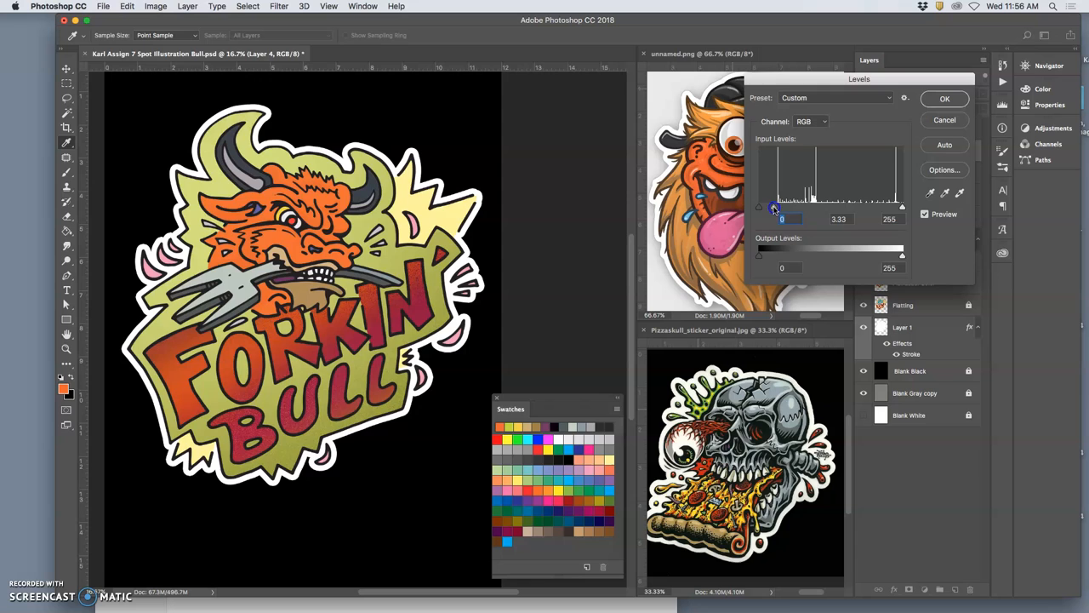
drag(773, 206, 786, 210)
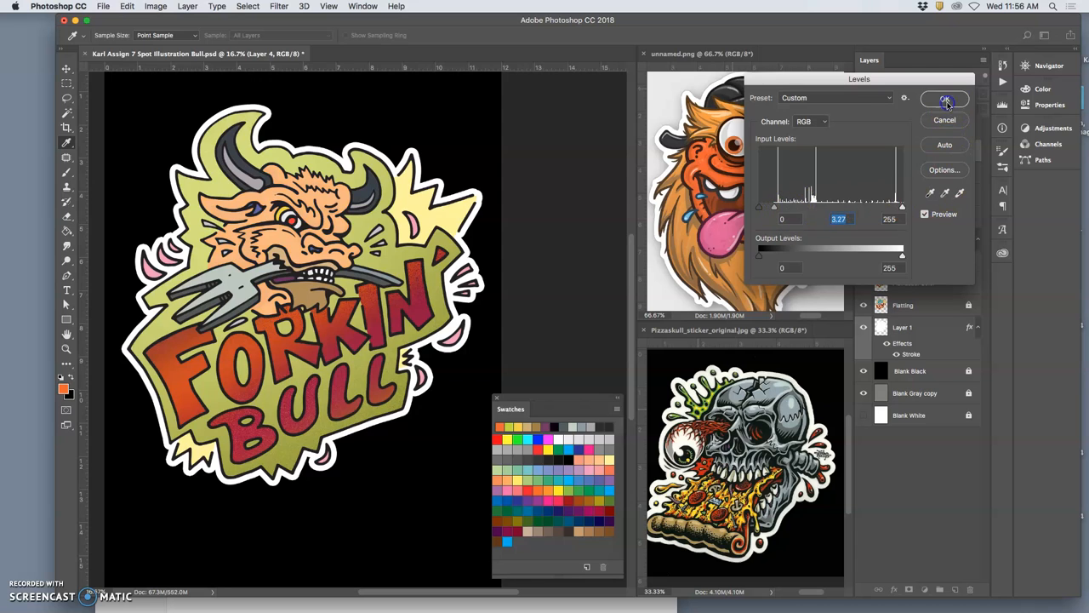
click(945, 100)
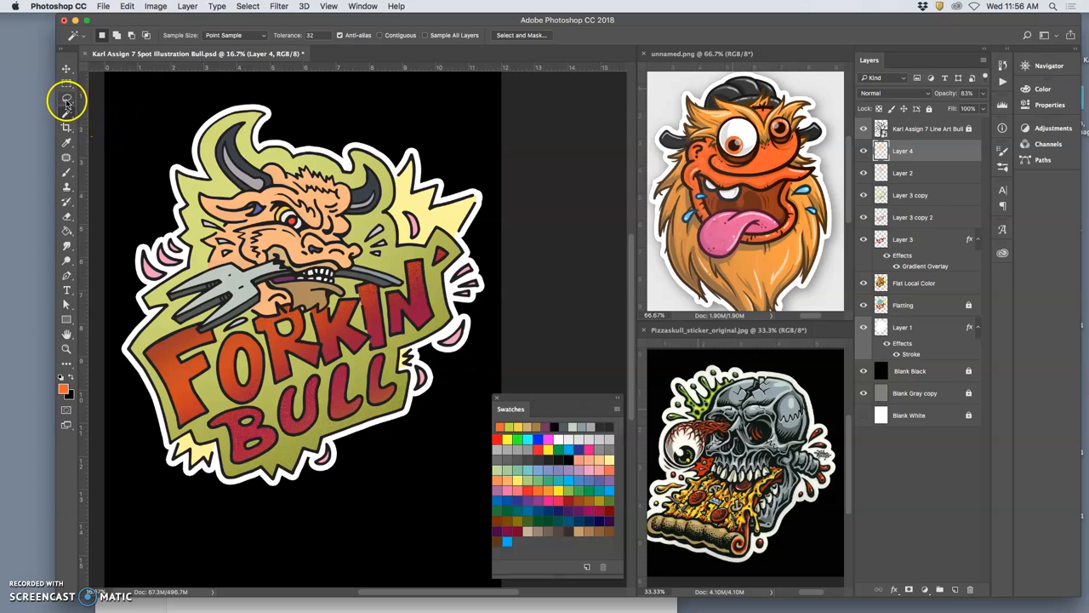
- Pick the Lasso tool to refine Layer 4's highlight area on the head
click(66, 98)
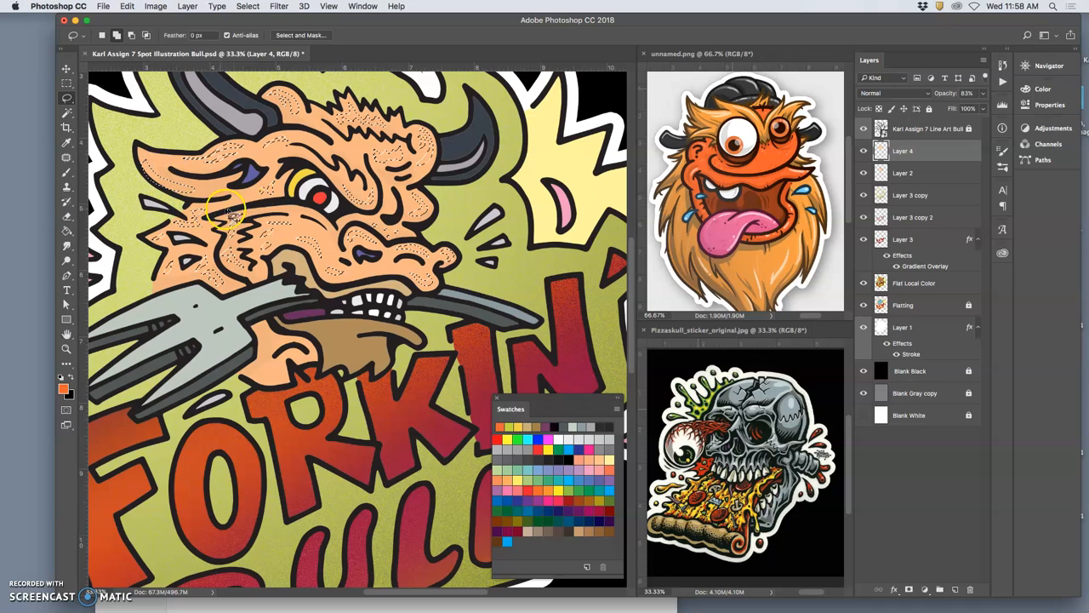
mouse_move(464, 200)
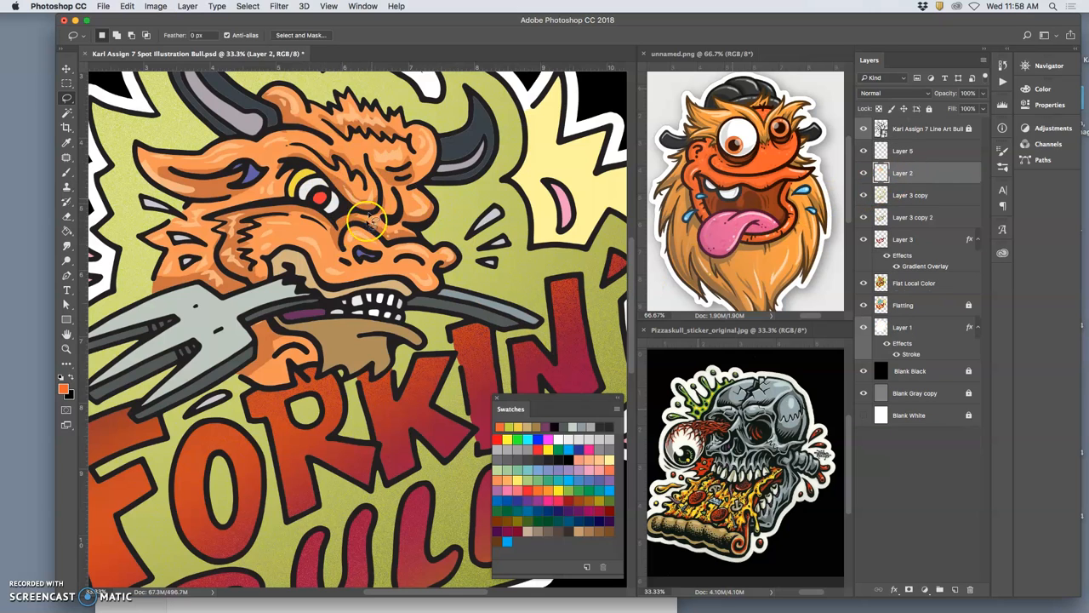
mouse_move(378, 392)
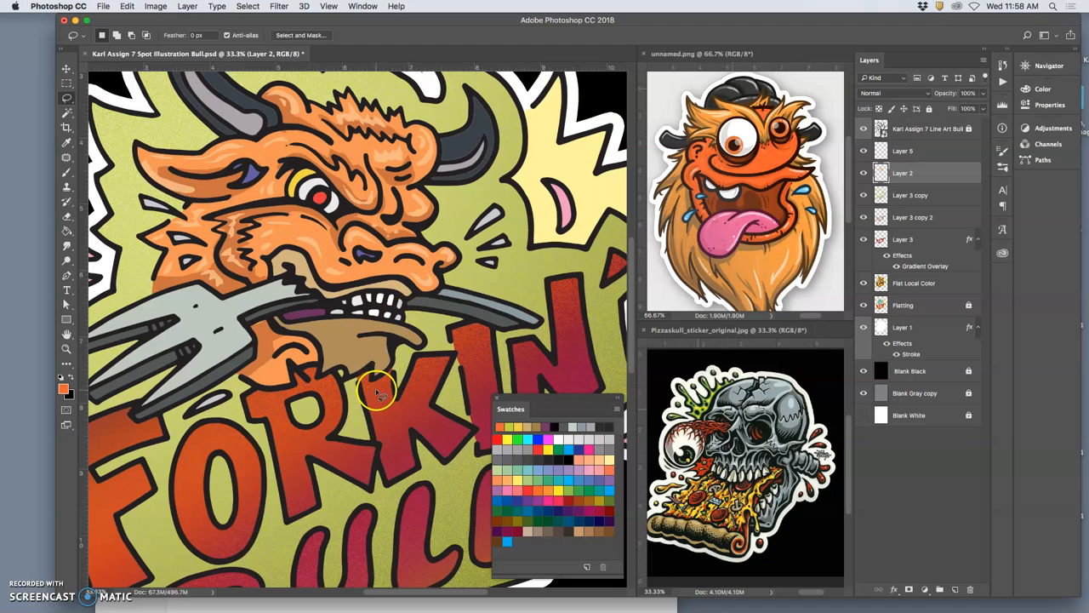
mouse_move(383, 362)
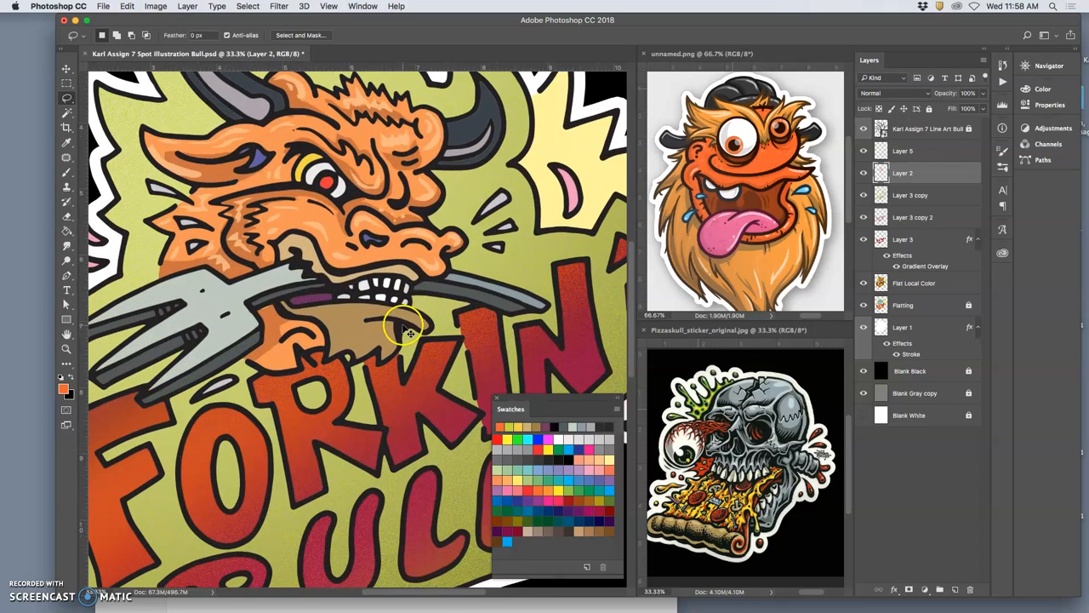
mouse_move(400, 230)
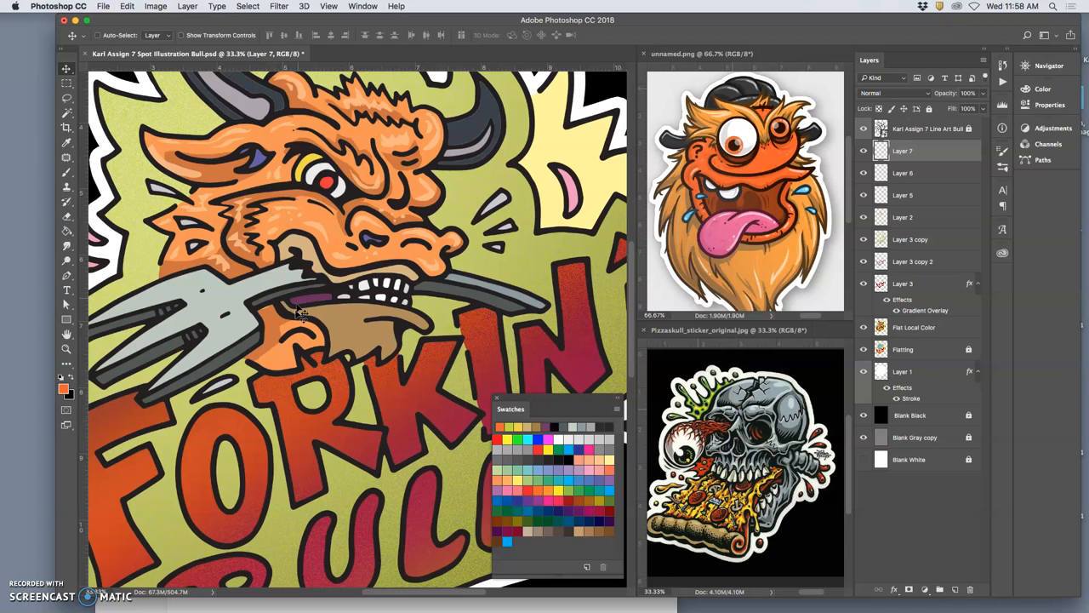
mouse_move(334, 365)
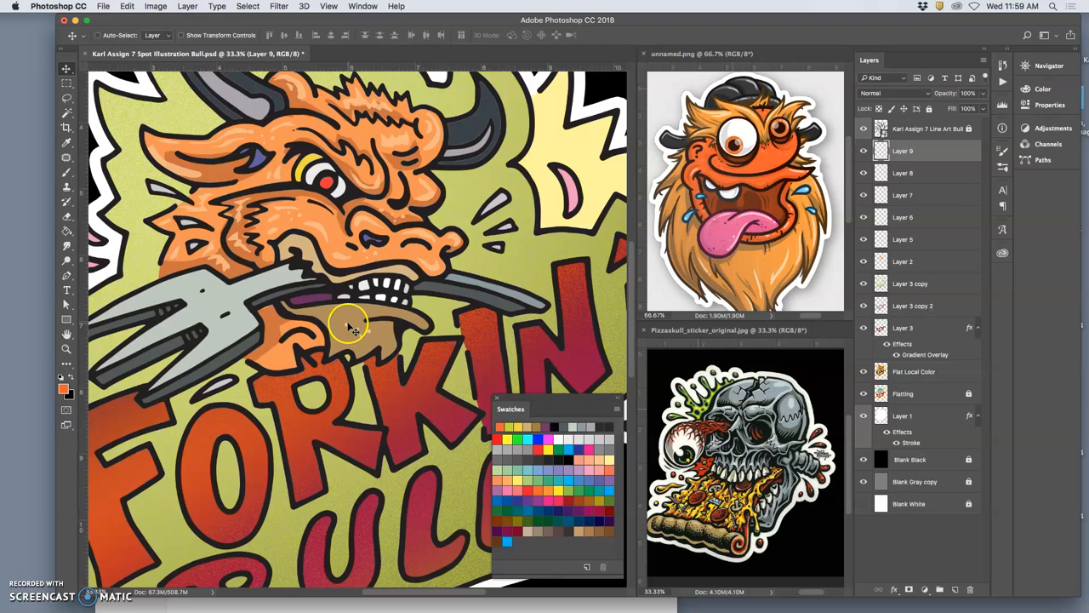
- Move the shading piece into position inside the bull's mouth
drag(354, 327, 170, 256)
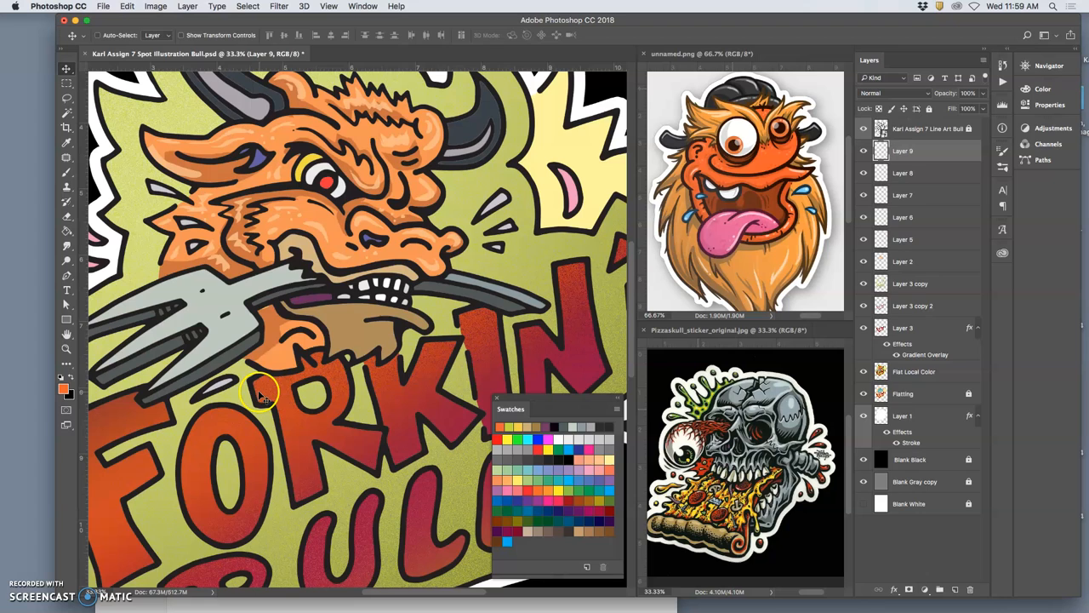
mouse_move(753, 200)
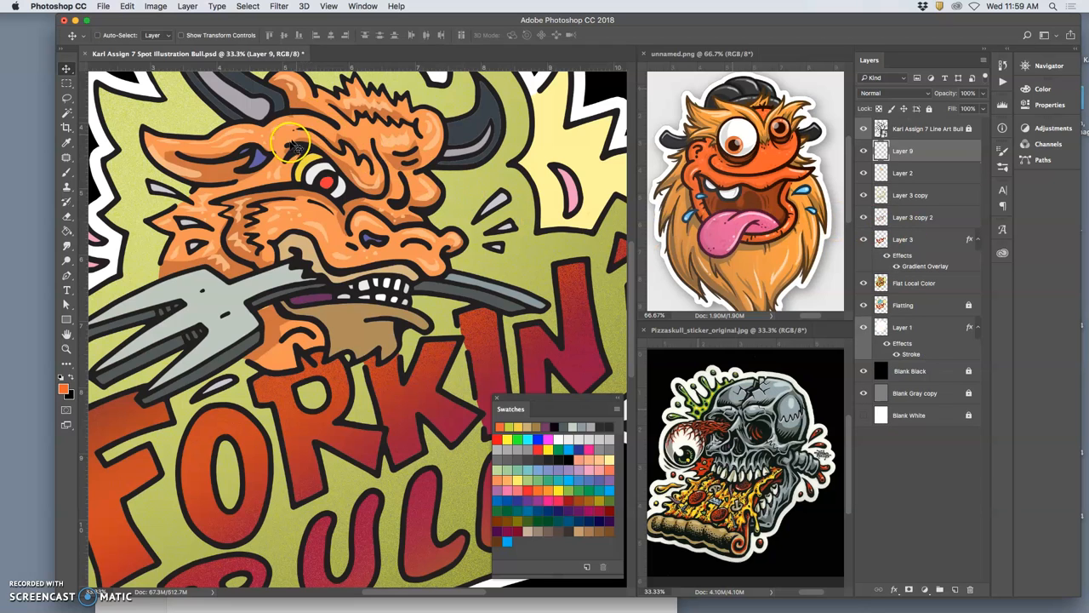
- Select the orange cheek area beside the fork with the Magic Wand
click(67, 113)
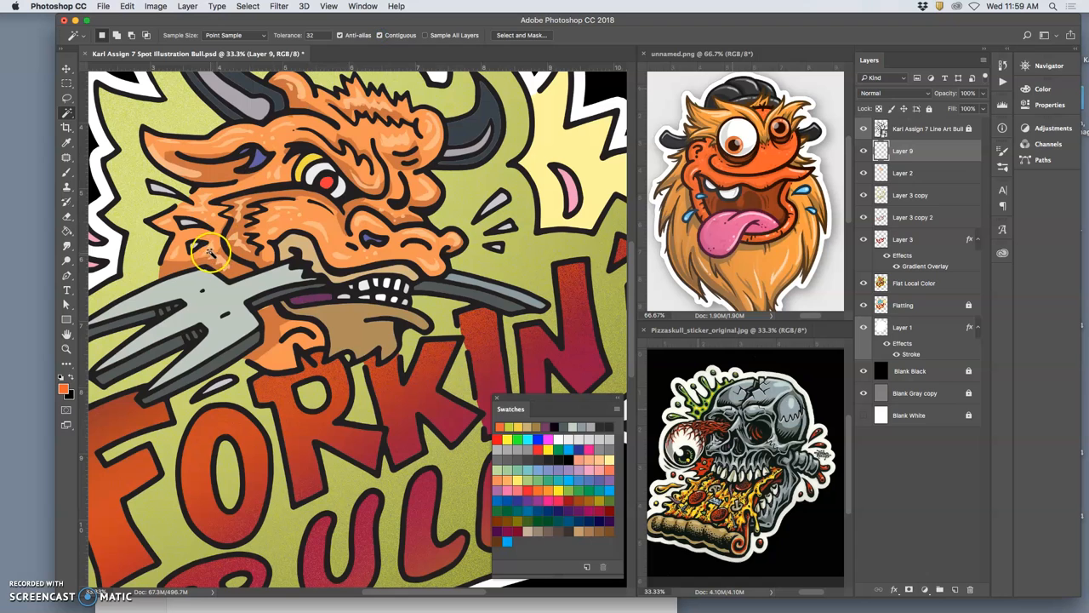
mouse_move(217, 294)
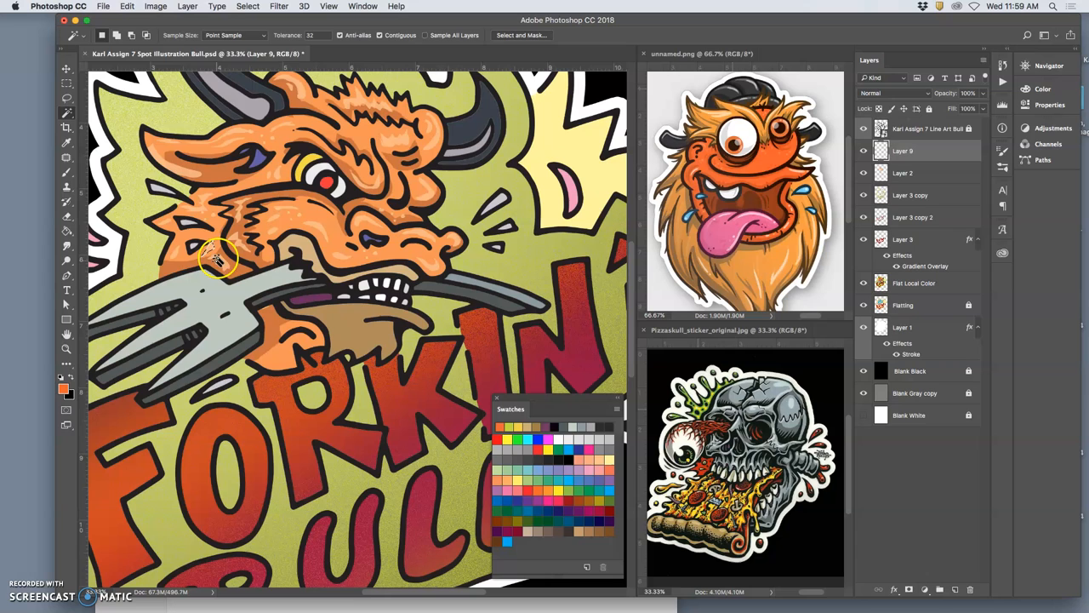
click(67, 68)
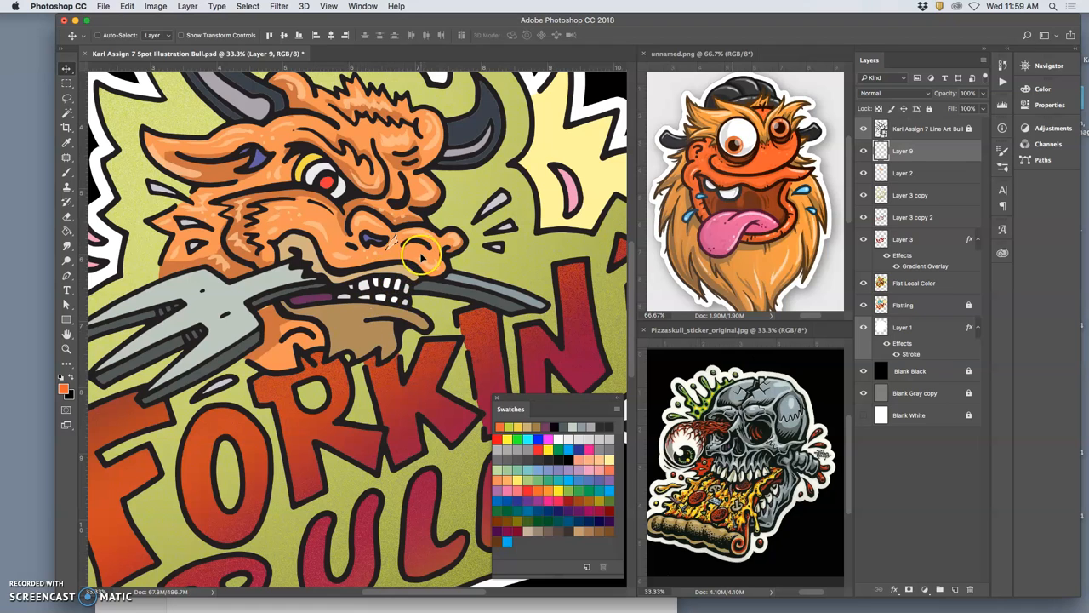
mouse_move(400, 242)
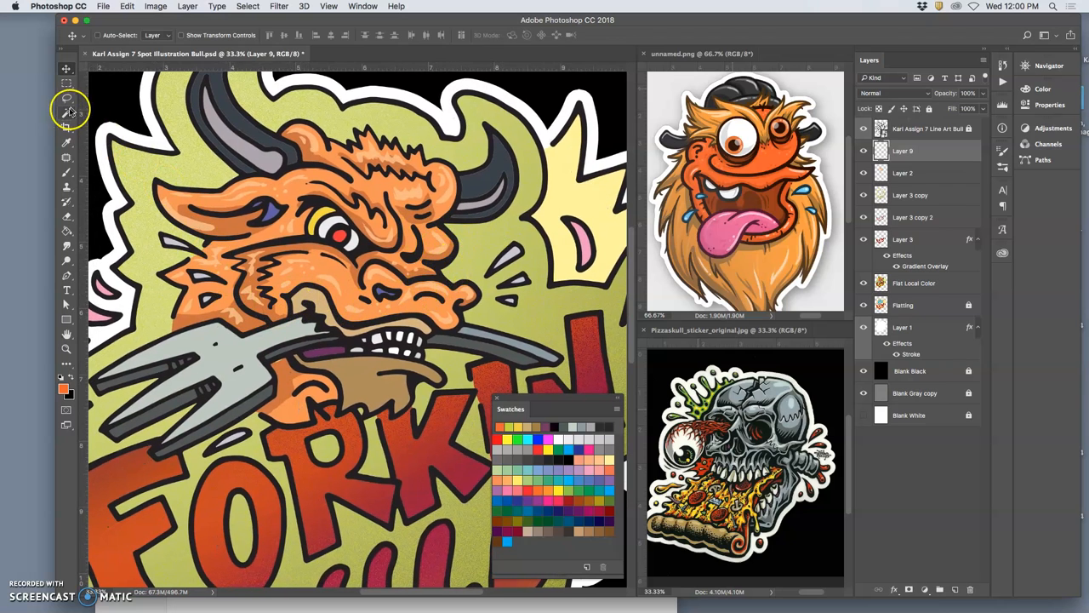
click(66, 111)
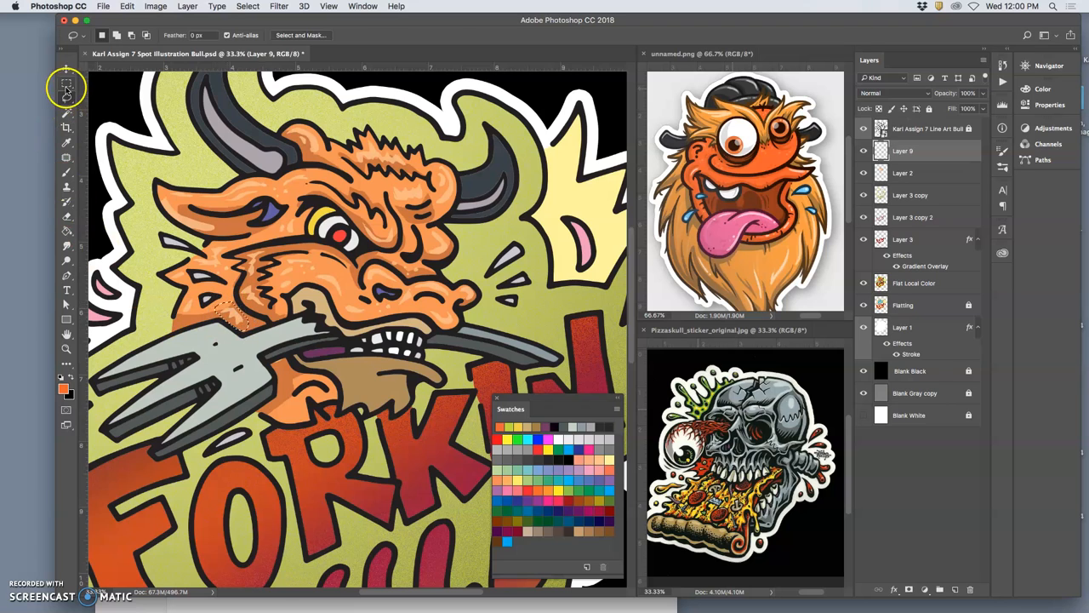
click(66, 71)
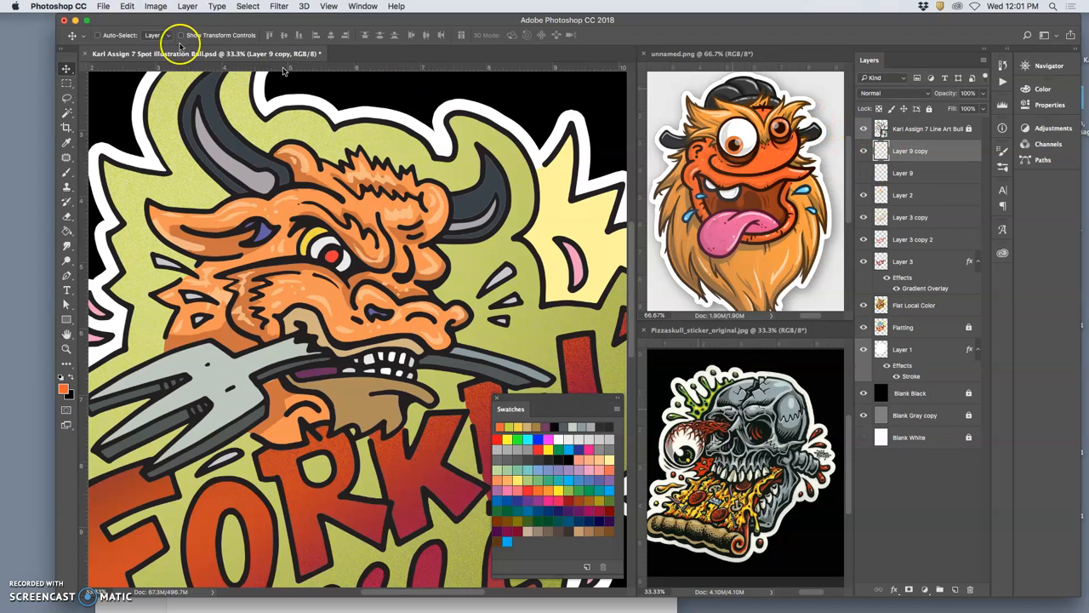
- Apply a Gaussian Blur with a radius of about 6 pixels to Layer 9 copy
click(280, 6)
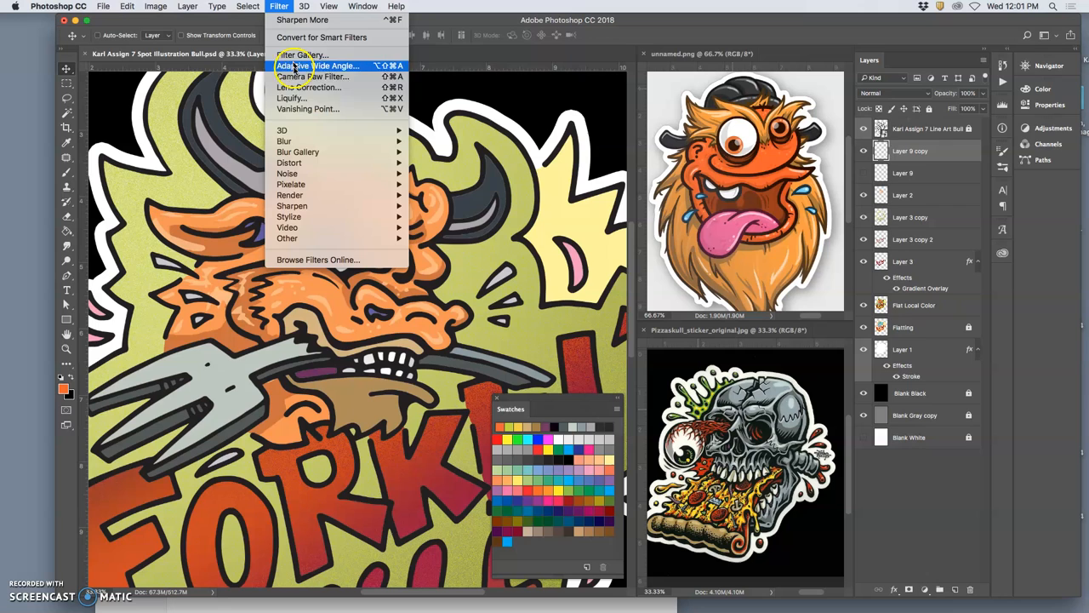
mouse_move(285, 140)
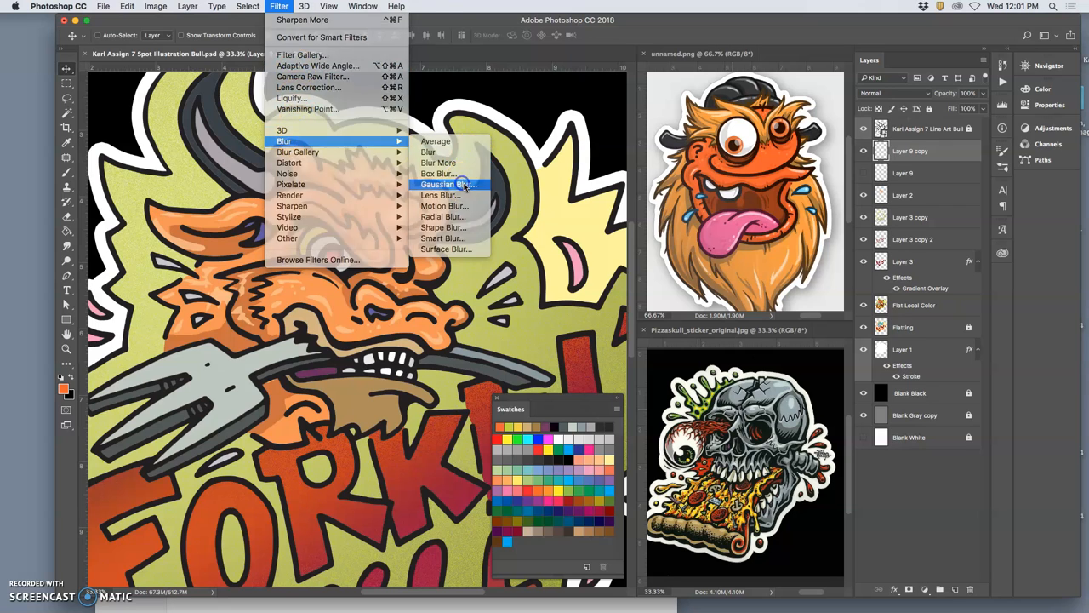
click(441, 184)
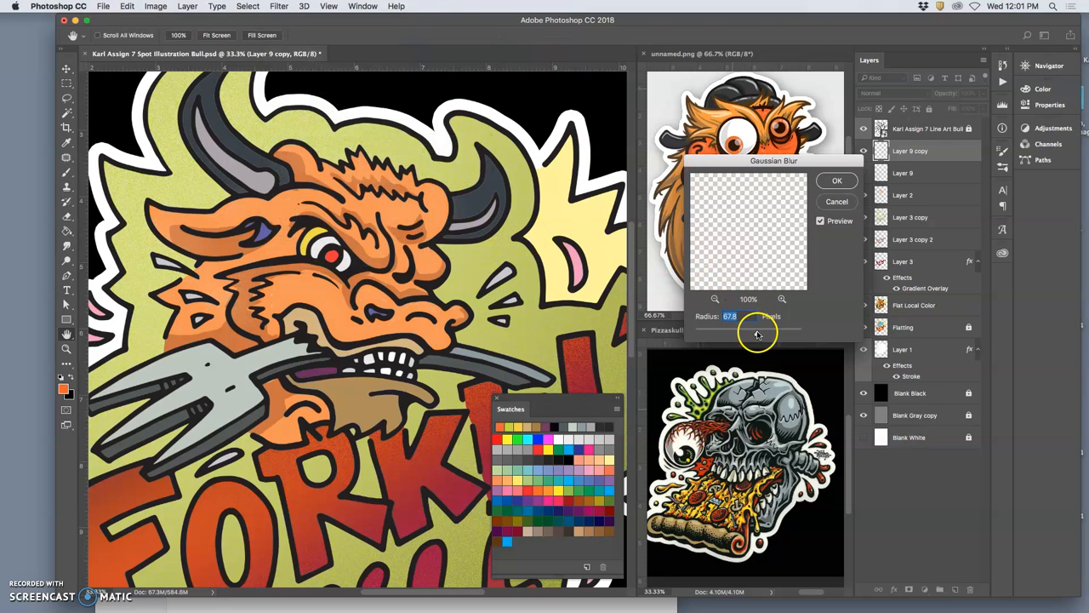
drag(757, 330, 706, 330)
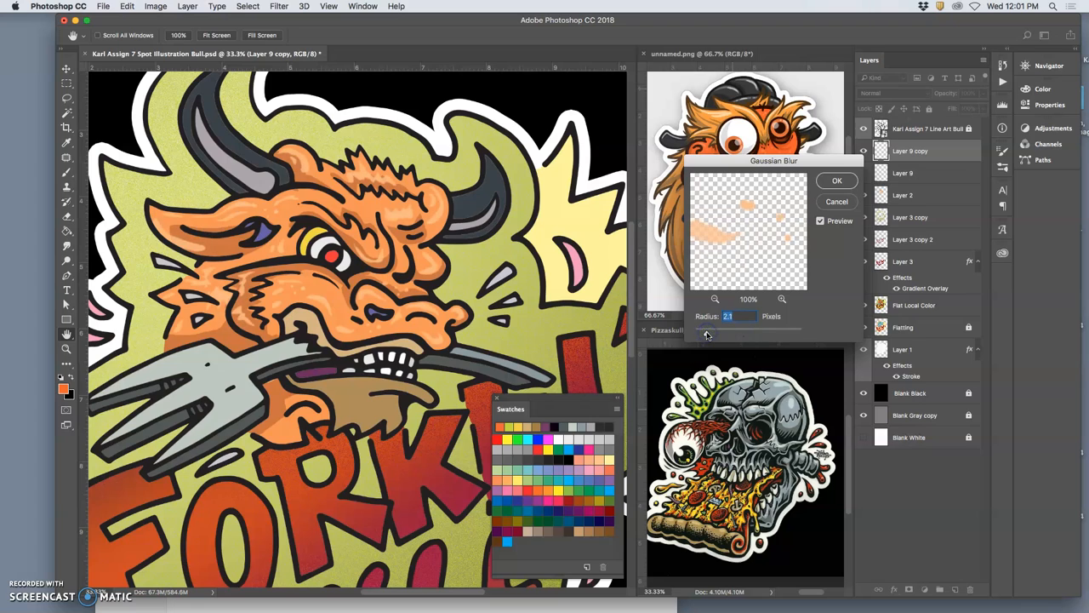
drag(707, 332, 725, 332)
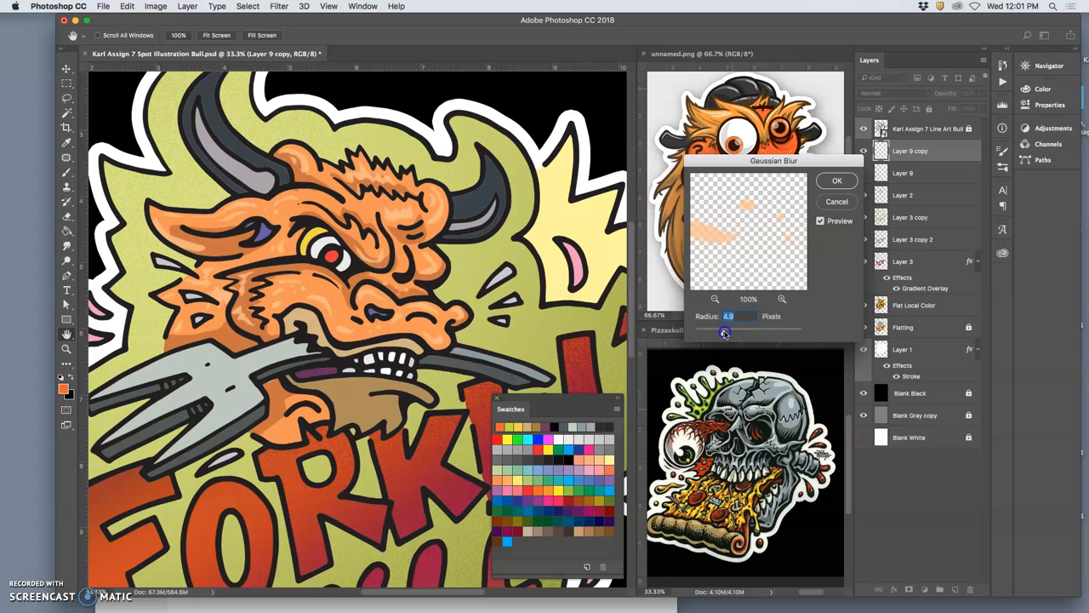
drag(724, 331, 729, 332)
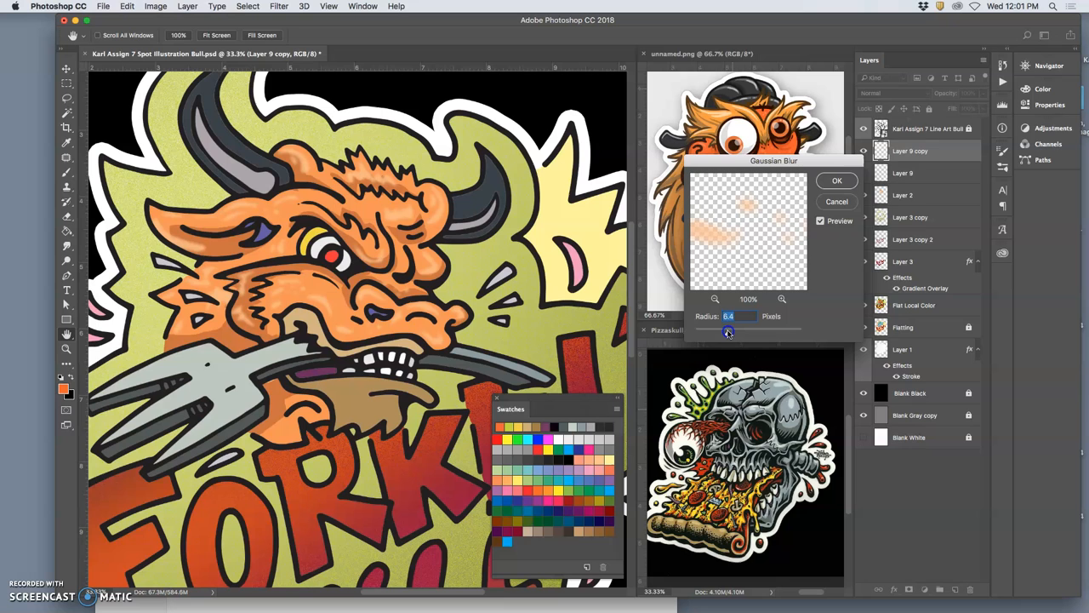
click(836, 180)
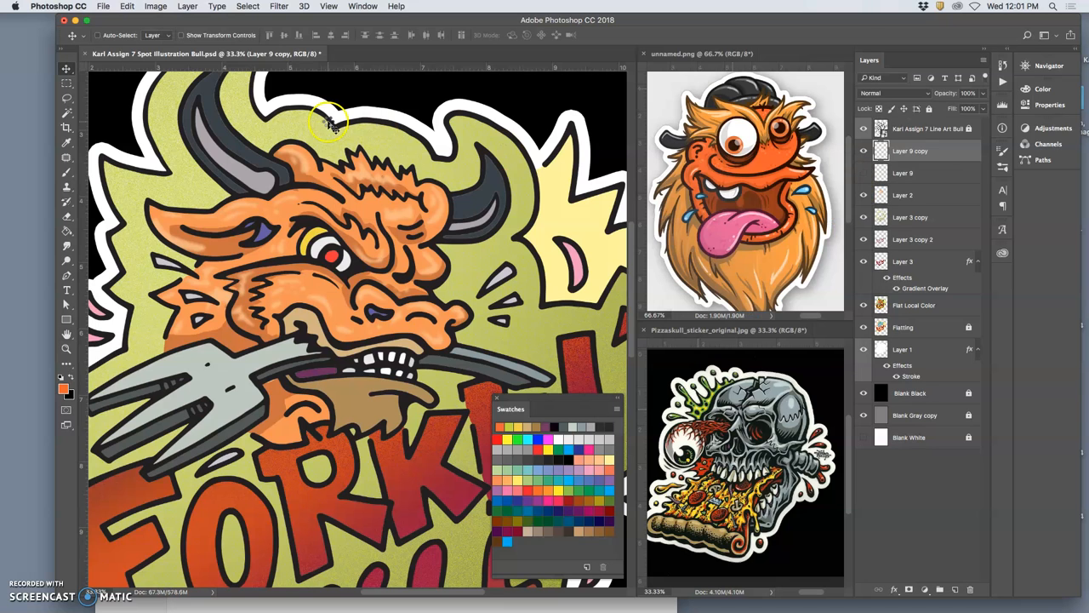
- Apply Levels to Layer 9 copy with midtone 1.58 and black point 184
click(155, 6)
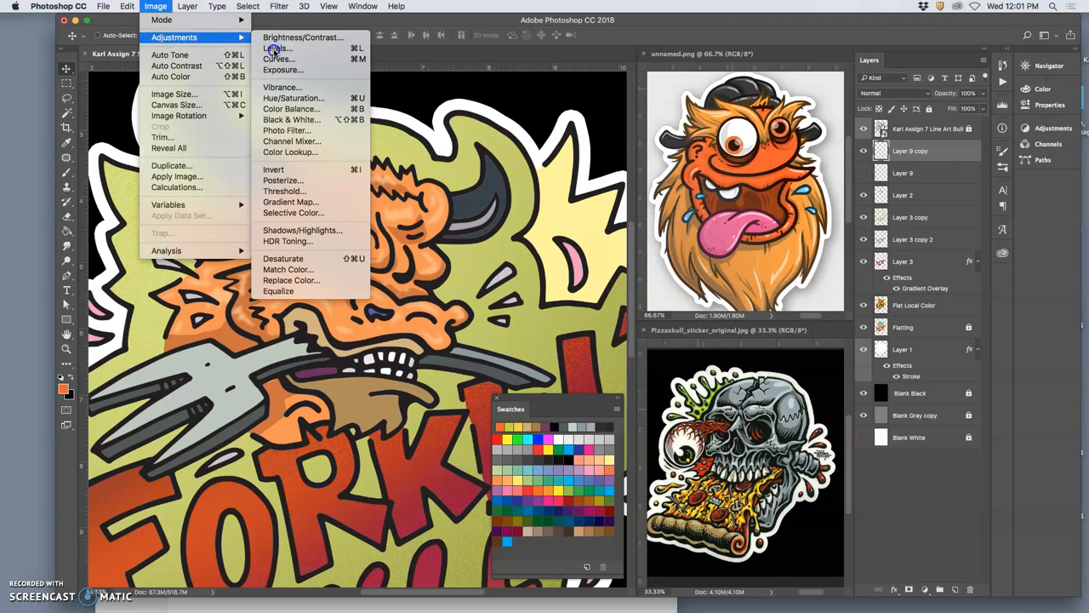
click(275, 47)
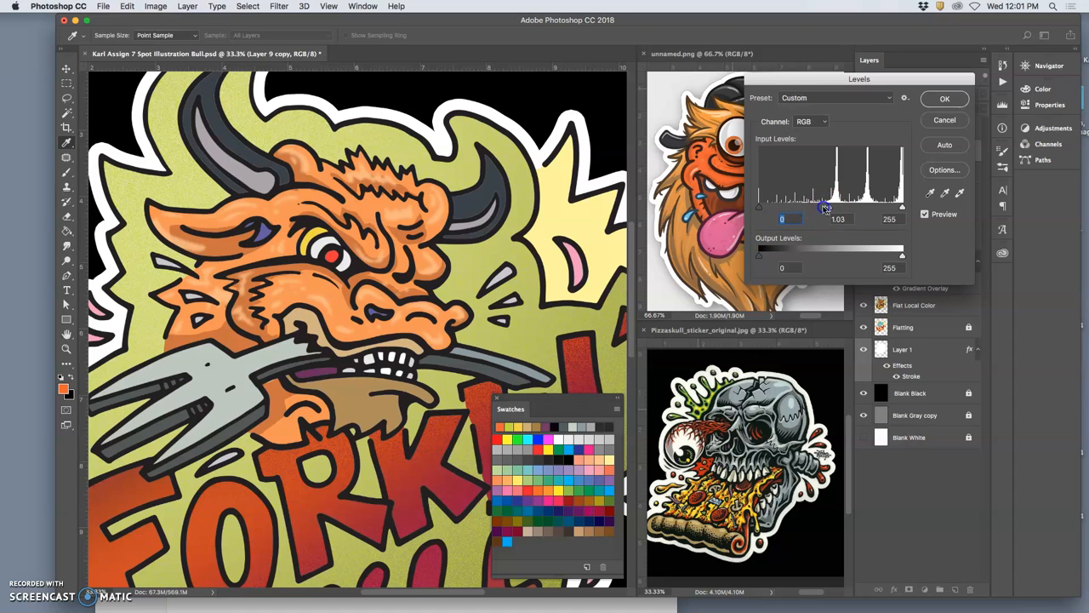
drag(824, 207, 792, 207)
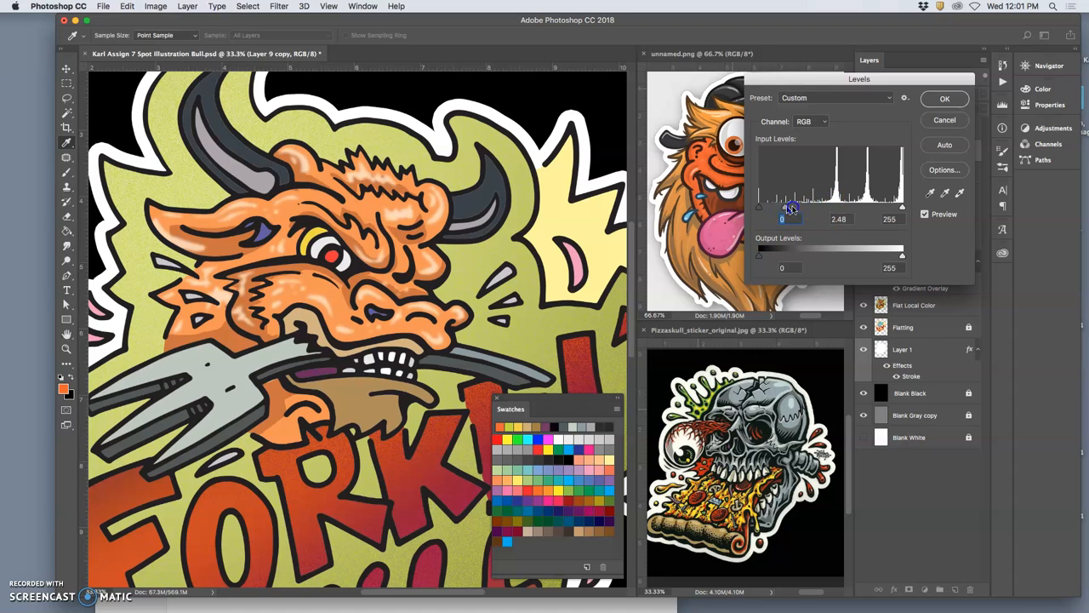
drag(814, 208, 789, 208)
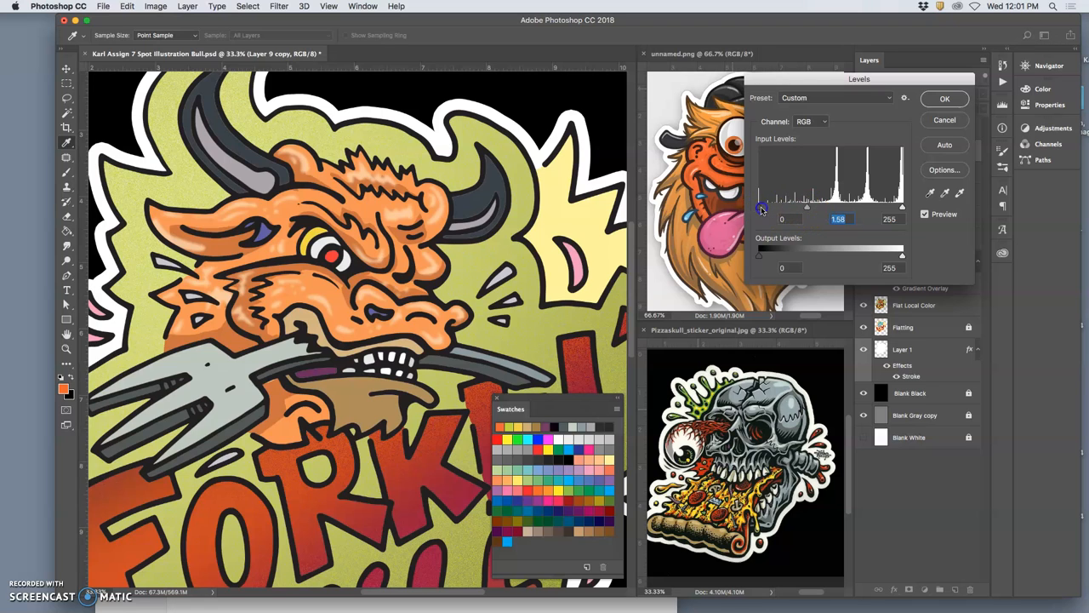
drag(760, 209, 901, 208)
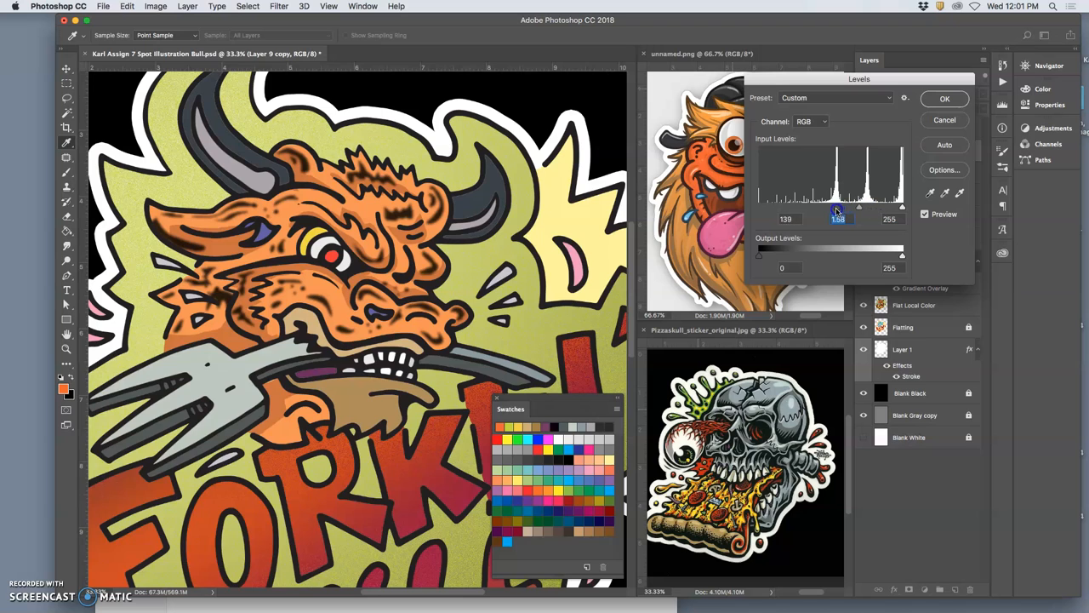
drag(837, 210, 830, 210)
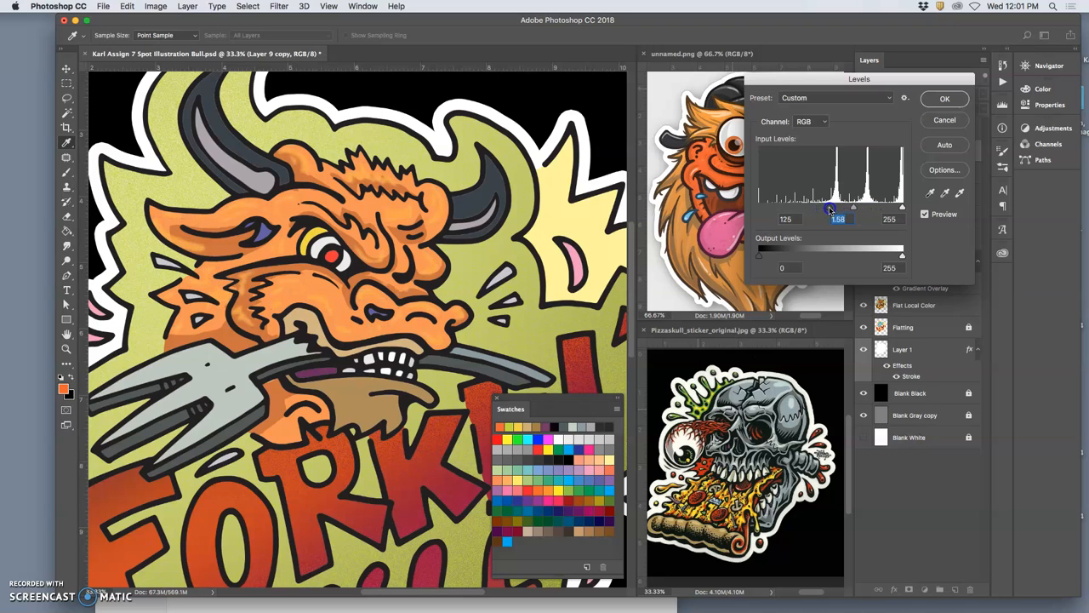
drag(831, 207, 860, 207)
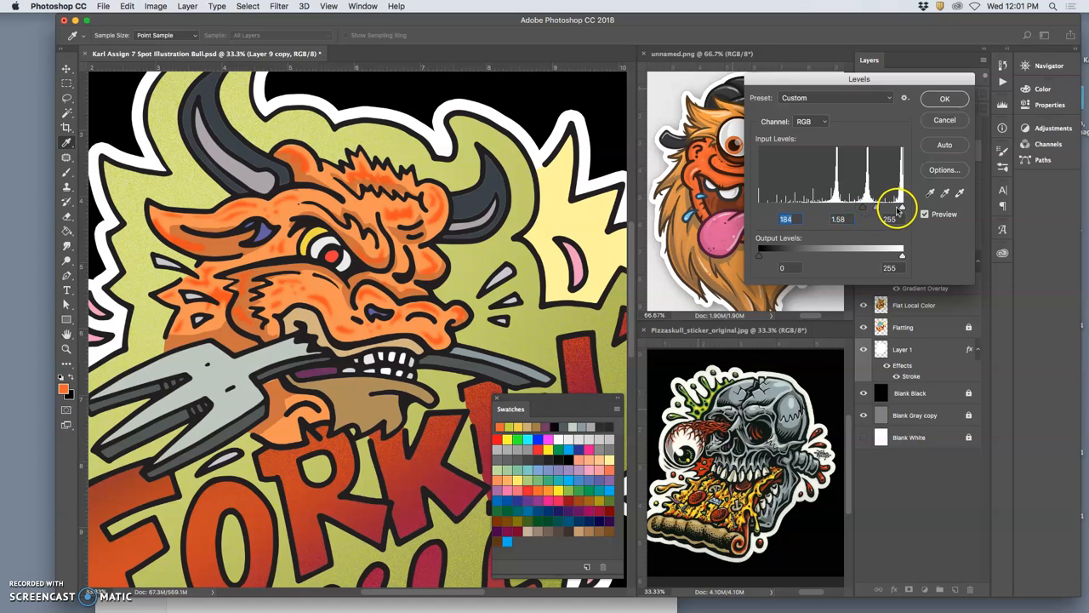
click(945, 99)
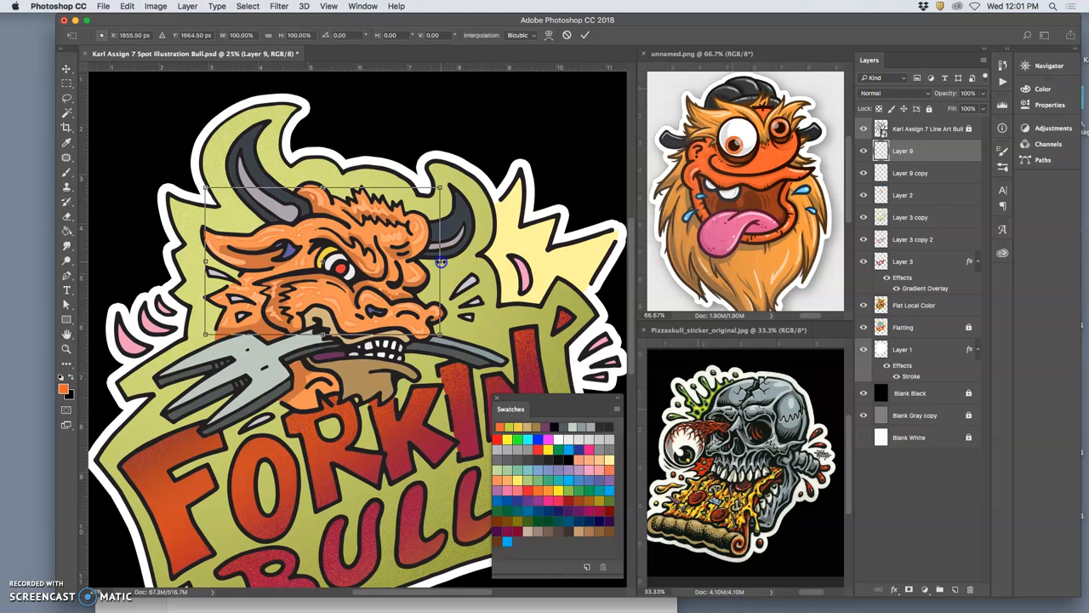
- Scale Layer 9 copy to about 99.6% and commit the transform
drag(438, 261, 449, 261)
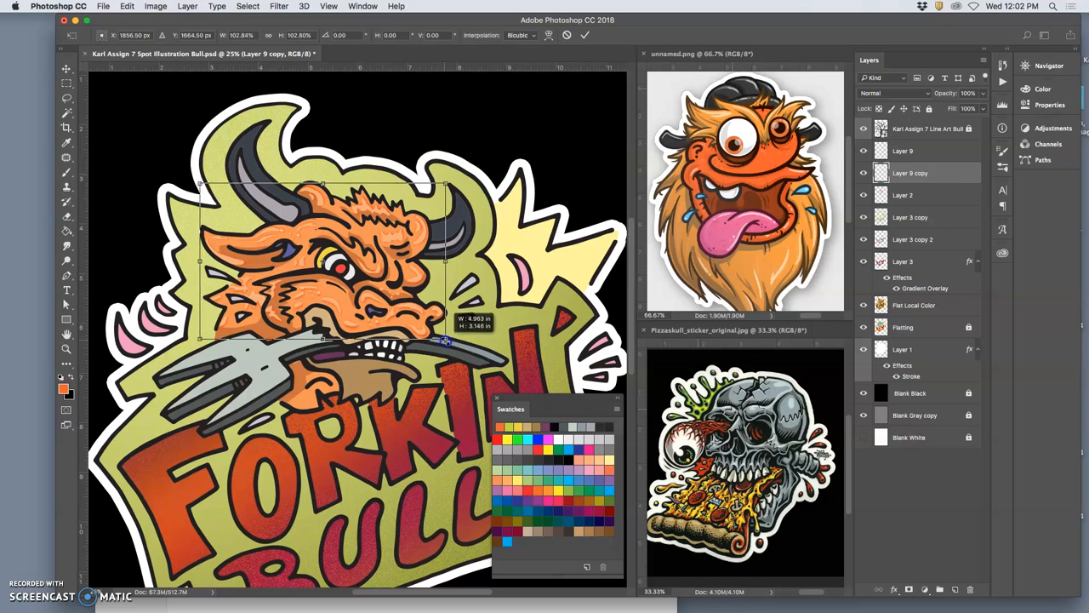
drag(448, 340, 448, 345)
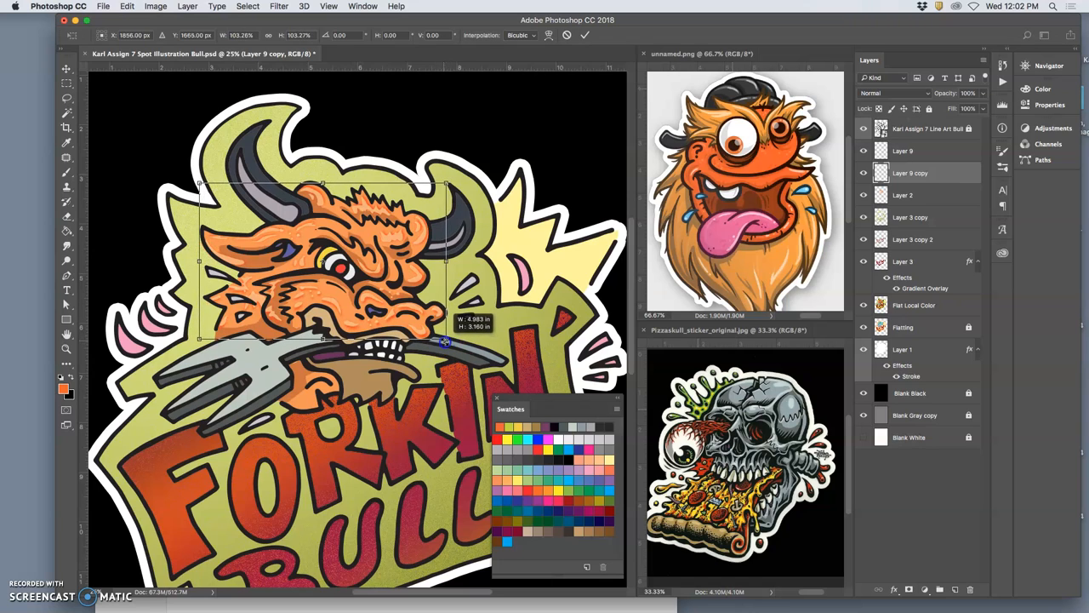
drag(447, 339, 441, 336)
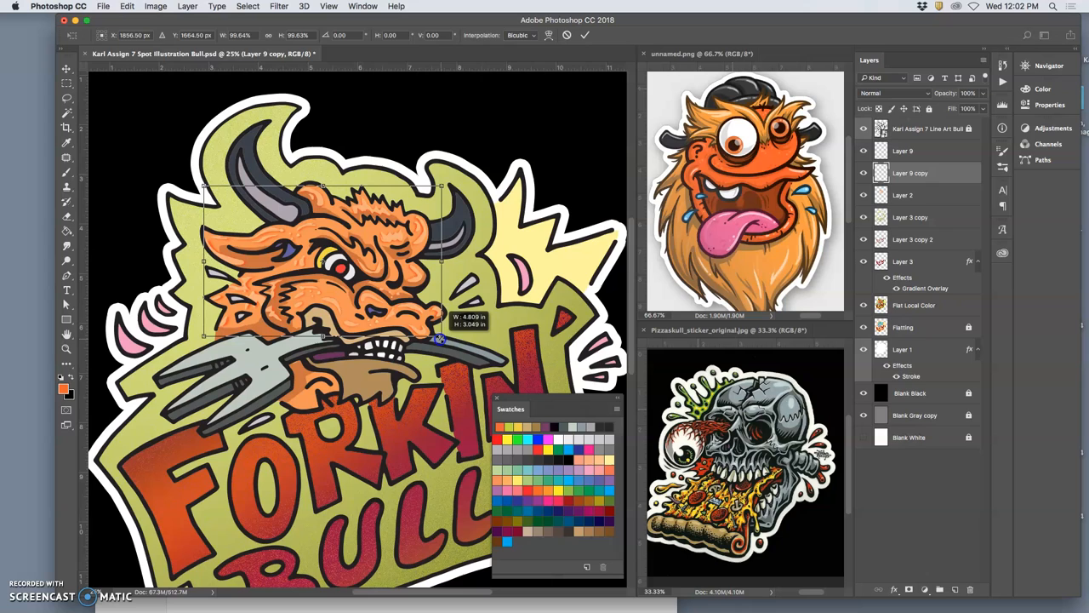
key(Return)
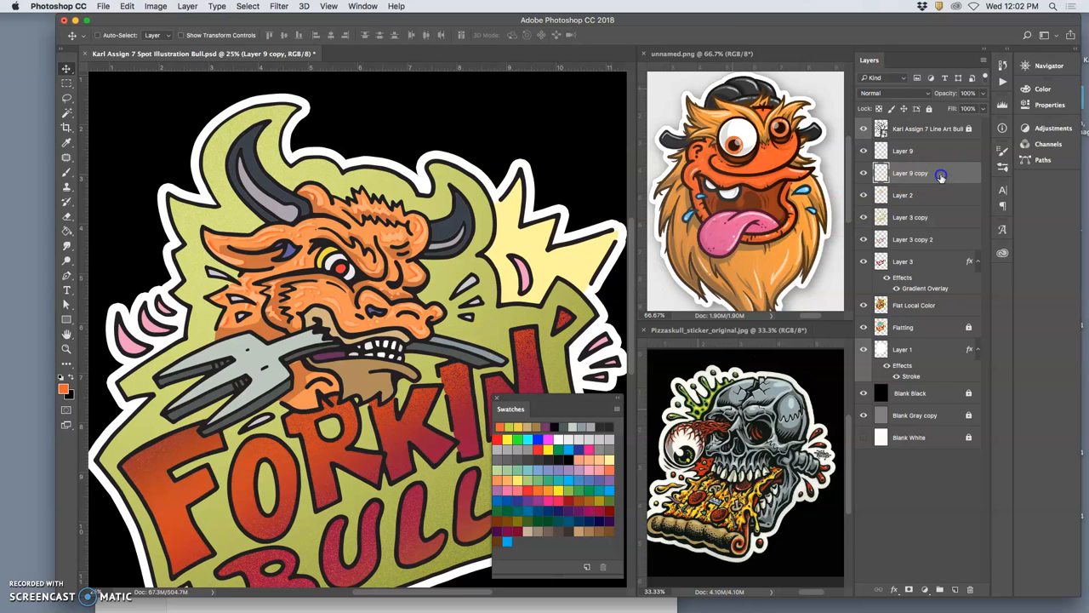
- Give Layer 9 copy an Outer Glow with 51% spread, 1 px size and about 52% opacity
double_click(910, 173)
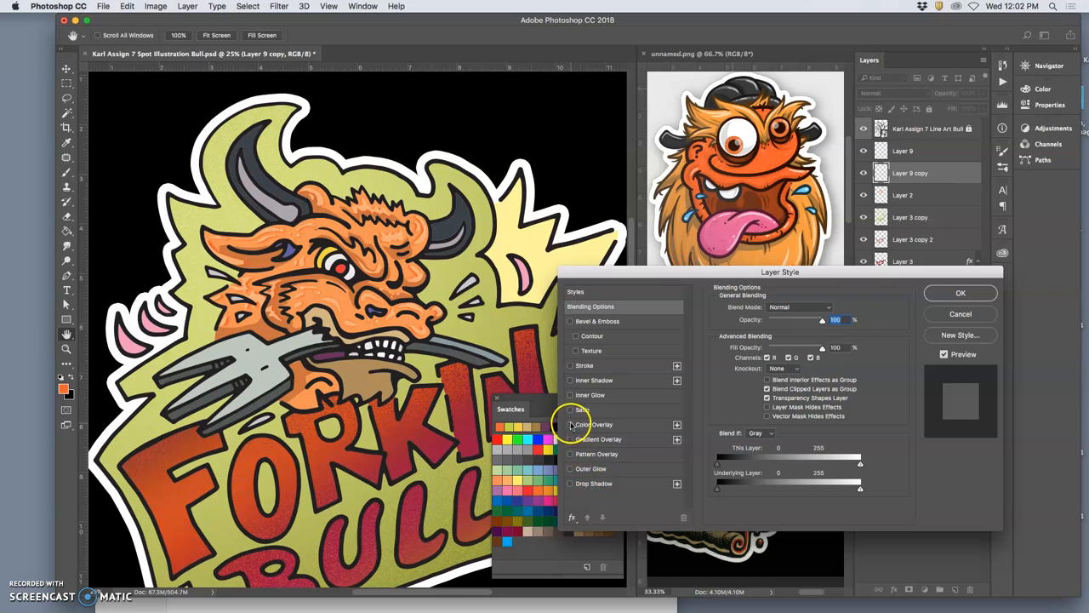
mouse_move(571, 472)
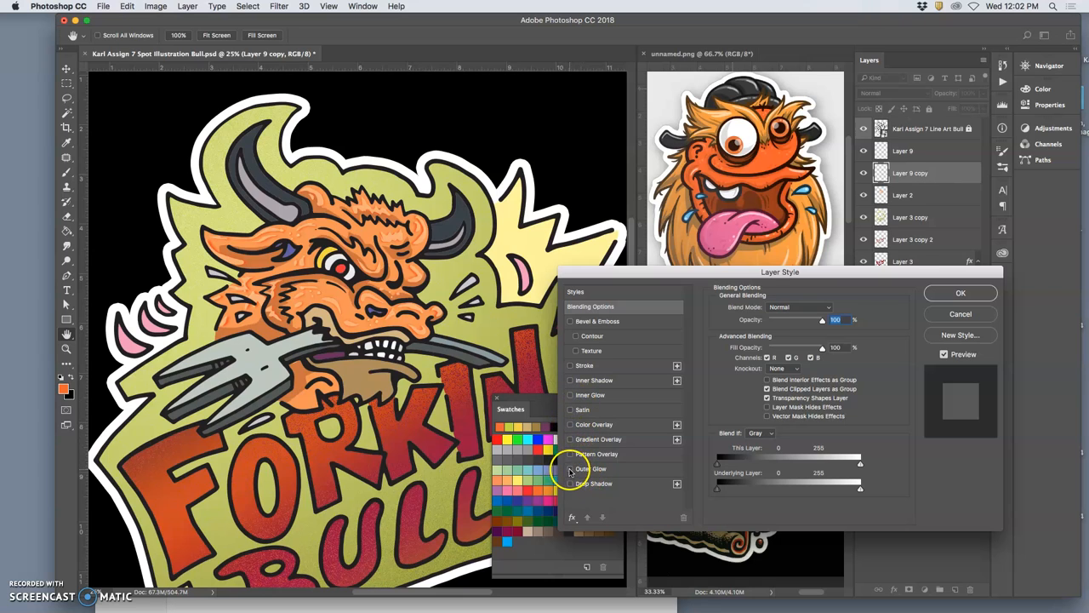
click(570, 469)
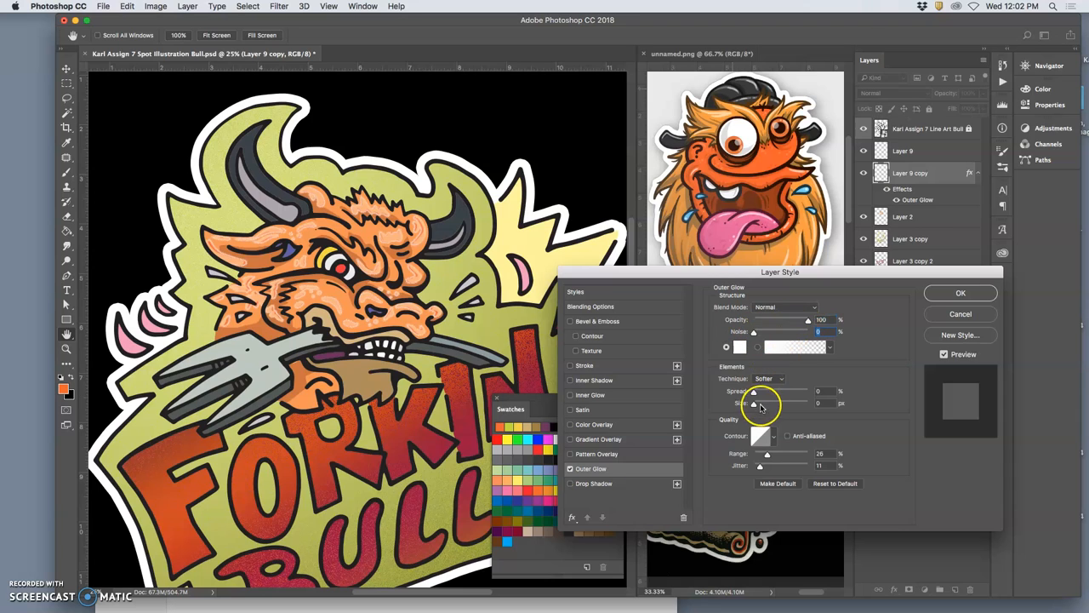
drag(754, 391, 762, 391)
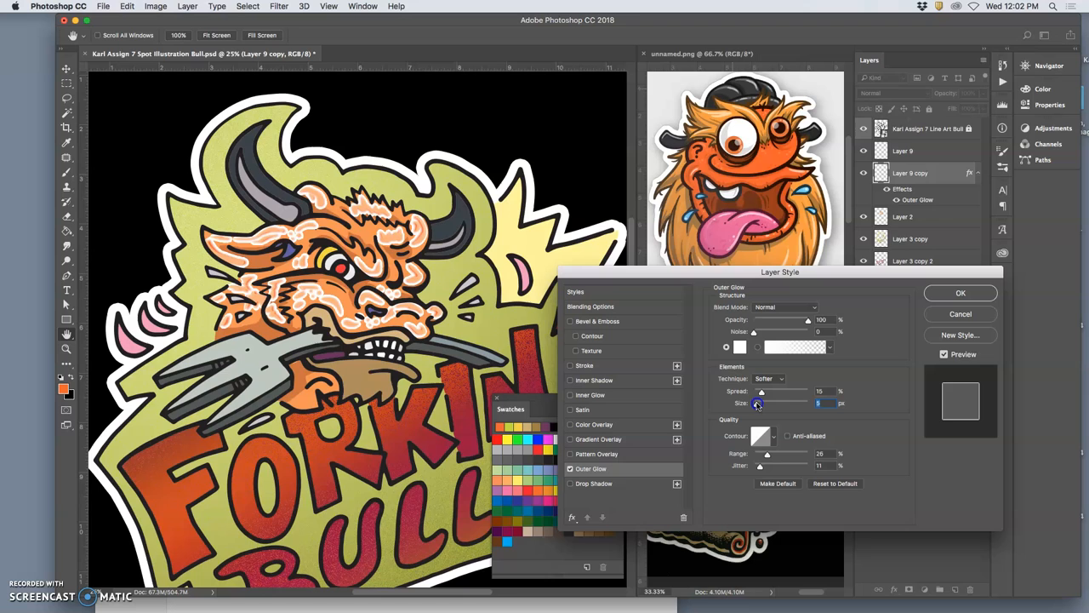
drag(758, 402, 756, 403)
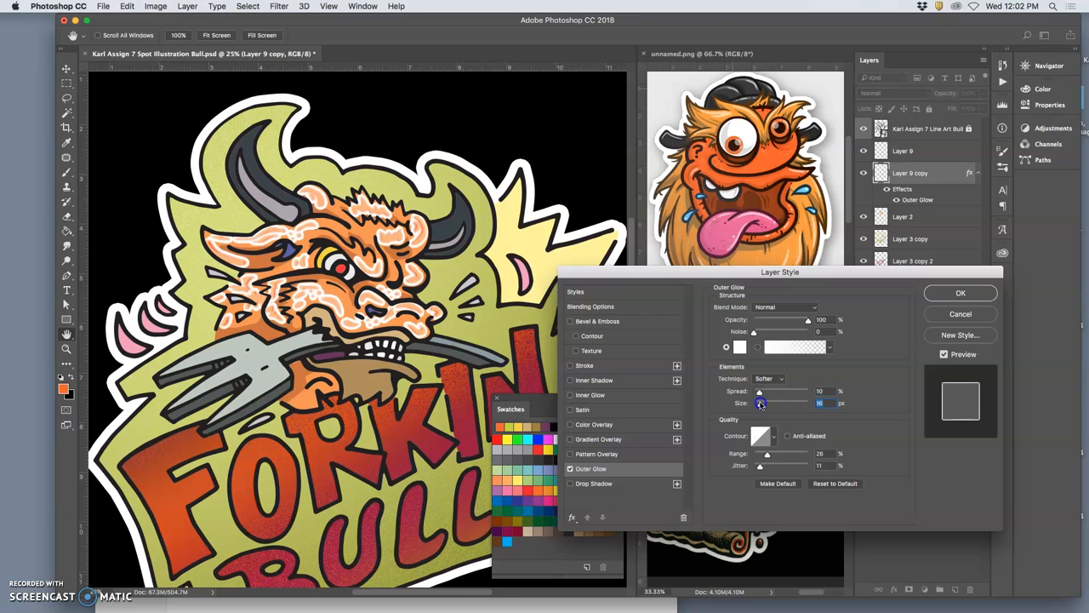
drag(759, 391, 770, 391)
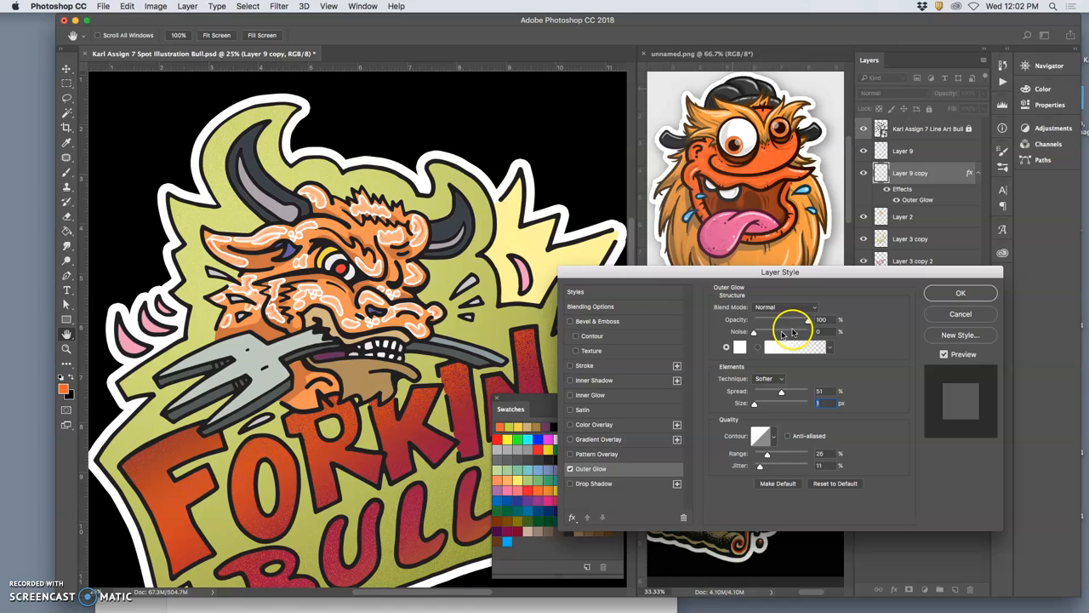
drag(795, 322, 774, 322)
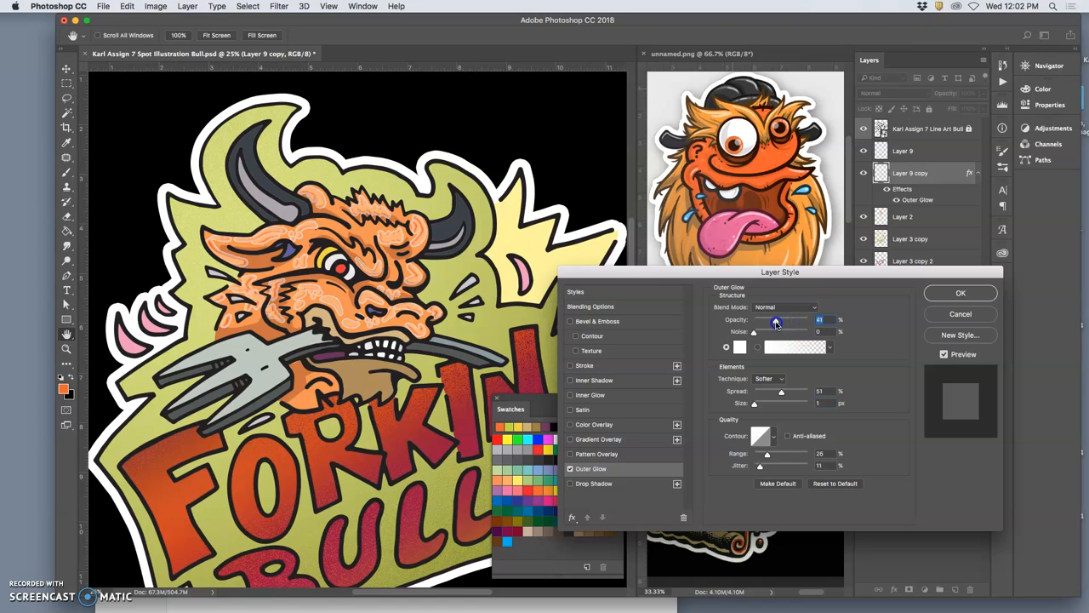
drag(777, 321, 771, 321)
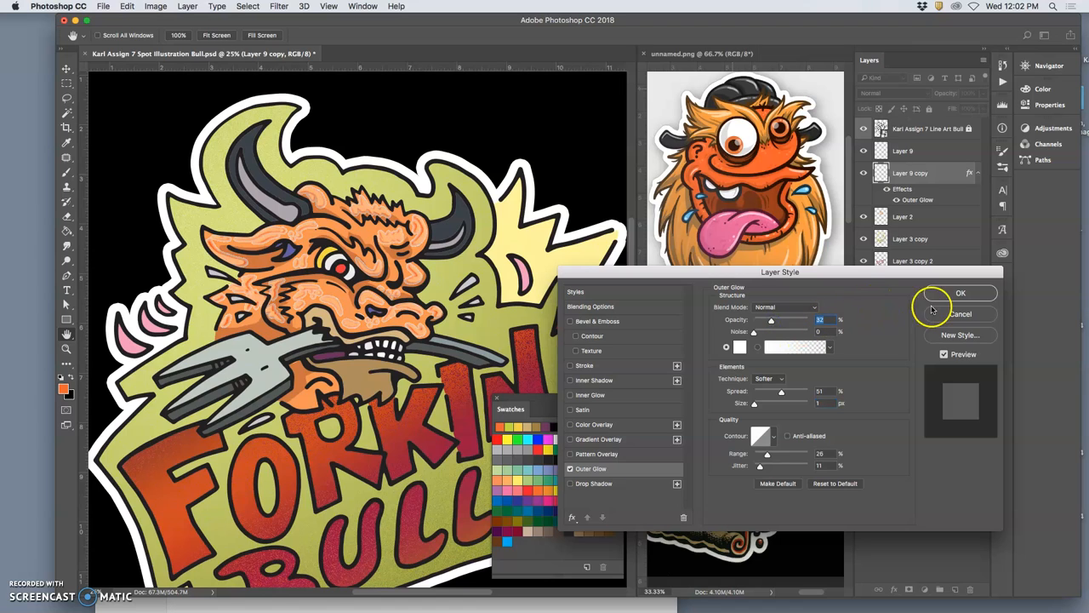
click(961, 293)
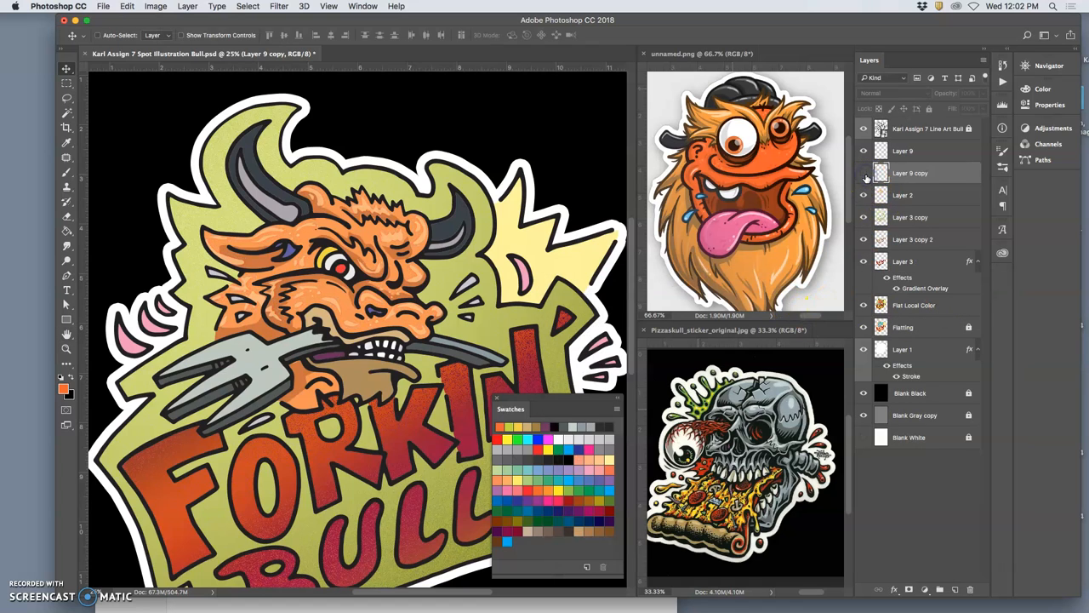
mouse_move(864, 173)
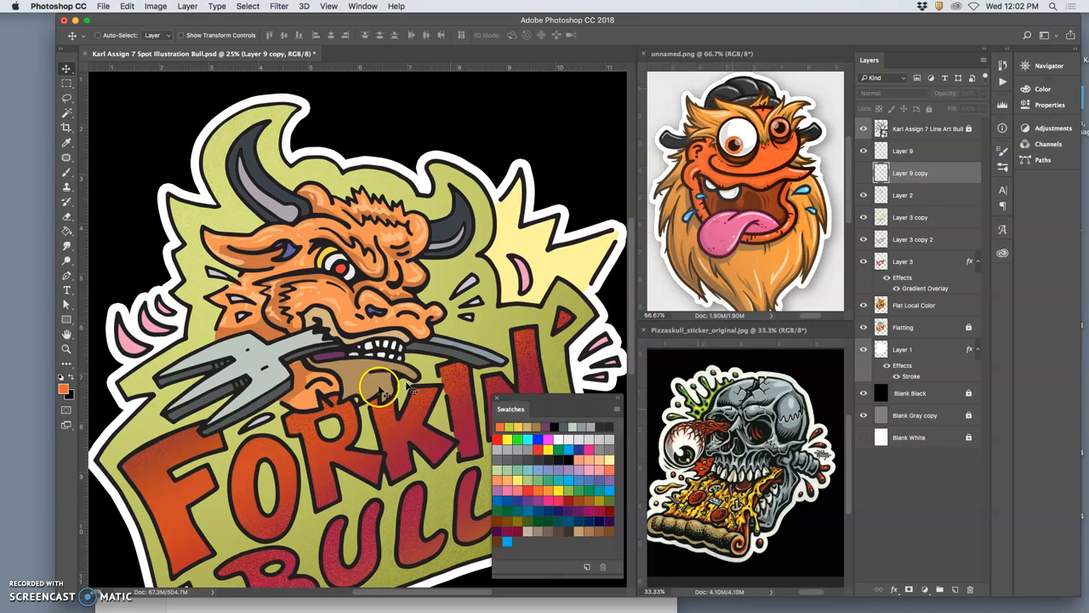
- Copy the magic-wand mouth interior to Layer 10, adjust its Levels midtones, and add Layer 11
click(915, 305)
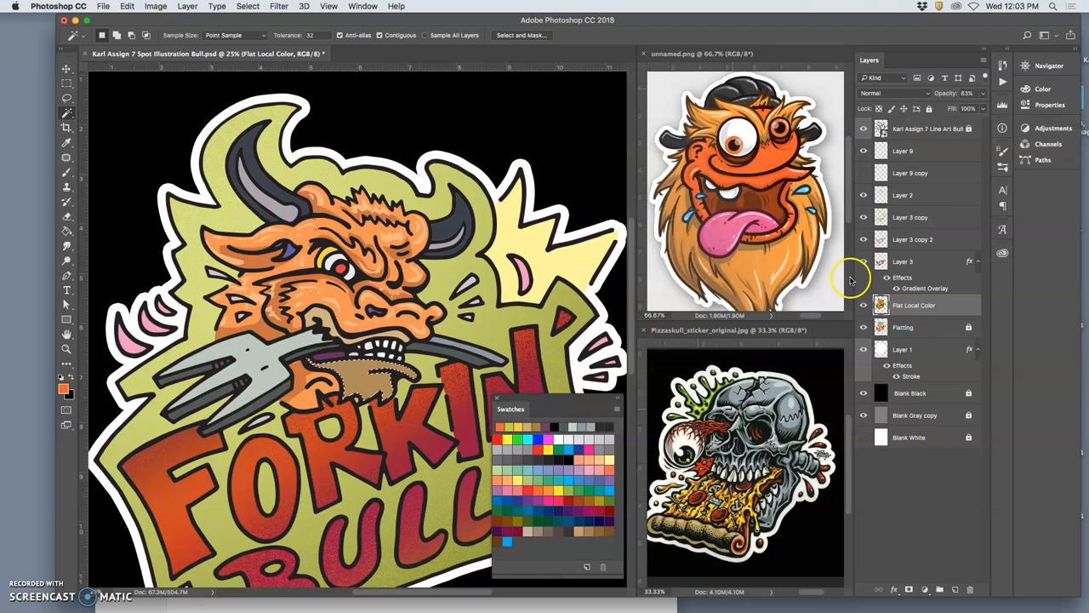
click(155, 6)
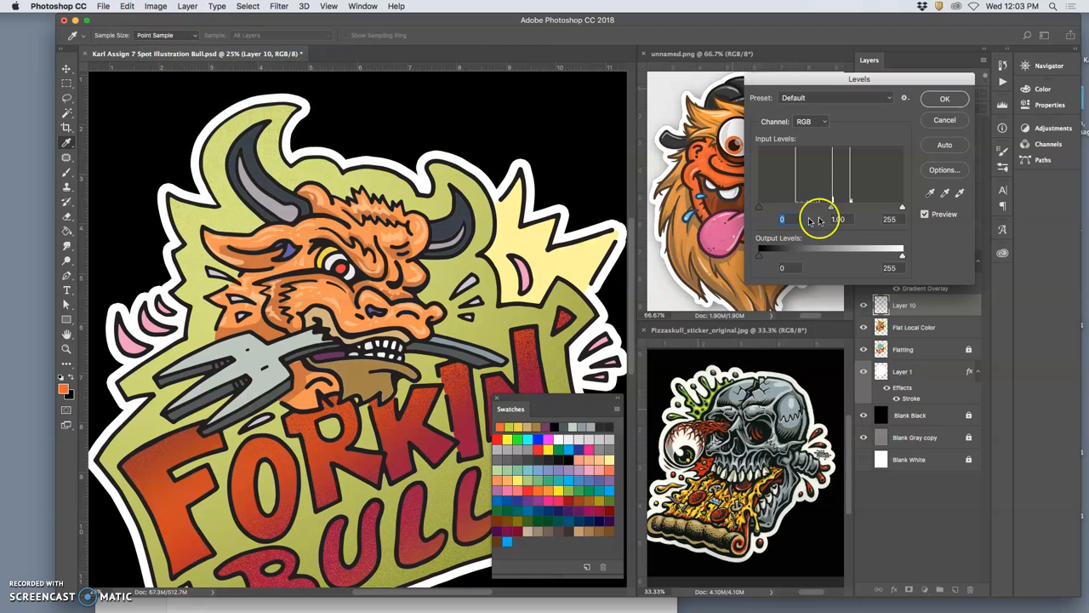
drag(830, 206, 800, 207)
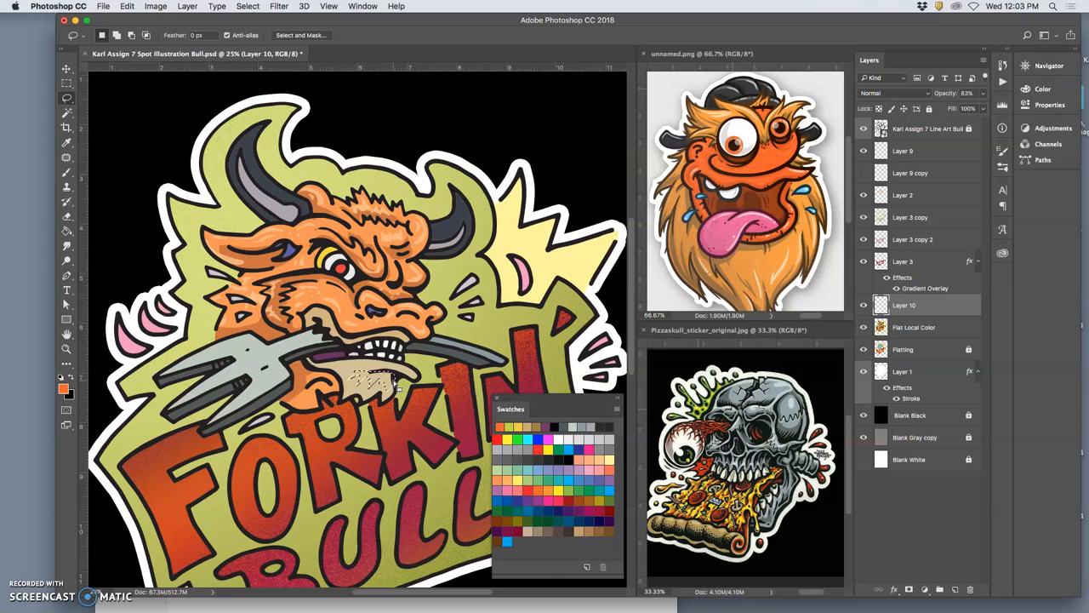
mouse_move(370, 383)
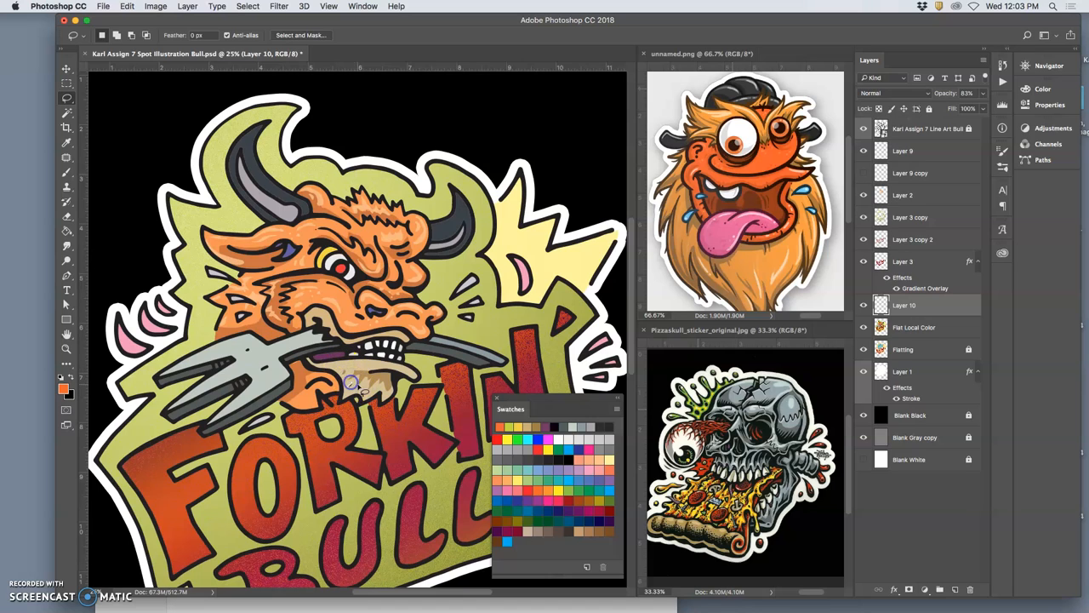
click(914, 305)
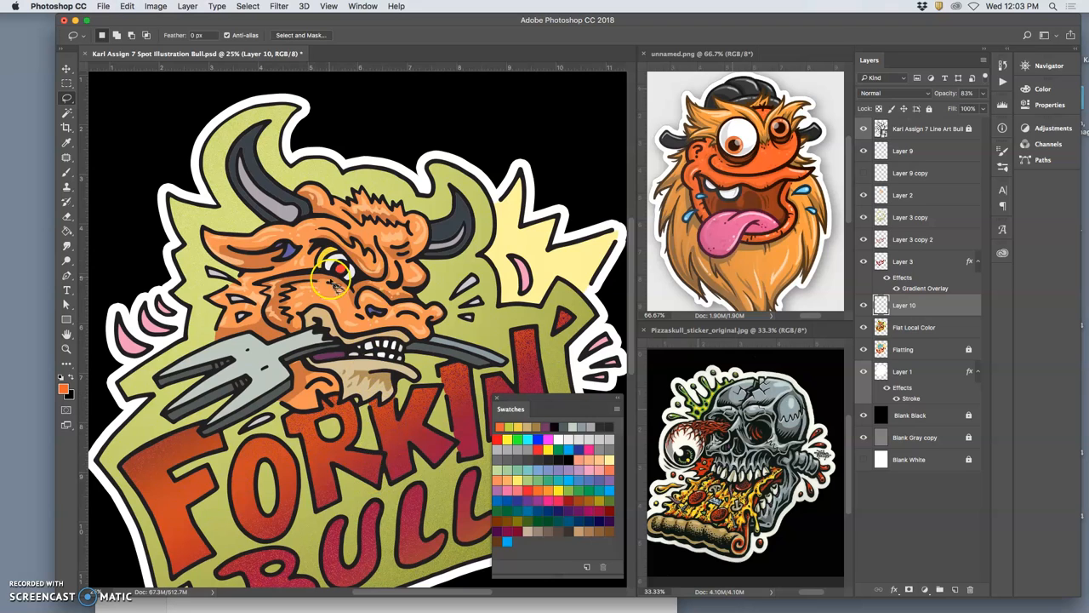
click(914, 327)
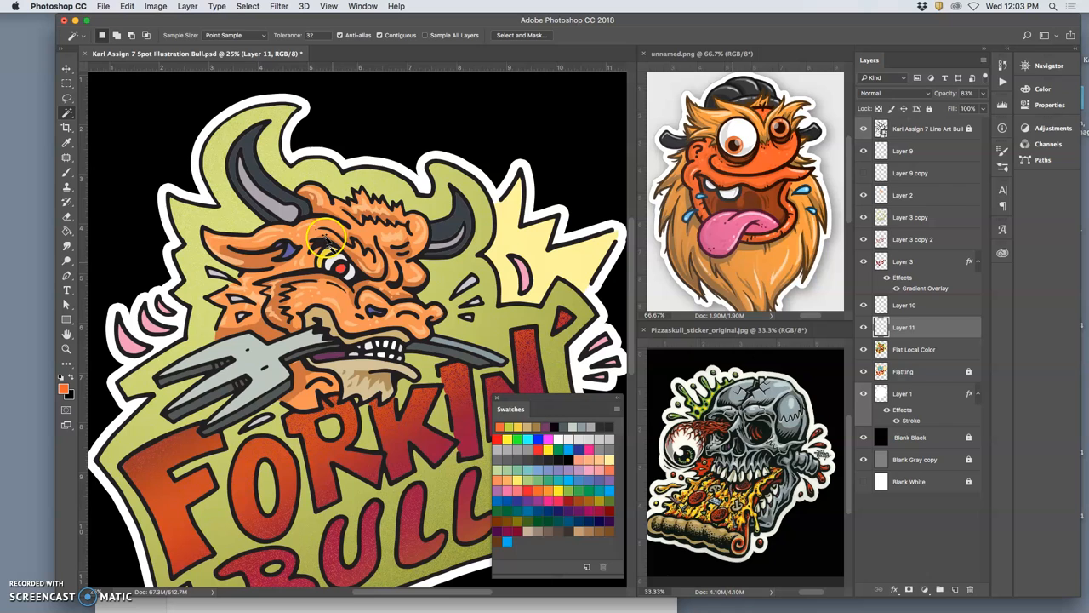
- Darken Layer 11's midtones by dragging the Levels midtone slider left
click(155, 6)
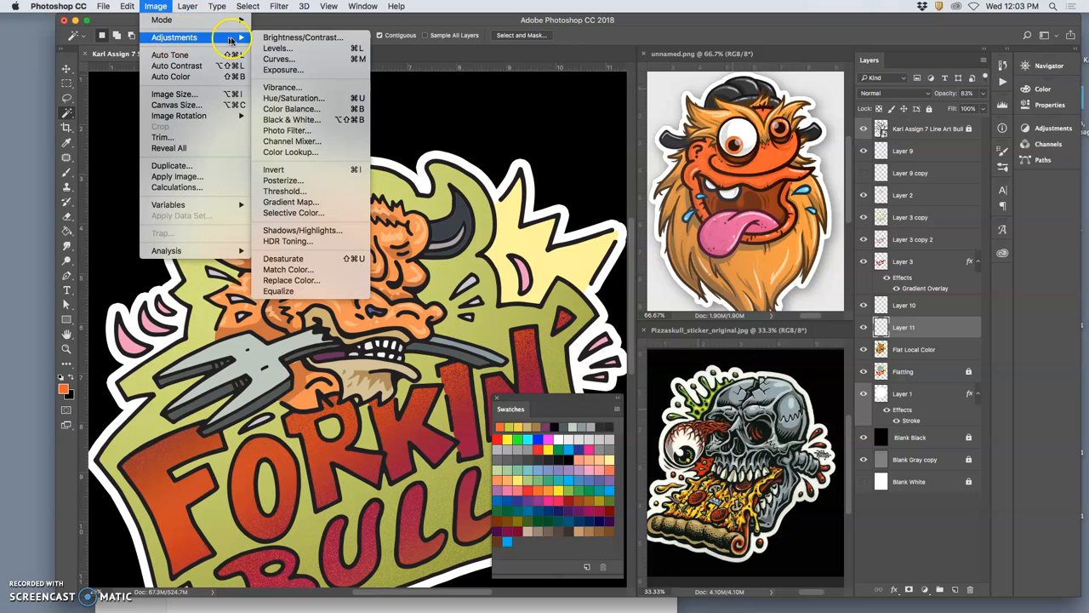
click(275, 48)
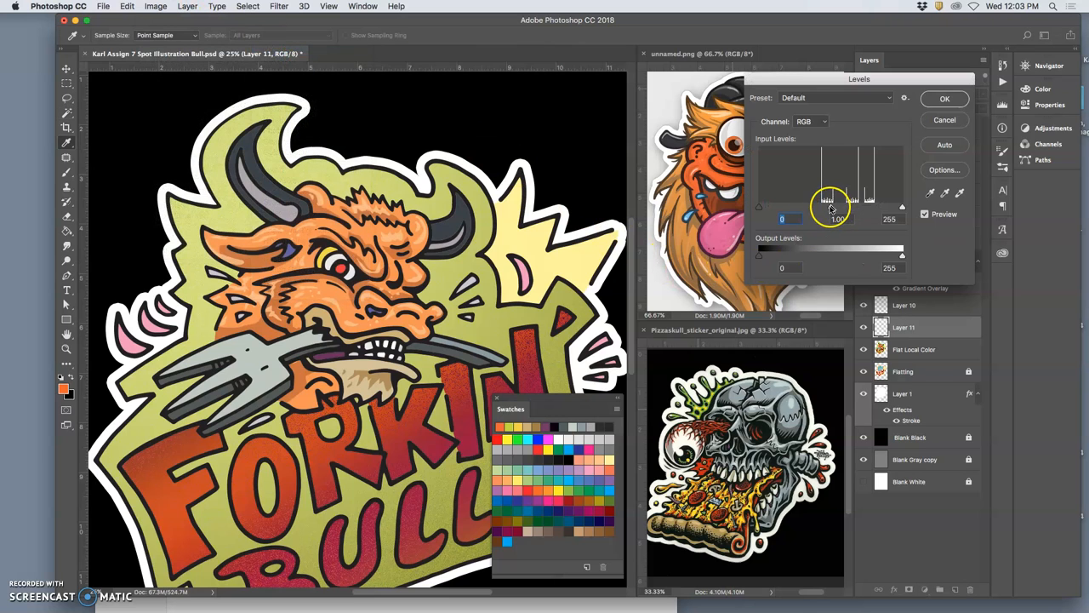
drag(828, 207, 782, 207)
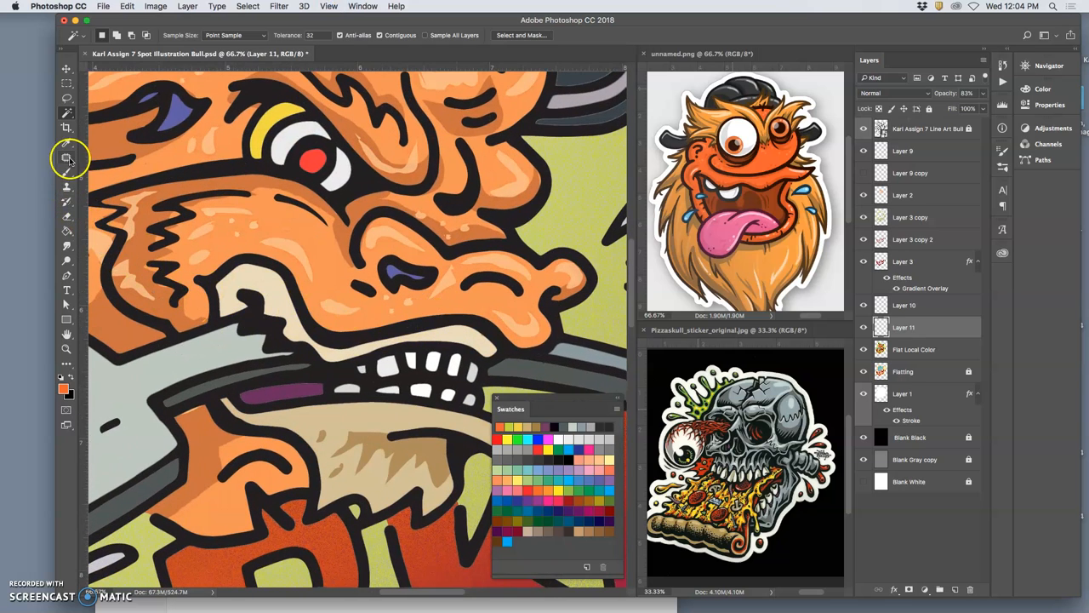
- Lasso-trace the upper lip strip above the teeth, then target Flat Local Color
click(67, 97)
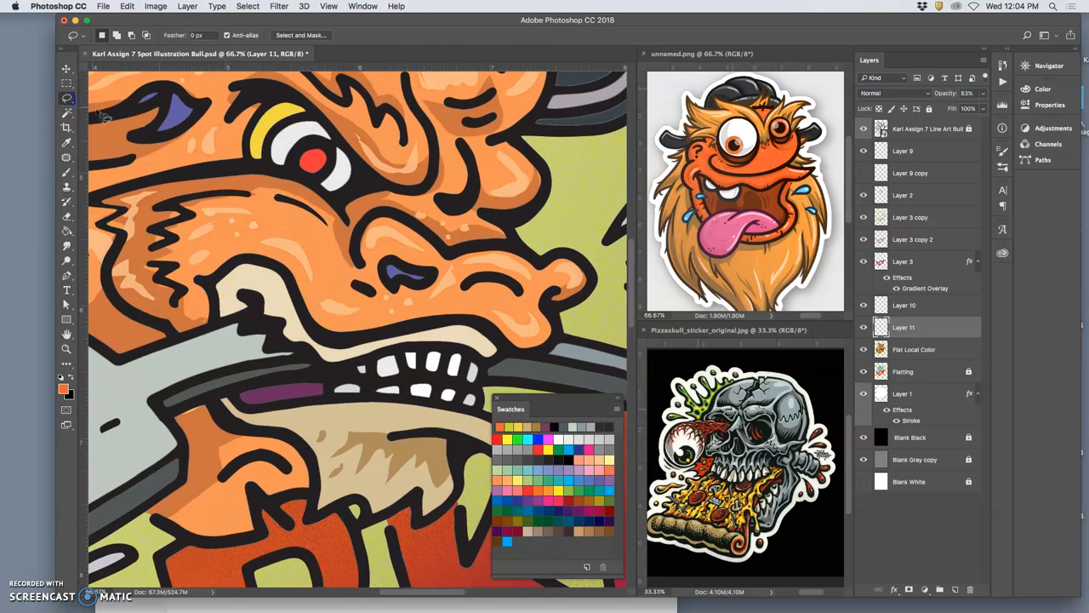
mouse_move(498, 353)
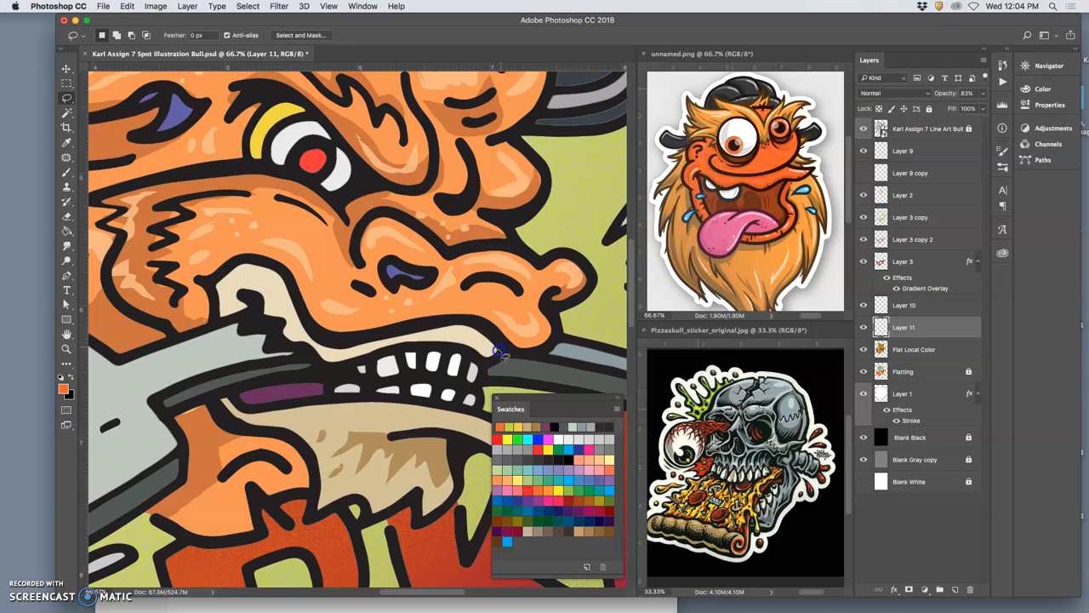
drag(498, 354, 391, 340)
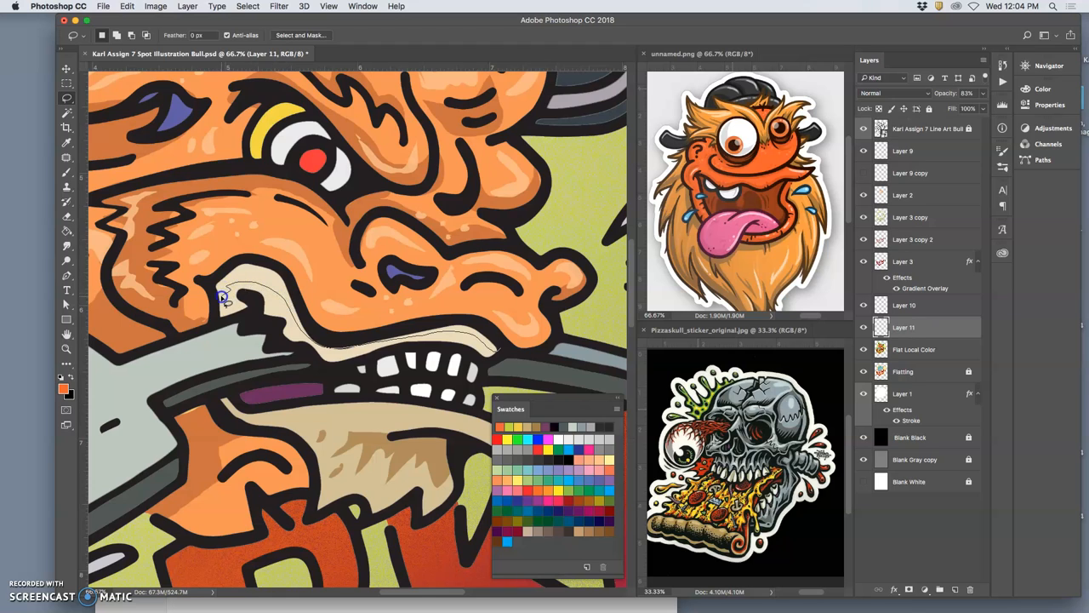
drag(223, 298, 500, 330)
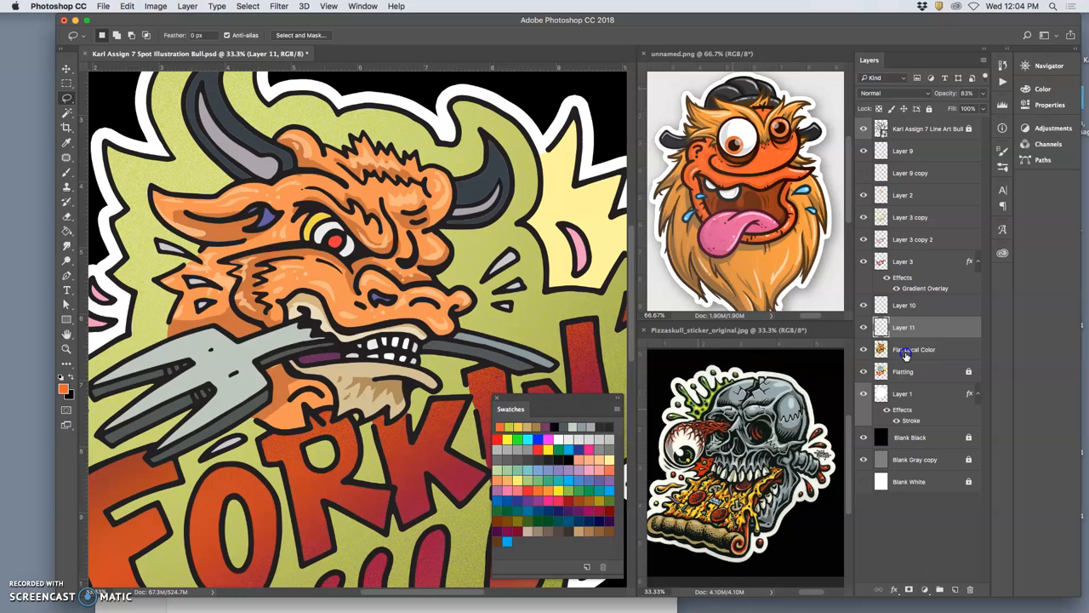
click(914, 349)
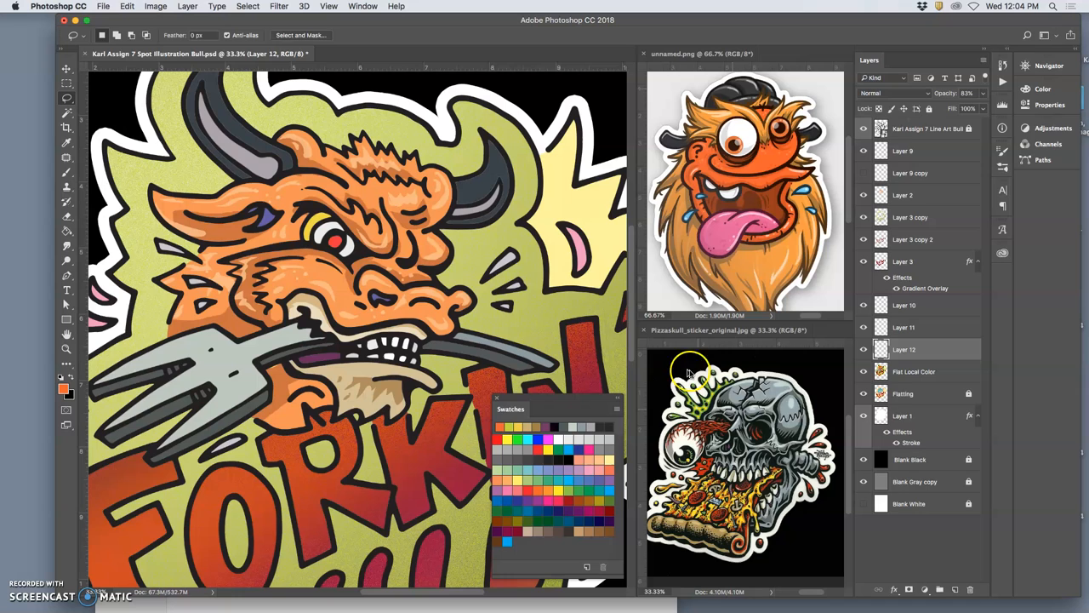
mouse_move(183, 72)
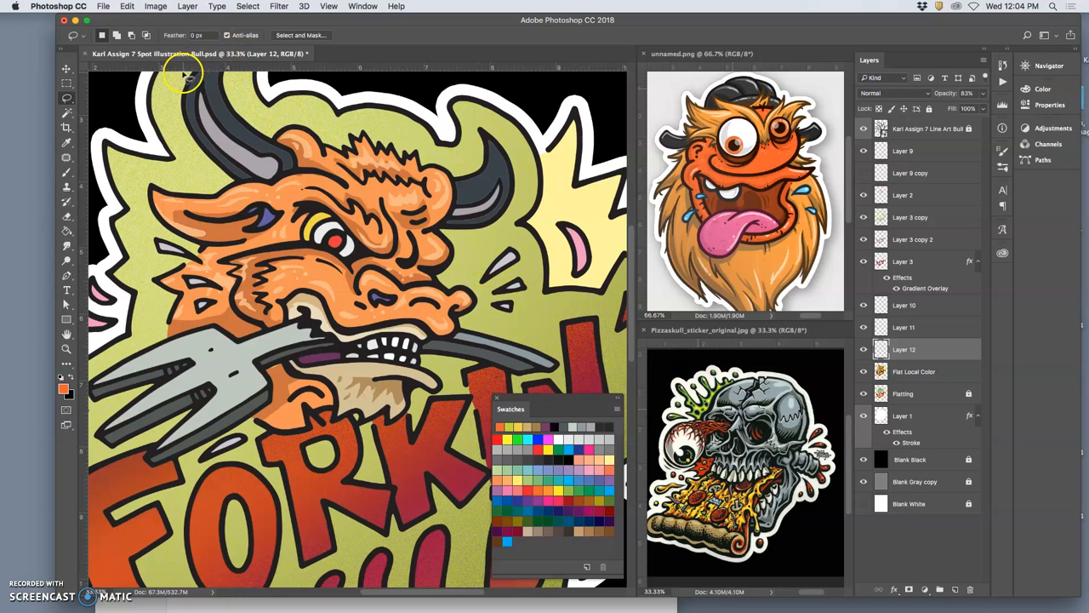
- Darken Layer 12's lip copy with Levels: midtones 0.46, output highlights 172
click(155, 6)
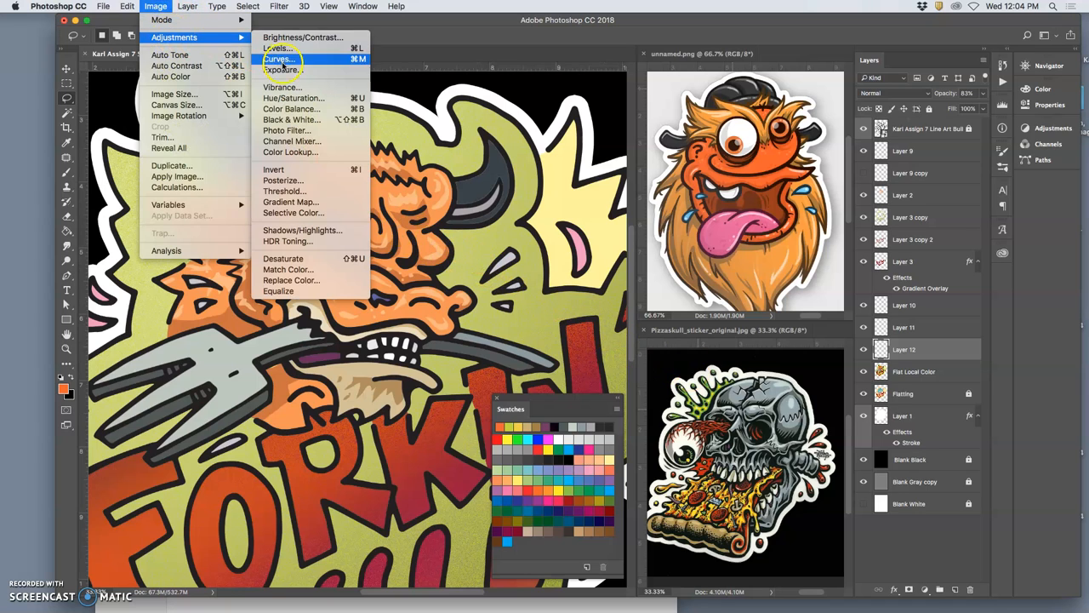
click(275, 48)
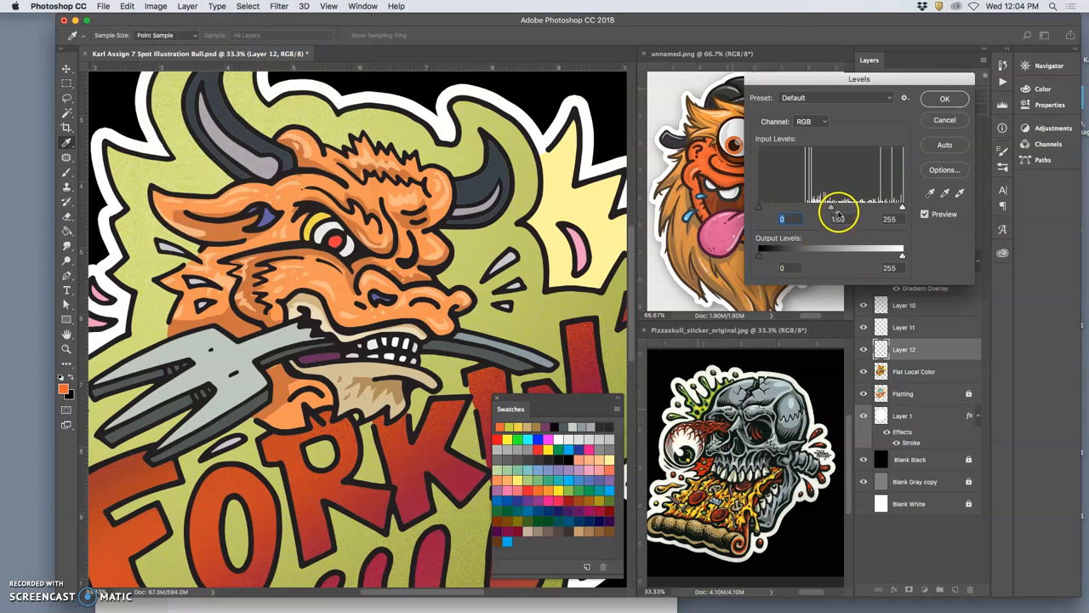
drag(831, 207, 872, 207)
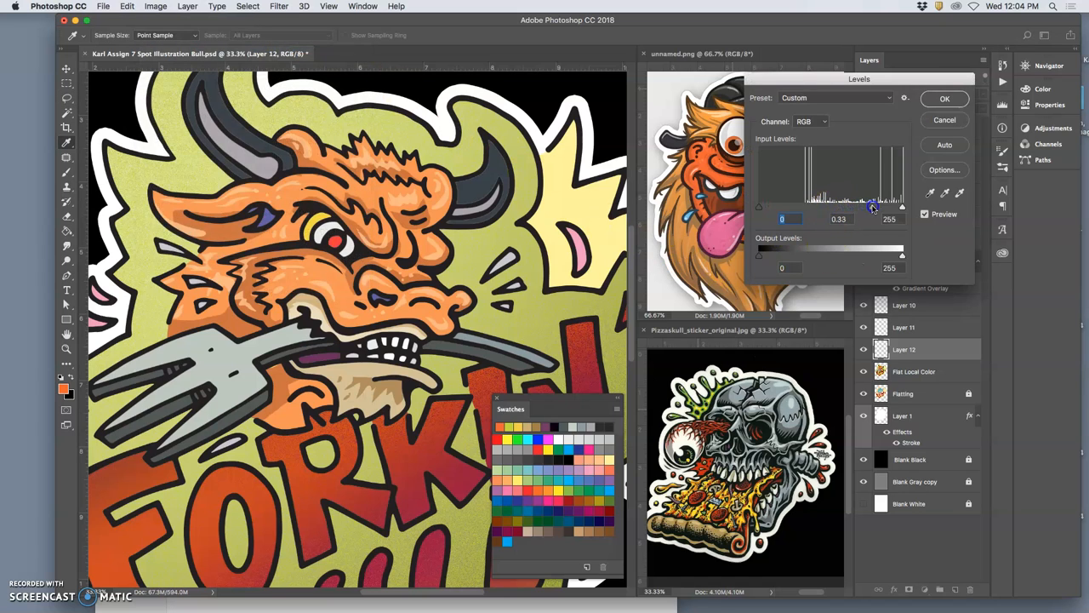
drag(873, 207, 902, 207)
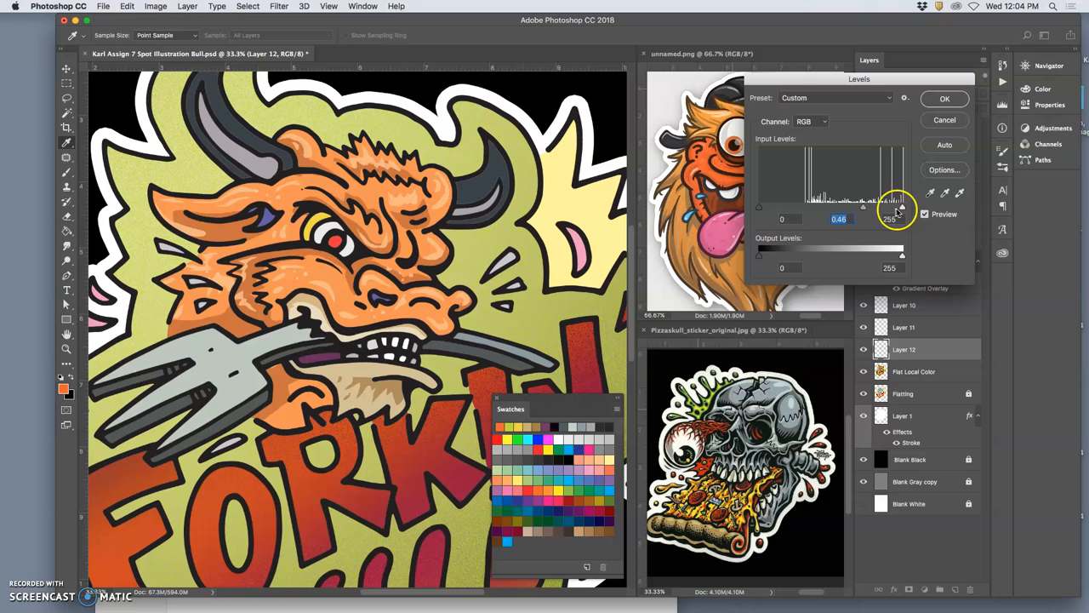
drag(902, 253, 855, 254)
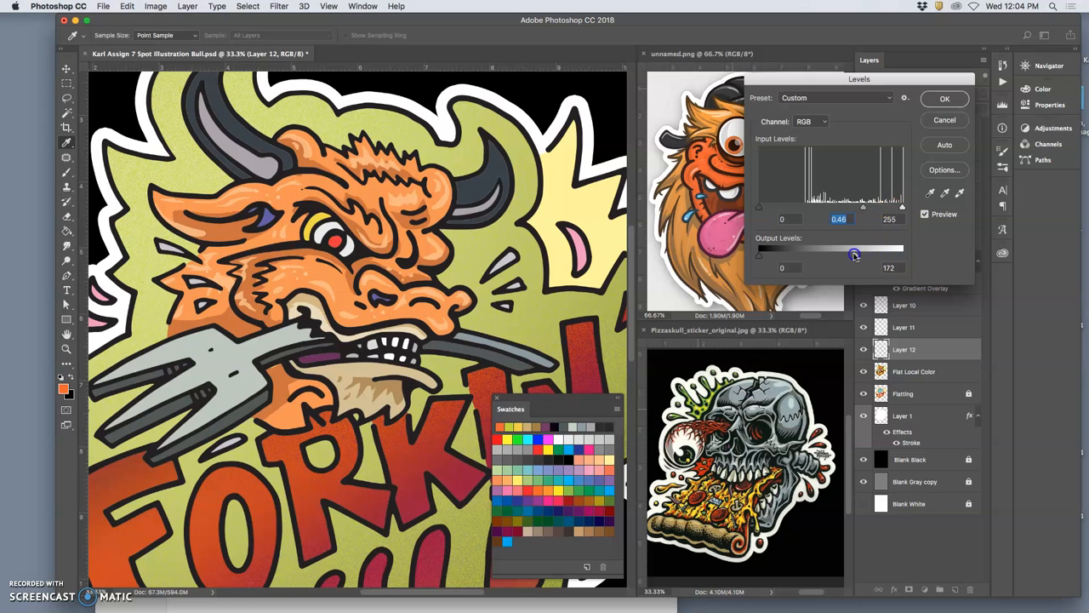
drag(855, 254, 830, 255)
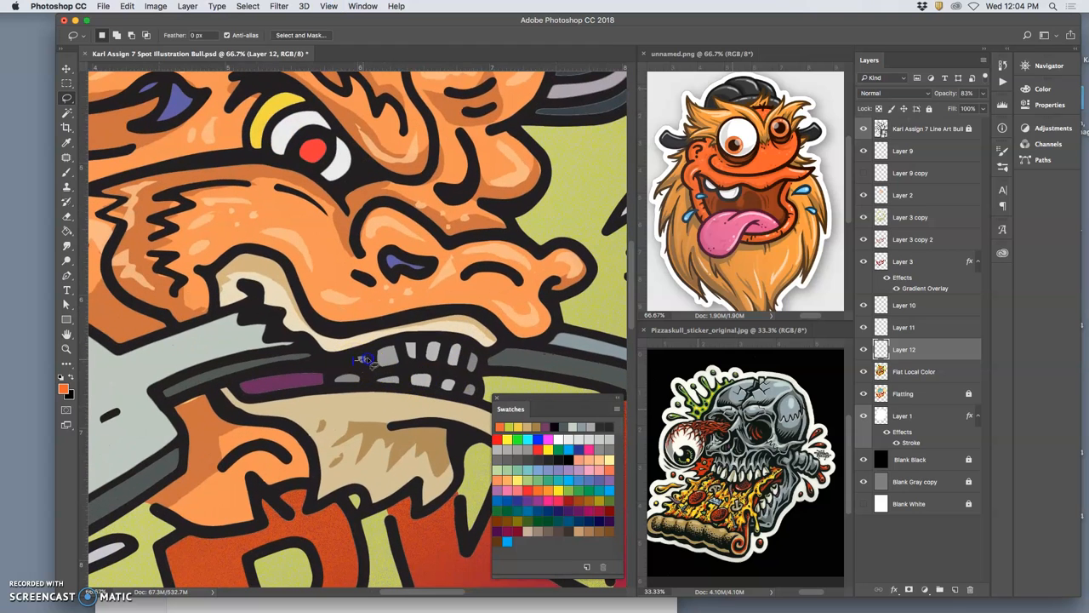
- Lasso around the row of upper teeth in the bull's mouth
drag(365, 359, 450, 353)
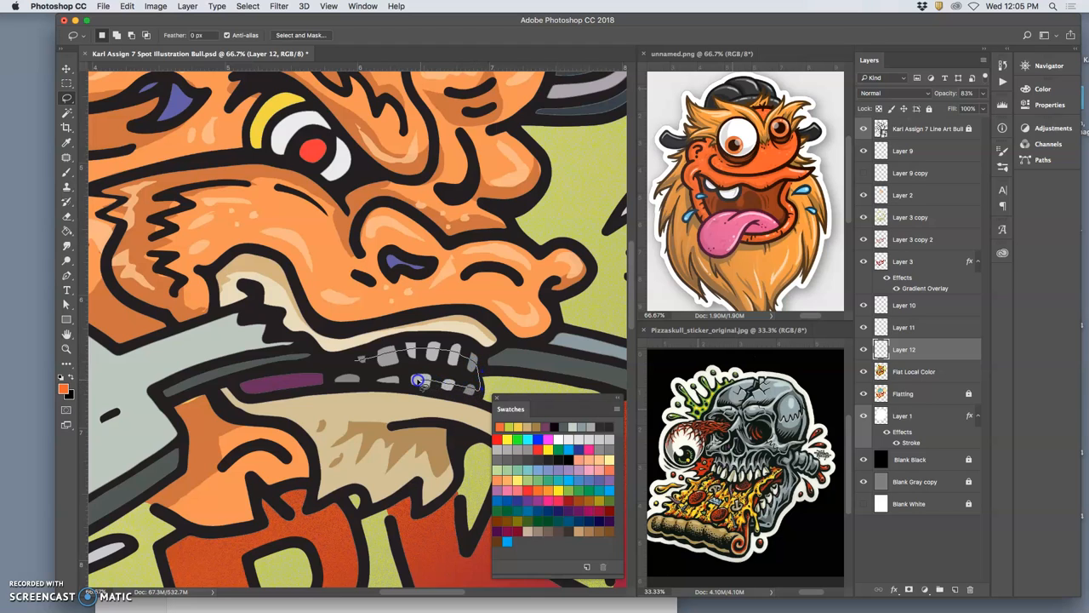
drag(422, 381, 340, 383)
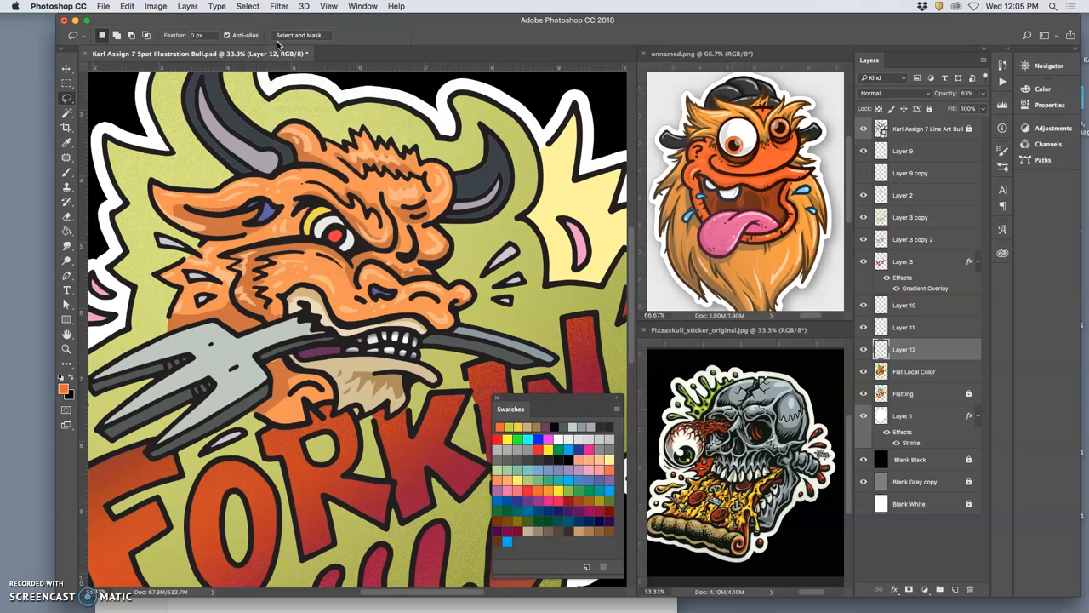
mouse_move(385, 428)
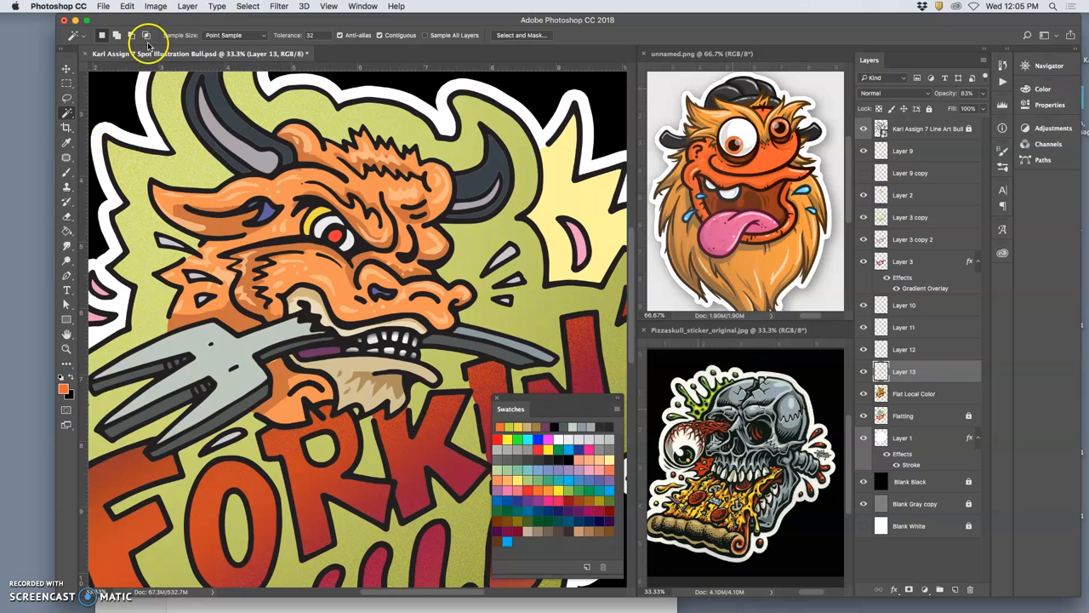
- Darken the teeth copy on Layer 13 with a Levels midtone of 0.59, then add Layer 14
click(155, 6)
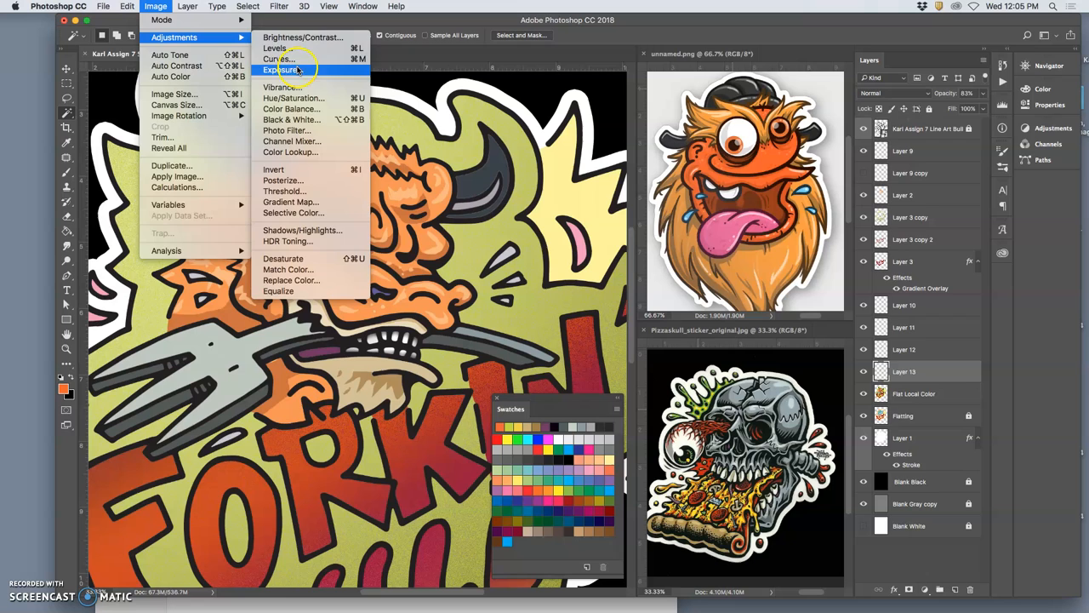
click(273, 48)
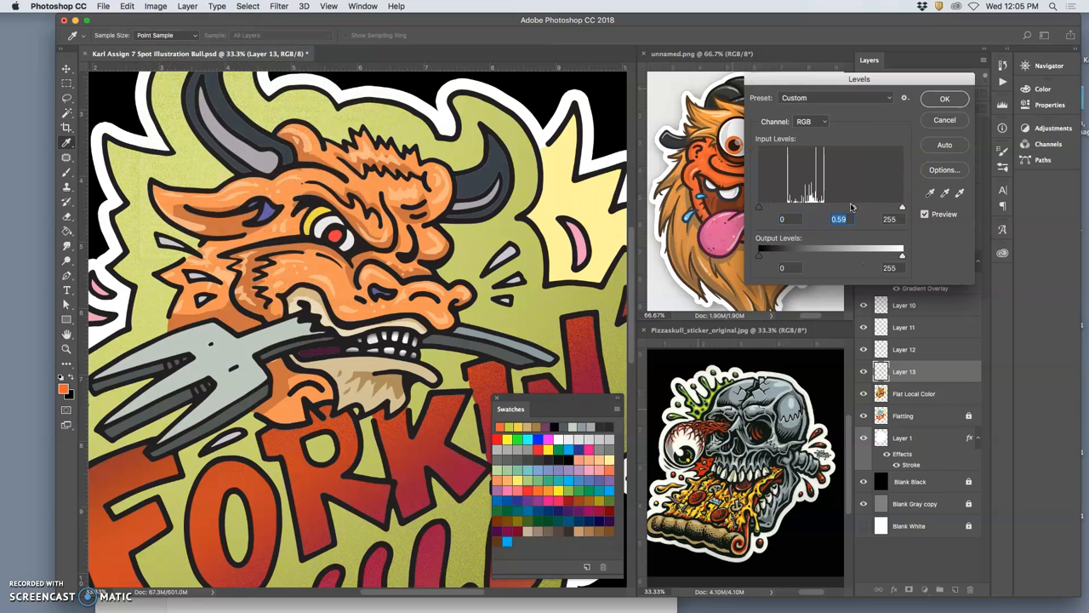
click(945, 98)
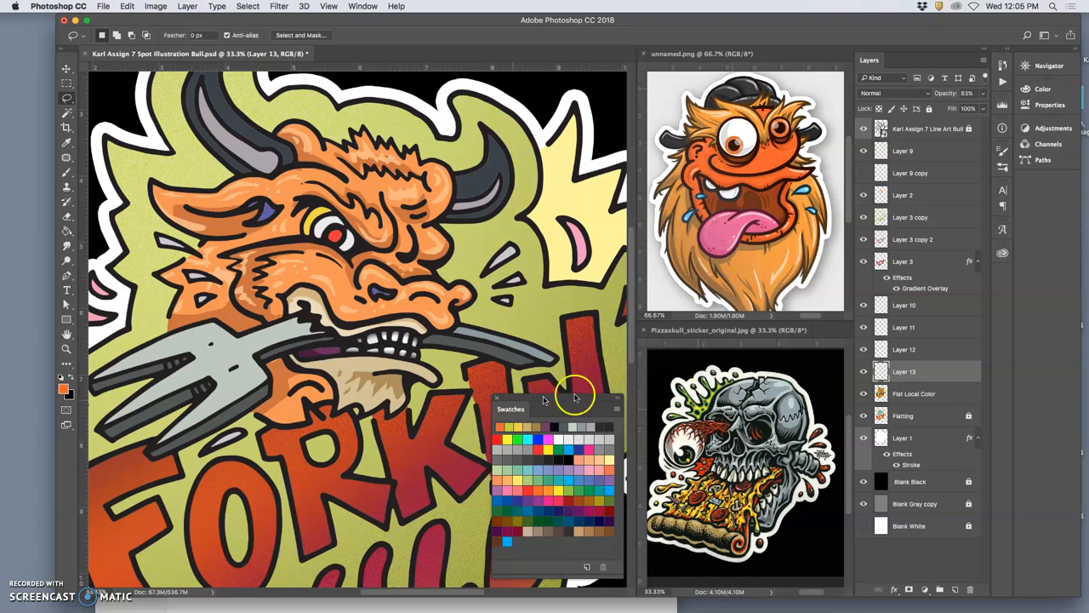
click(914, 393)
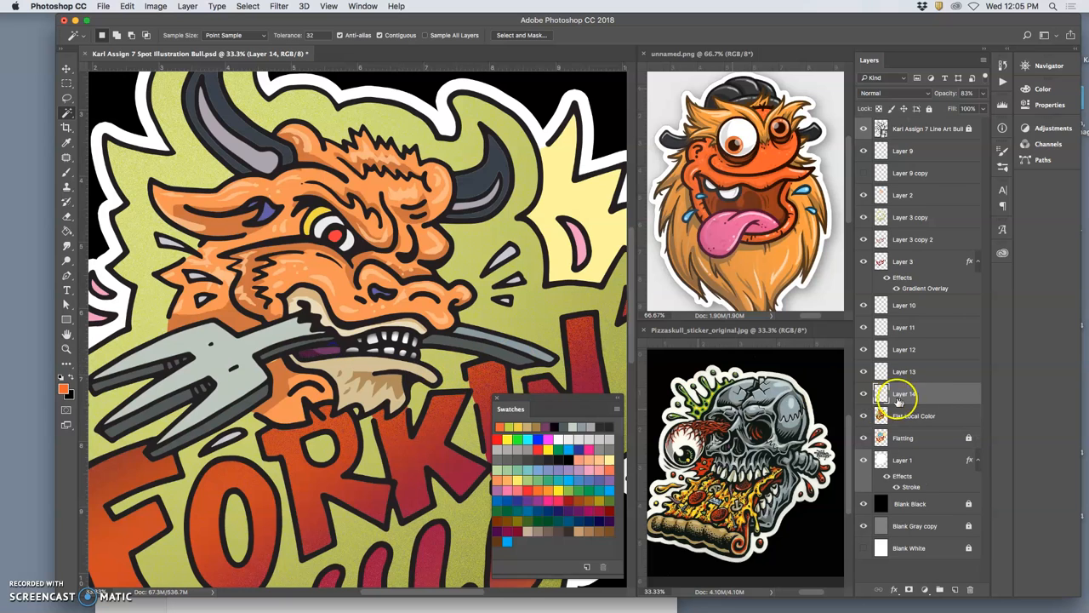
- Add a Gradient Overlay to Layer 14 using the black-to-white preset
double_click(904, 393)
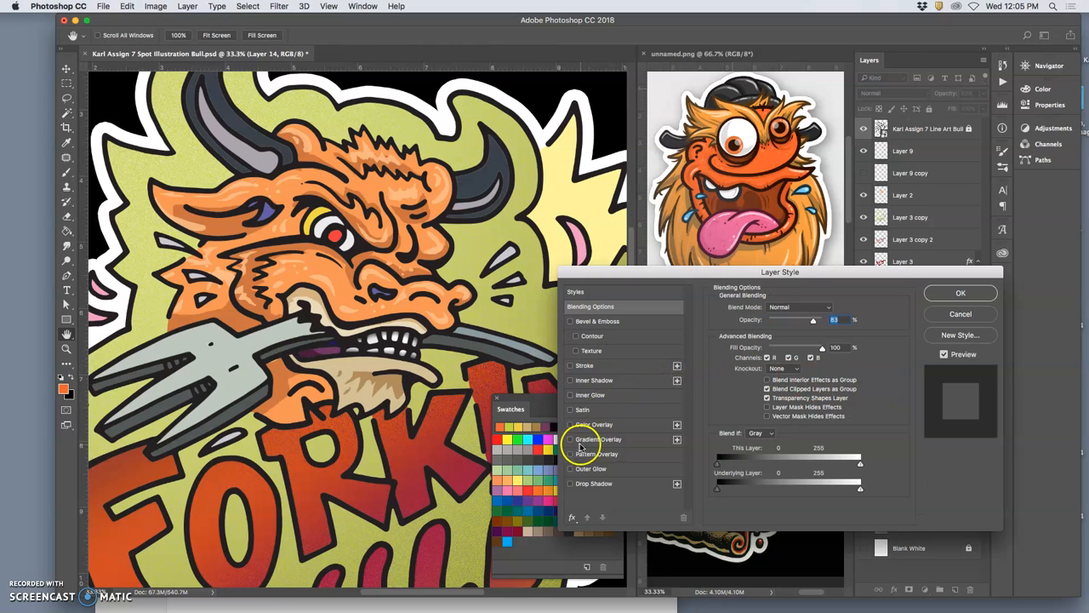
click(571, 439)
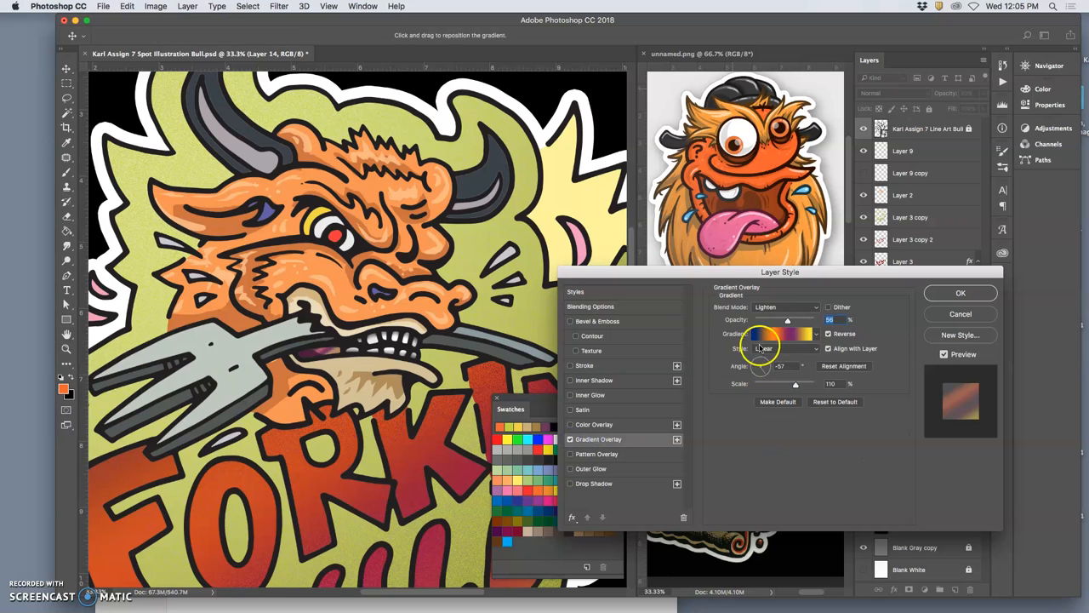
click(761, 333)
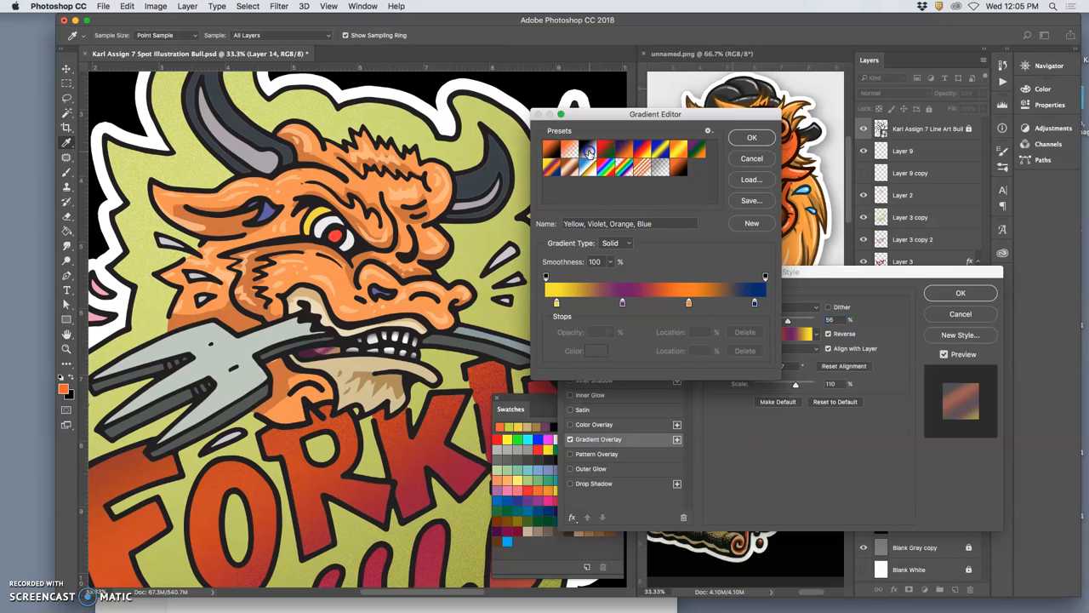
click(679, 169)
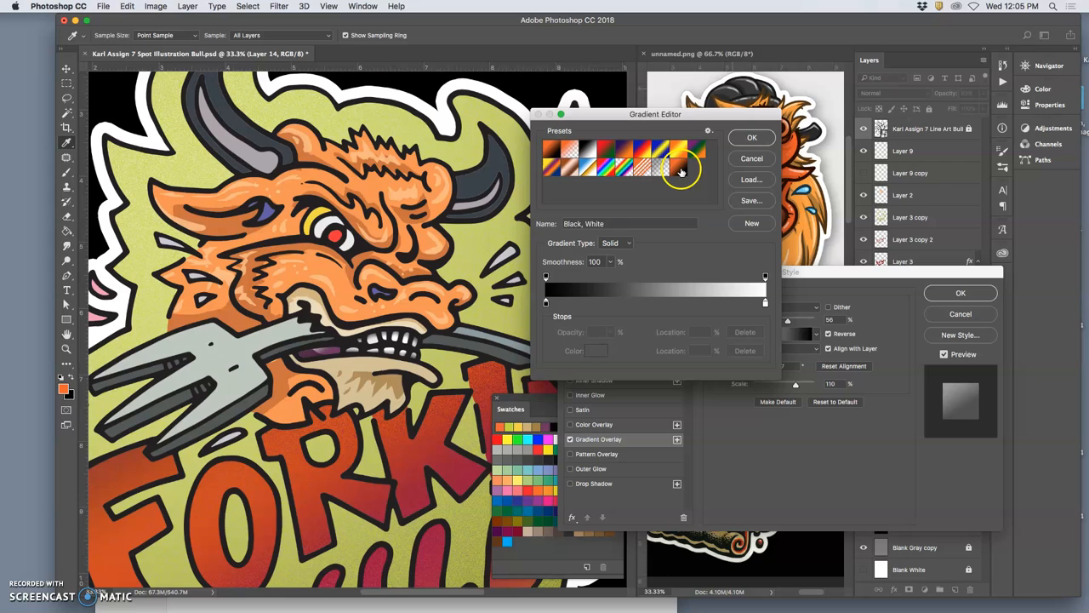
click(752, 137)
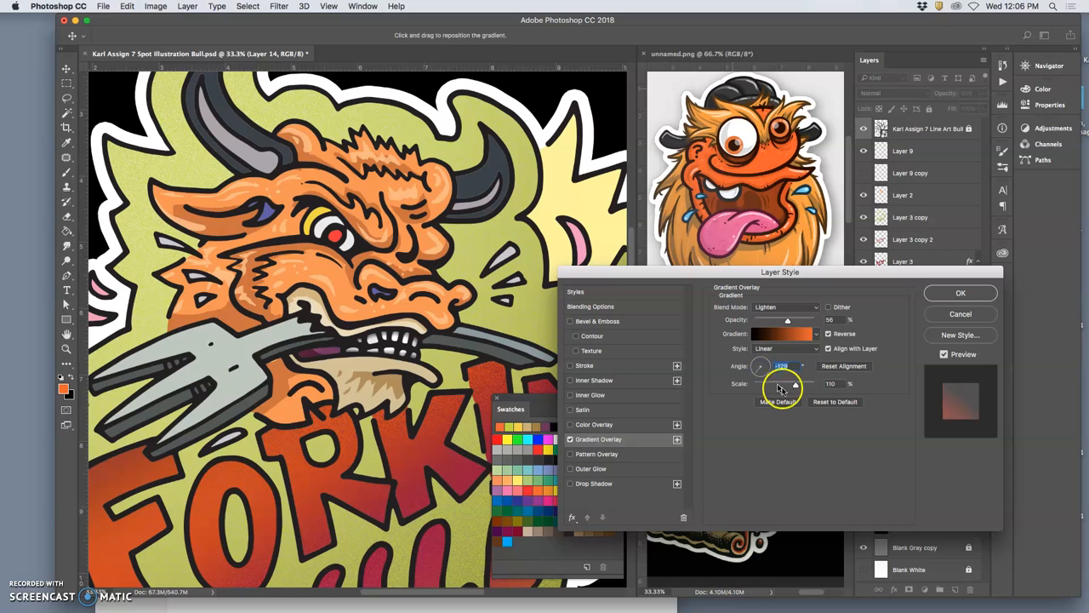
- Set the overlay to Linear style at 40% opacity, adjusting angle and scale
drag(796, 383, 753, 383)
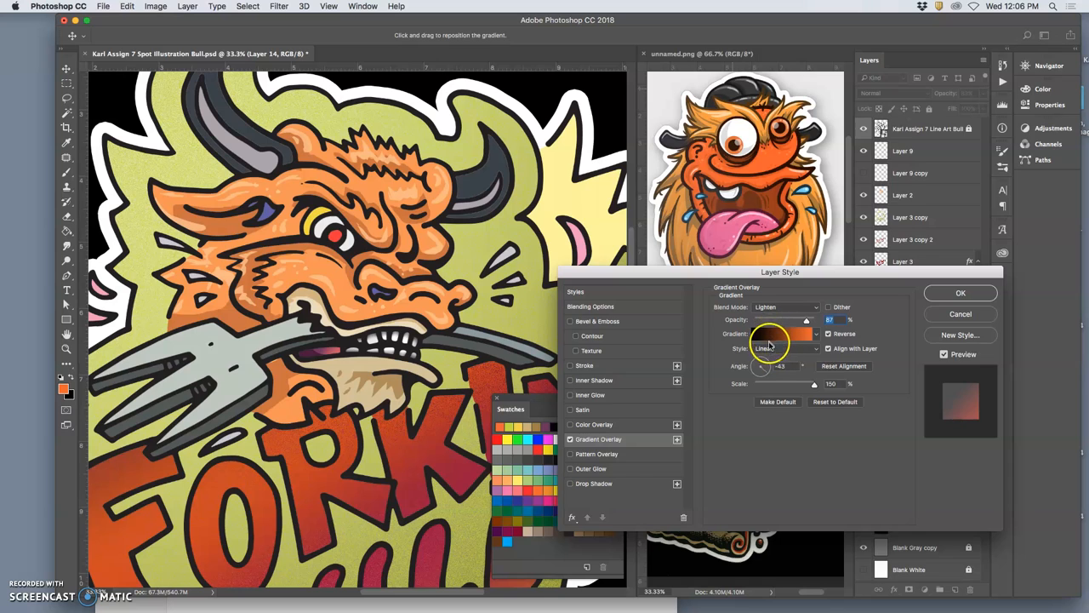
click(783, 348)
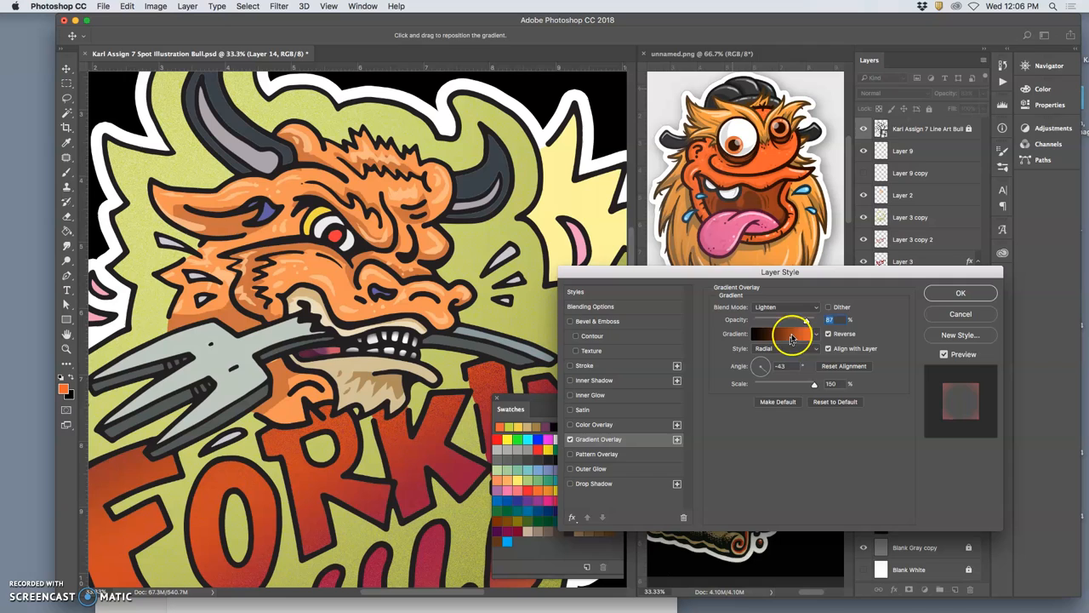
drag(791, 319, 781, 321)
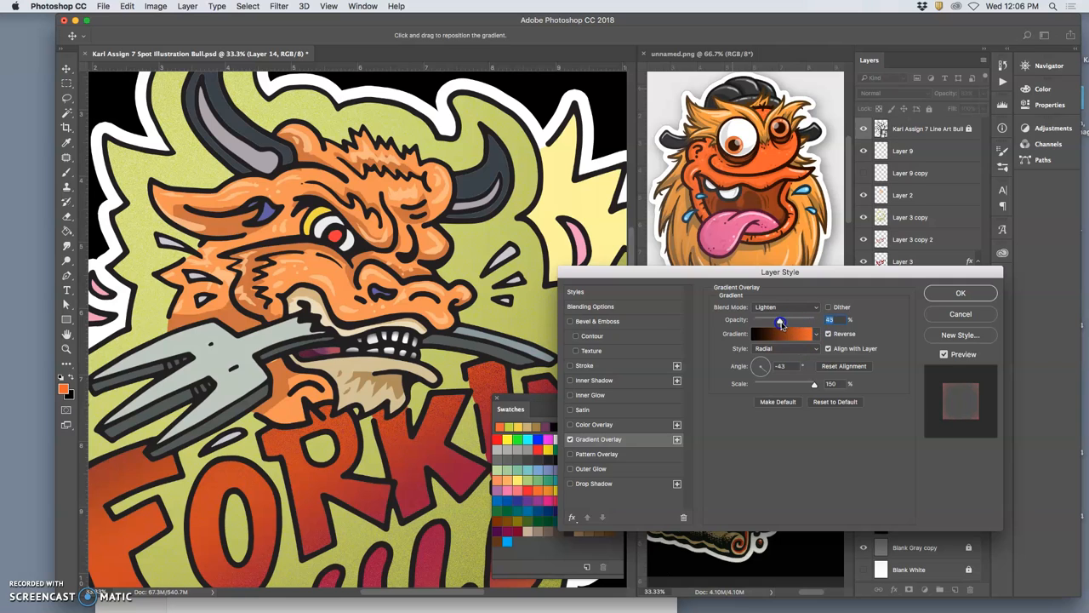
drag(780, 321, 778, 321)
text(54)
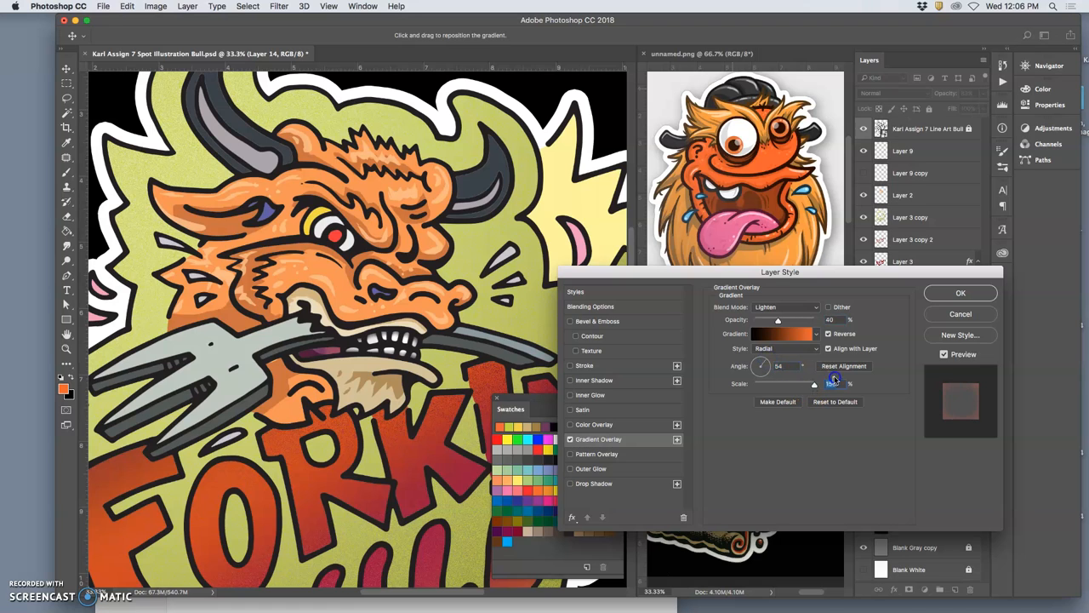
click(787, 348)
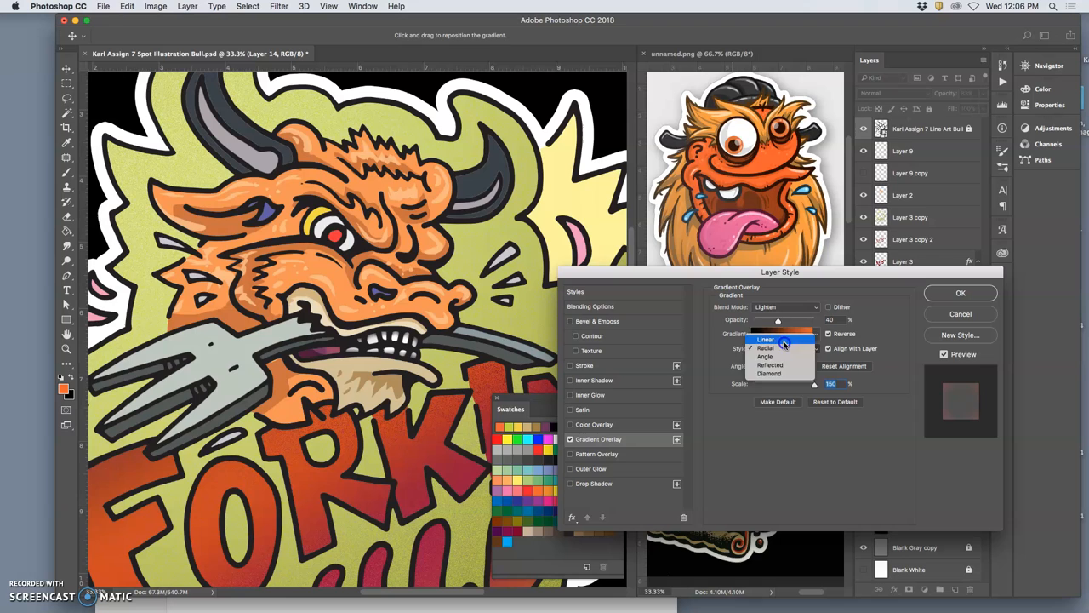
click(766, 340)
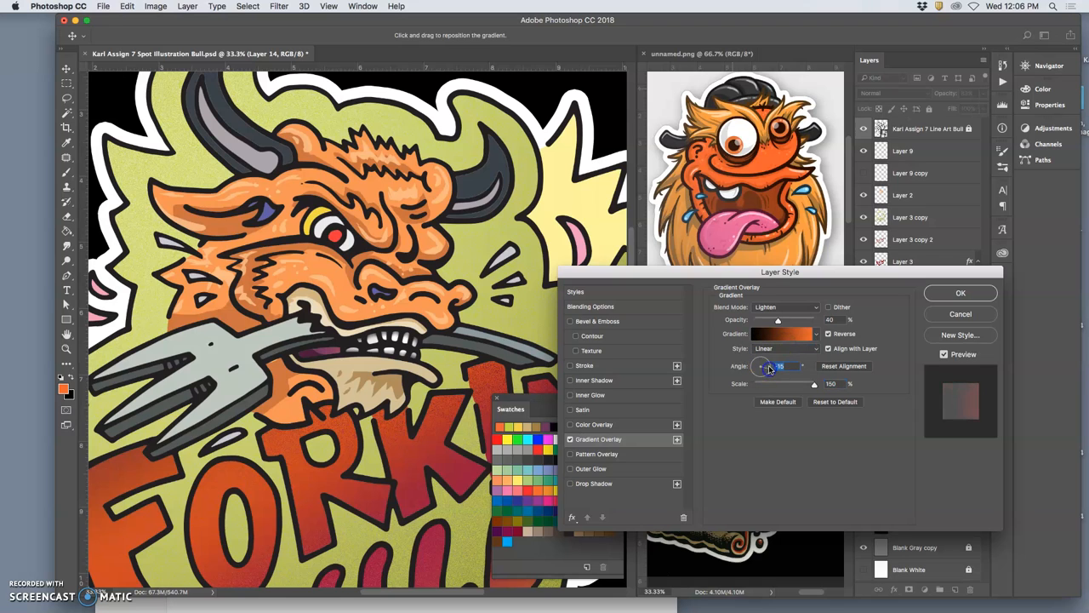
drag(768, 366, 773, 373)
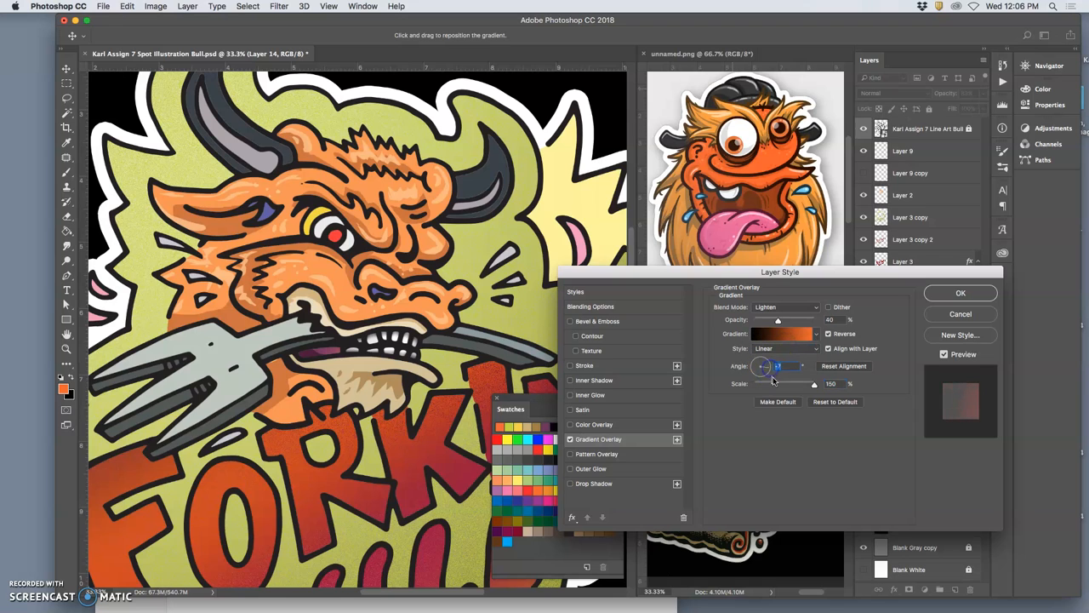
click(782, 333)
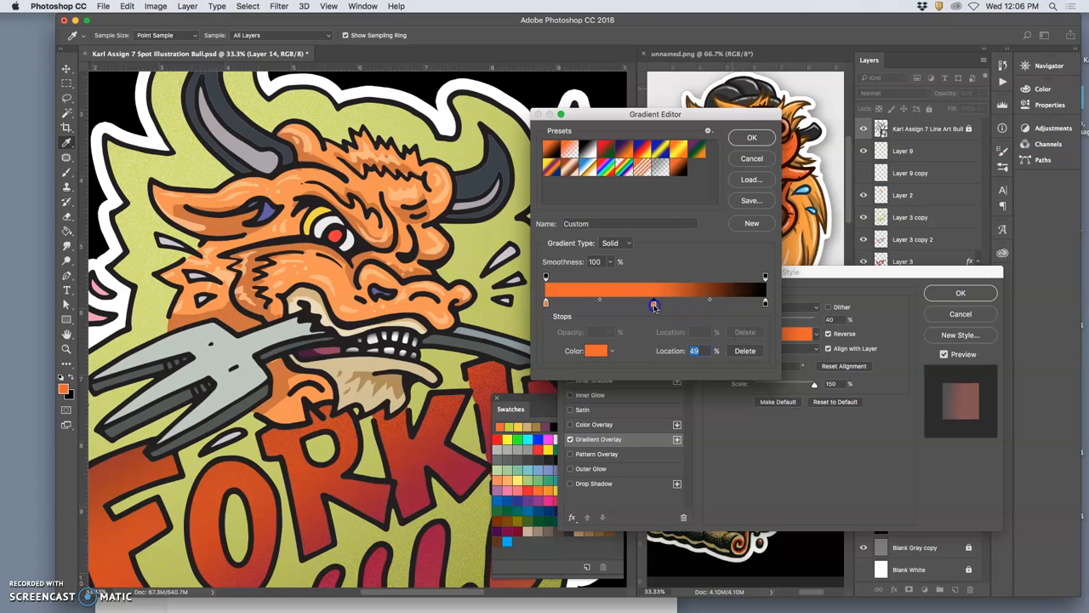
- Recolour the gradient's middle stop violet and its left stop dark purple
click(597, 351)
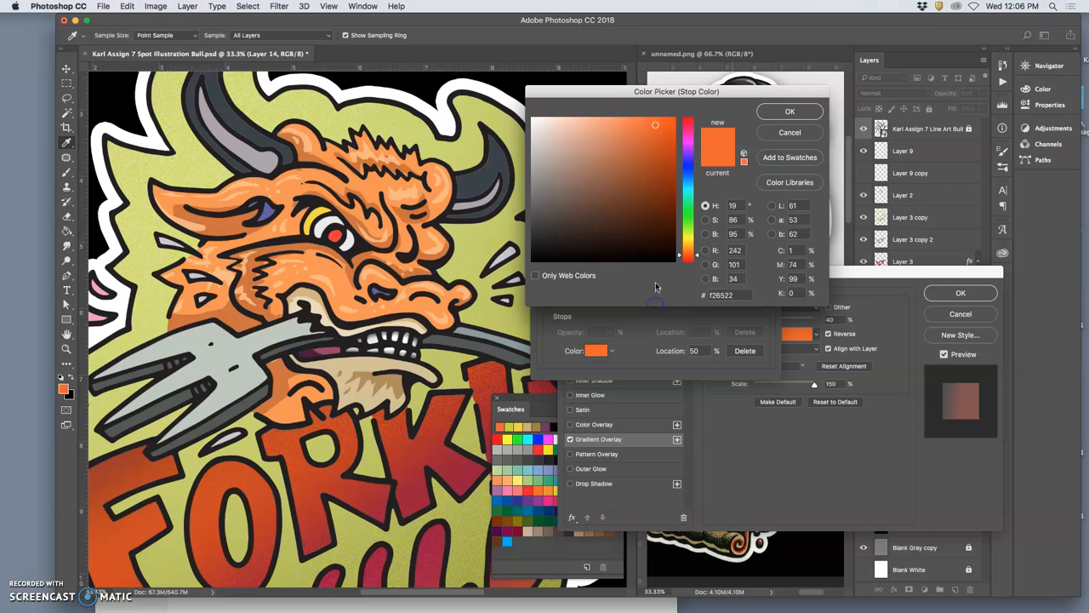
click(687, 160)
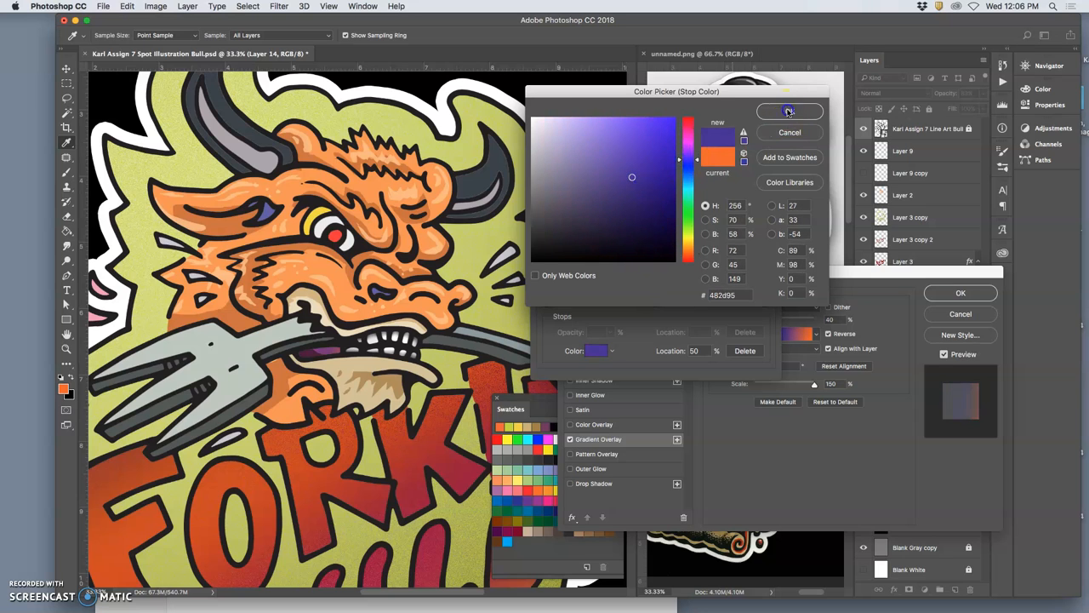
click(788, 112)
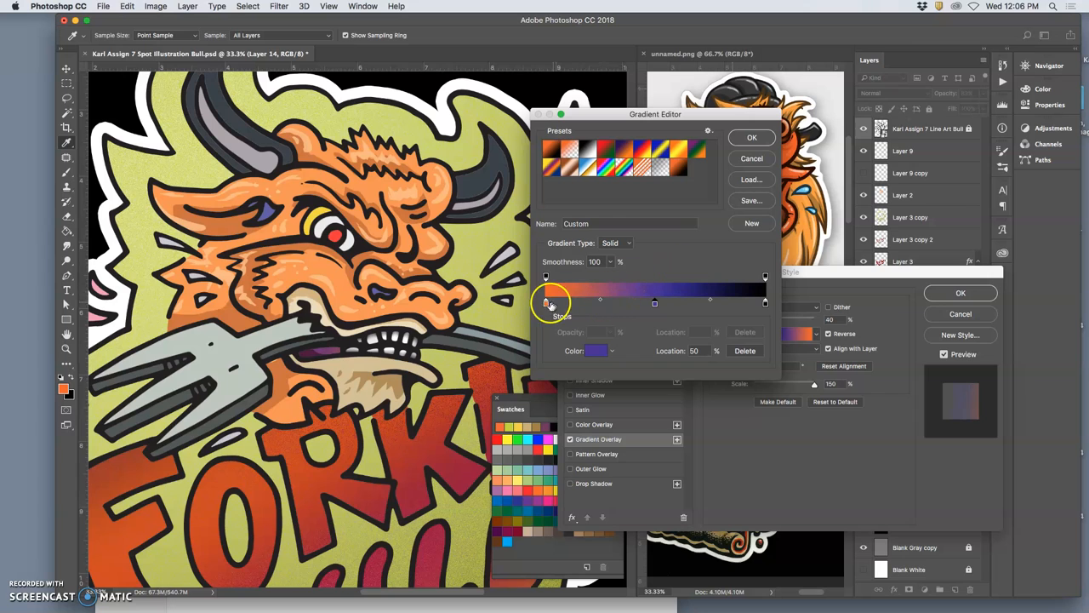
click(546, 302)
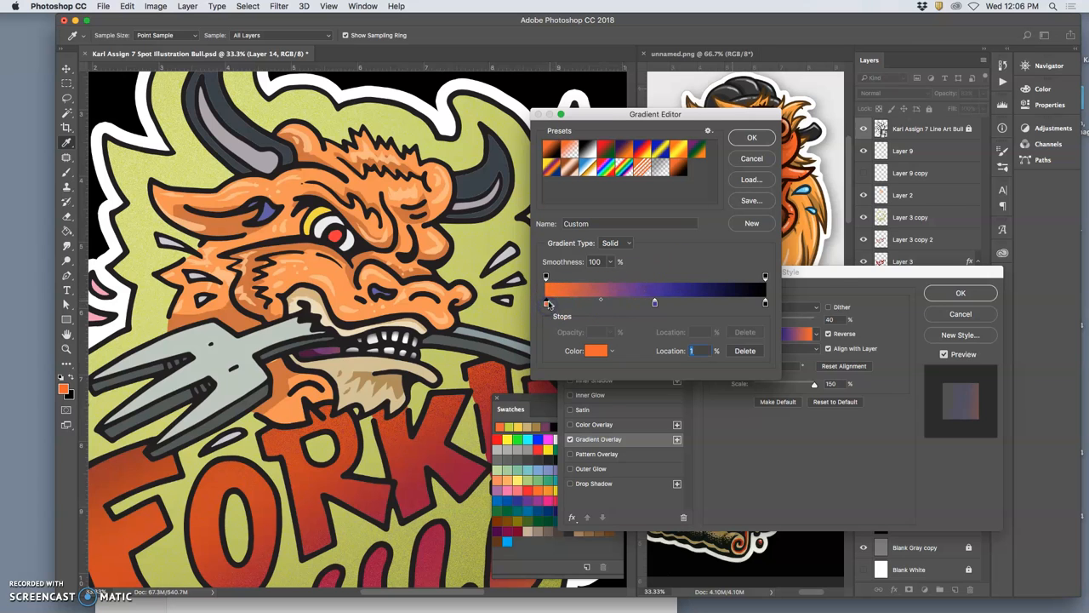
click(596, 350)
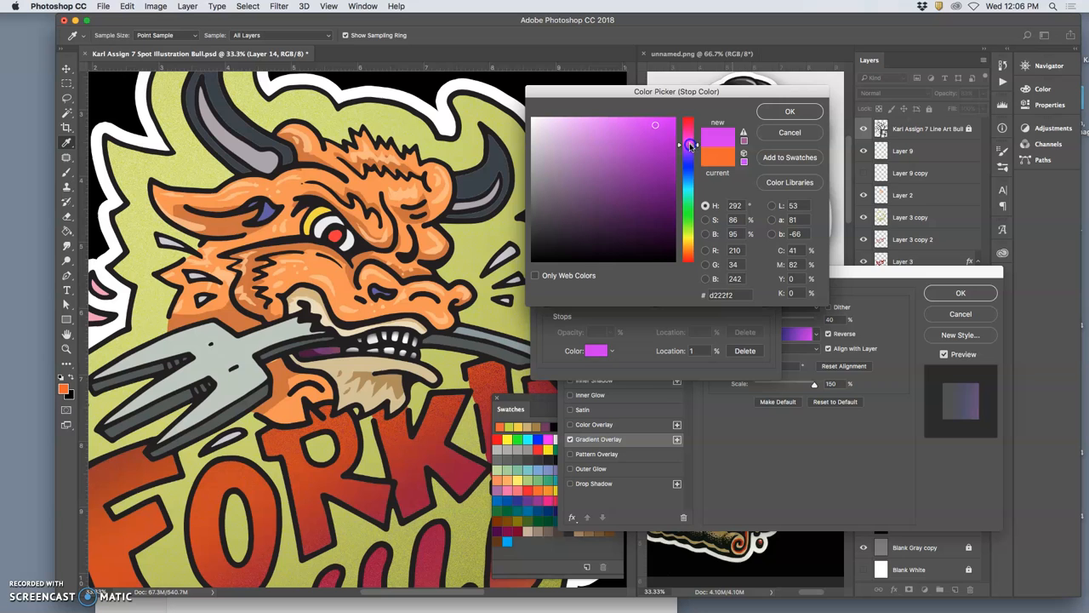
click(580, 224)
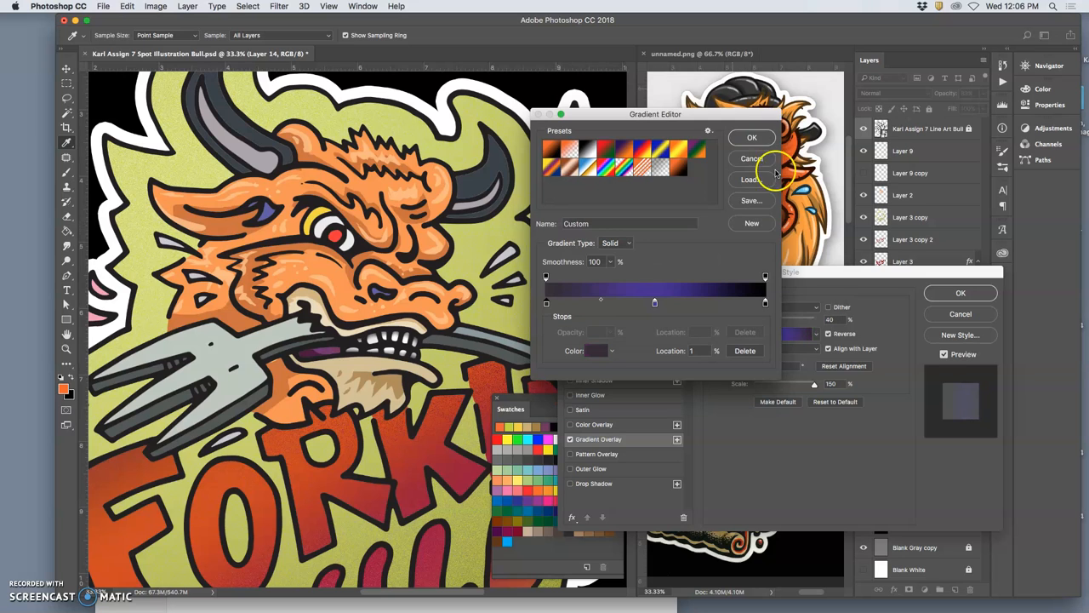
mouse_move(800, 379)
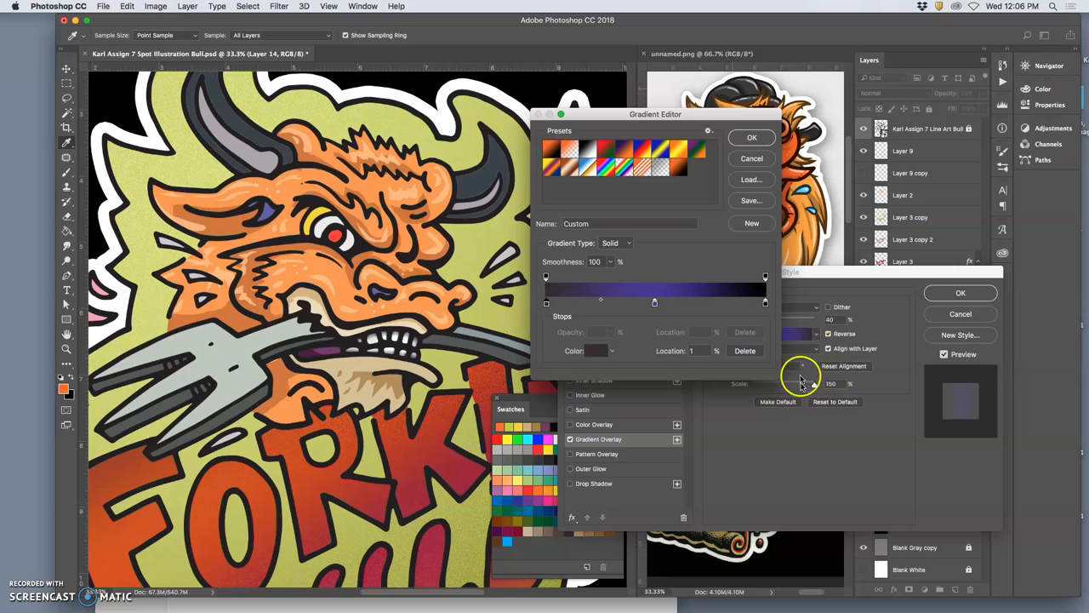
click(752, 137)
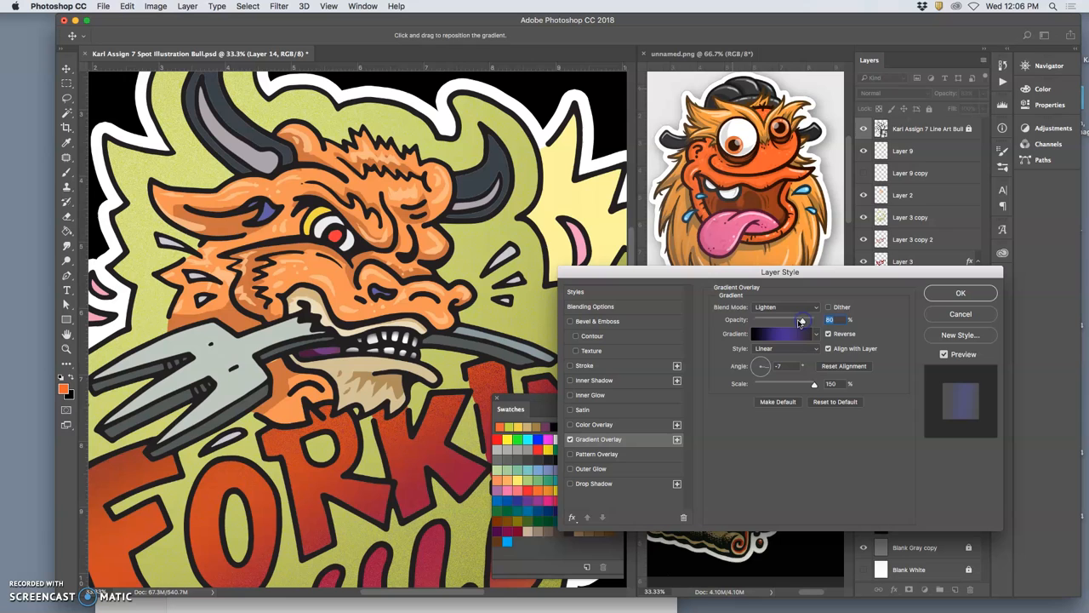
- Switch the overlay to Normal blending, shrink scale to 53%, and apply the style
click(785, 306)
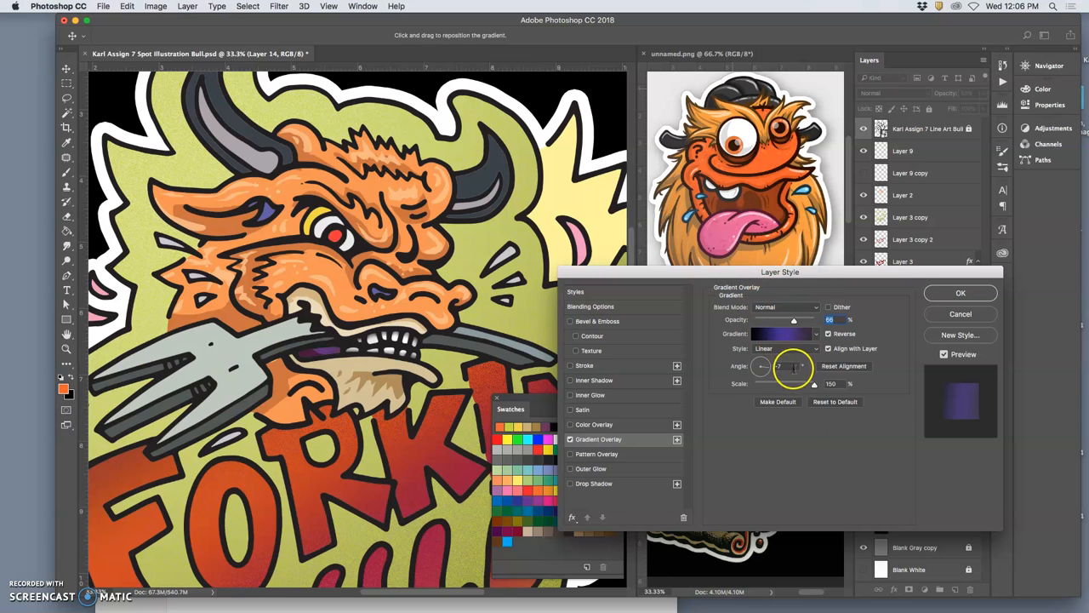
drag(814, 384, 787, 384)
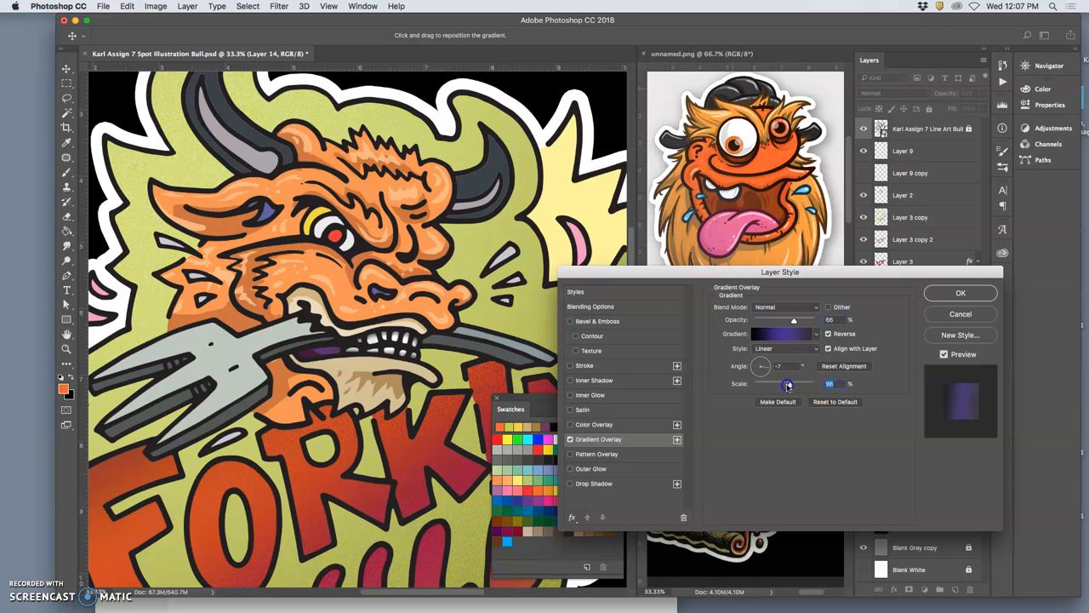
drag(788, 384, 769, 383)
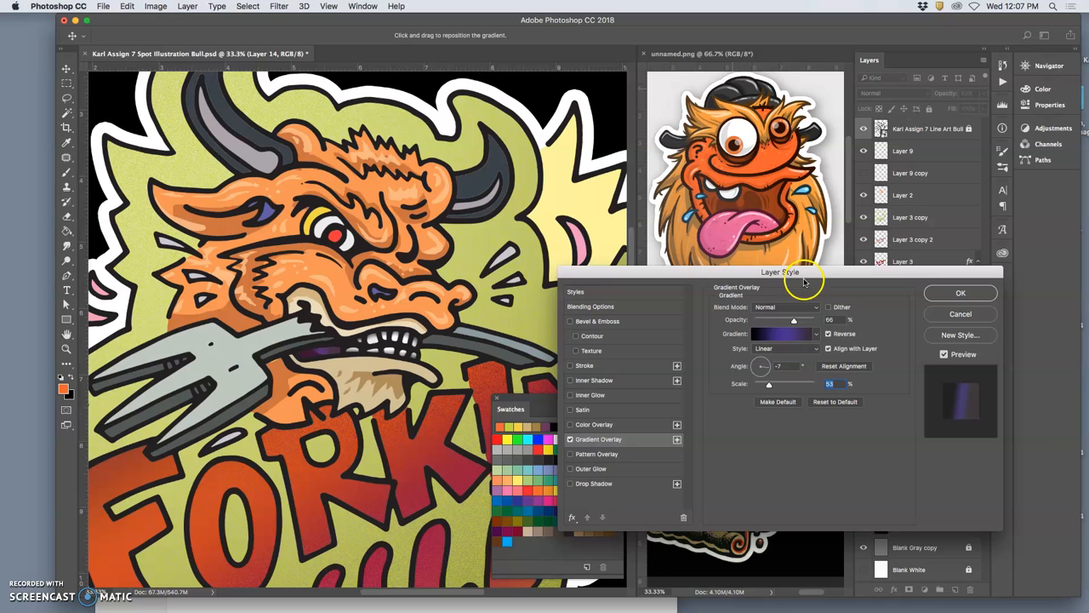
click(960, 292)
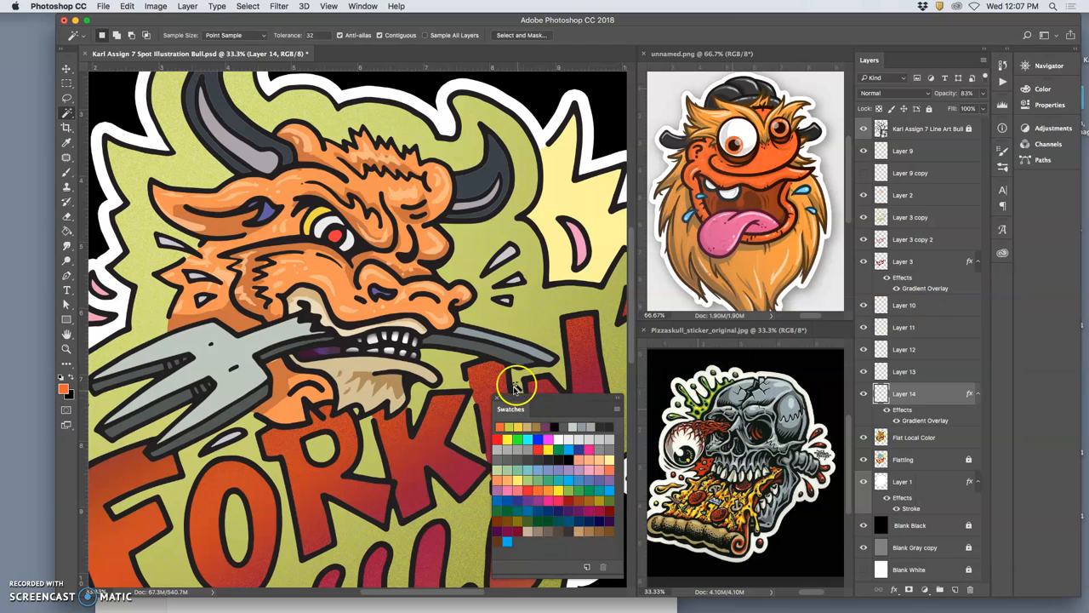
mouse_move(524, 234)
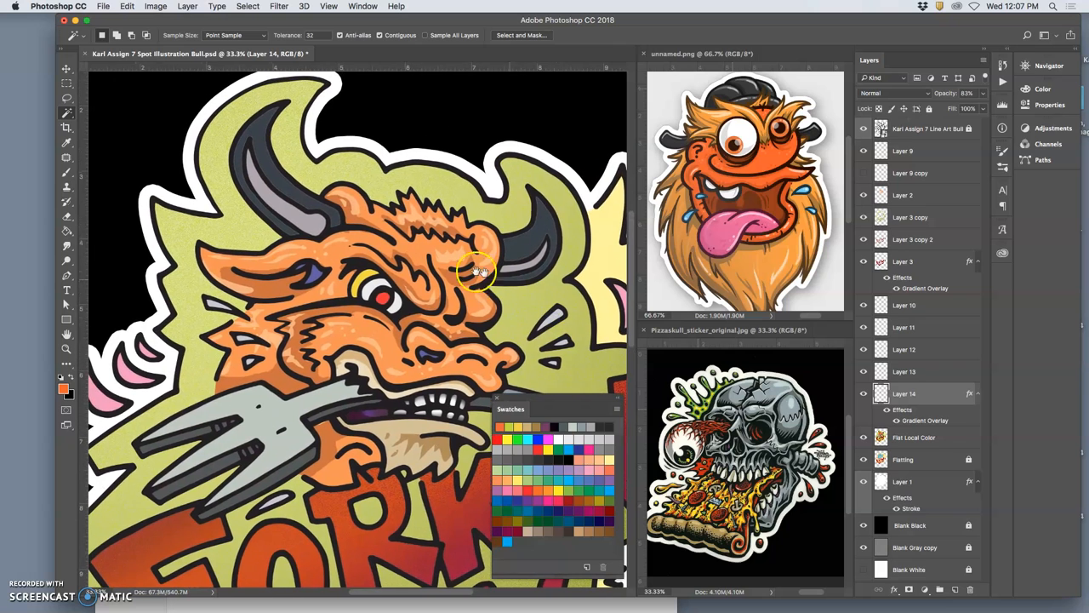
- Duplicate Flat Local Color and create Layer 15 beneath Layer 14
click(914, 436)
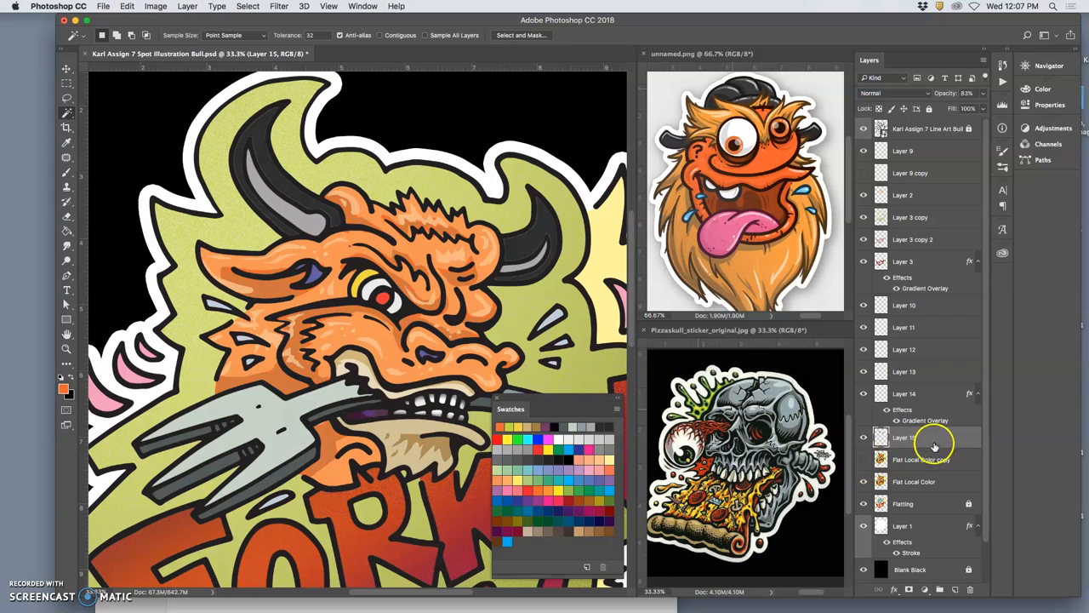
double_click(915, 437)
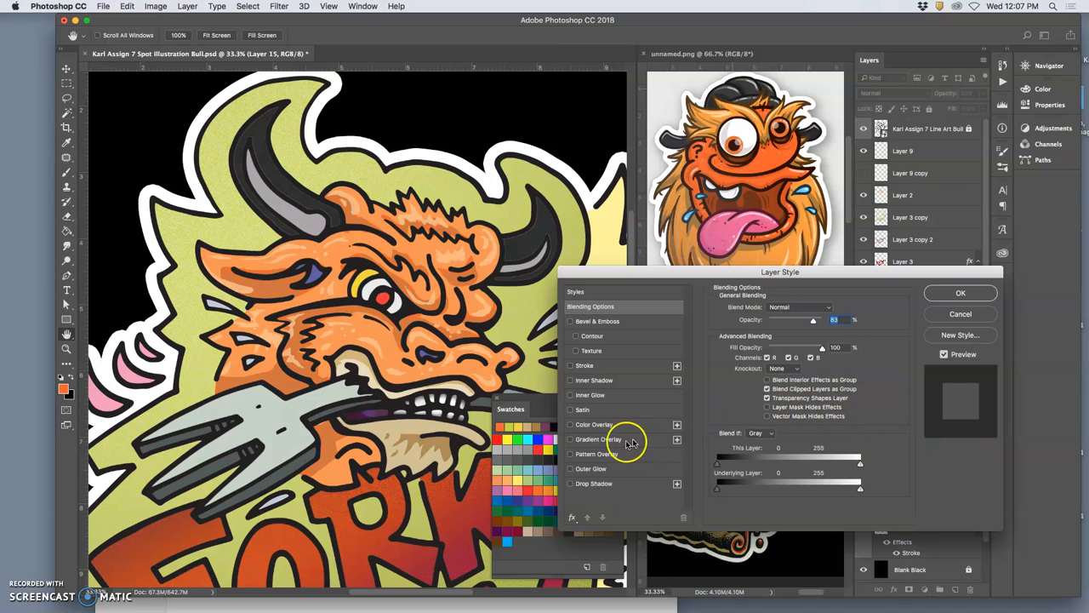
- Give Layer 15 a Copper gradient overlay in Pin Light mode at a 67° angle
click(570, 439)
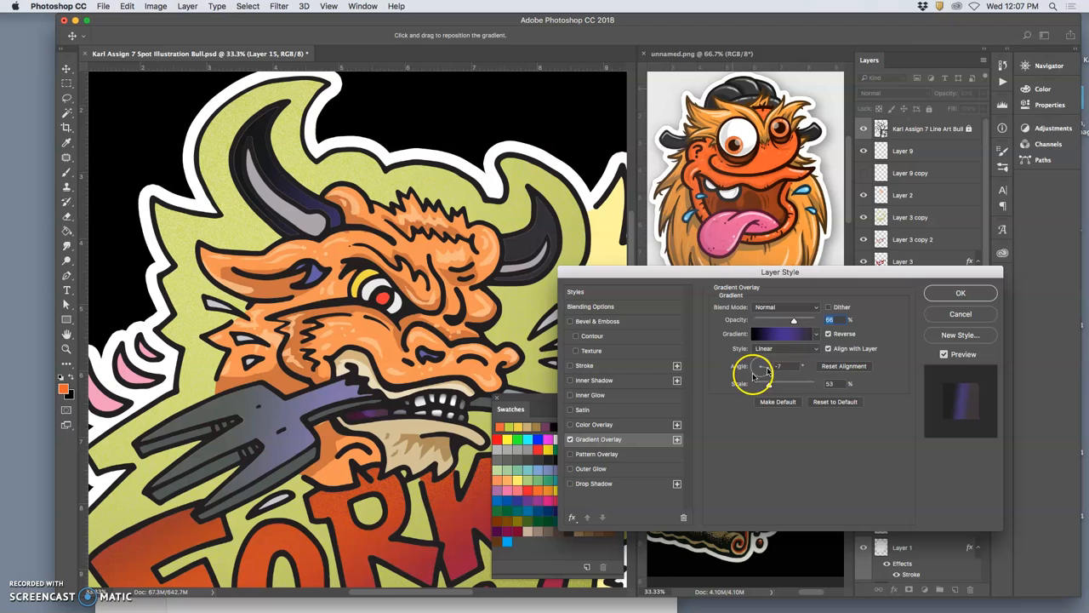
click(783, 334)
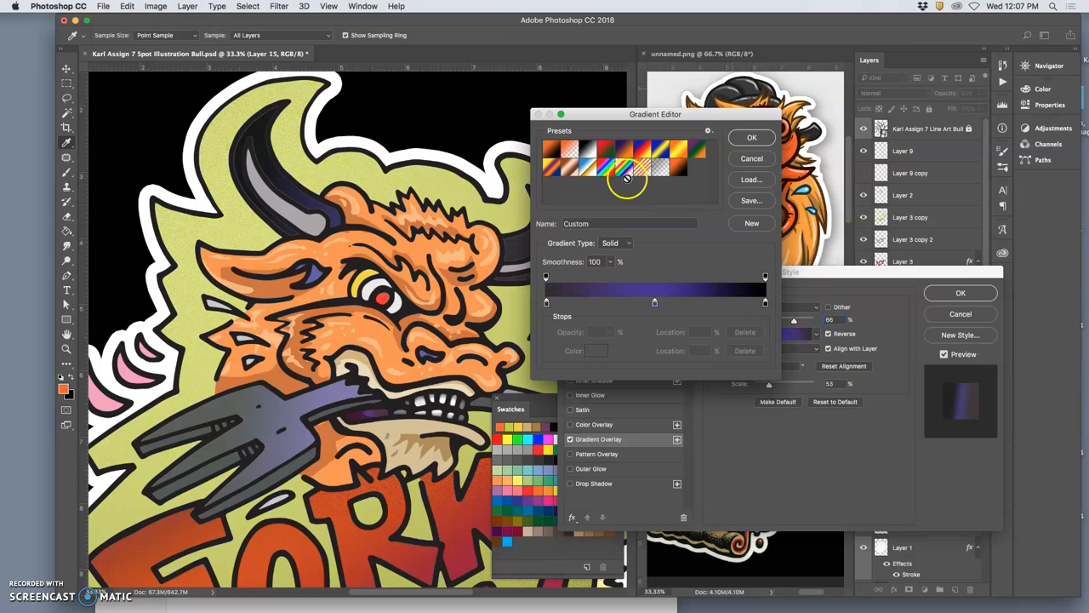
click(630, 166)
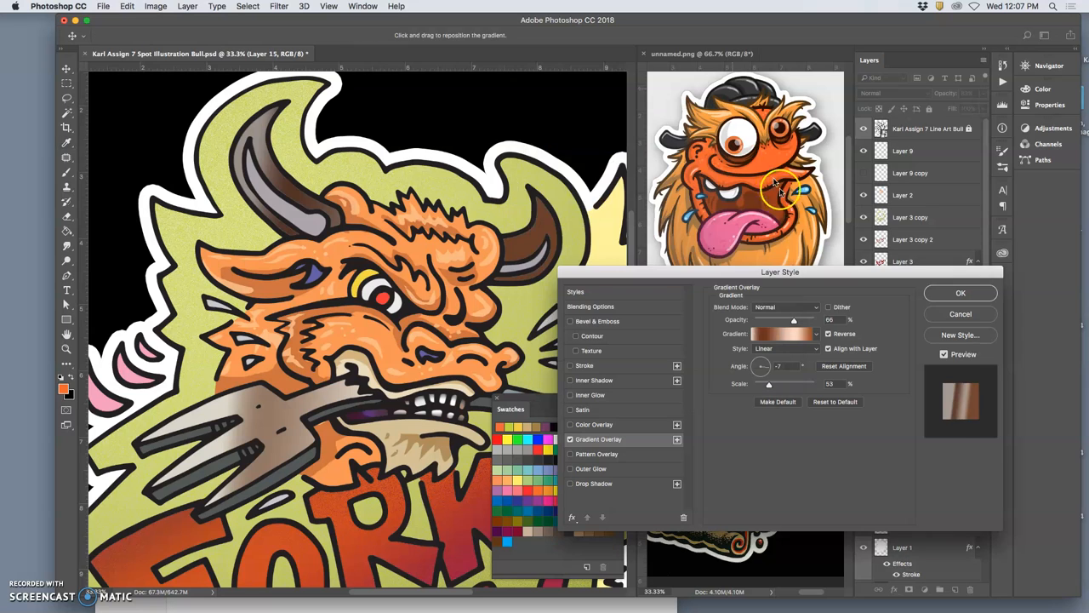
click(783, 306)
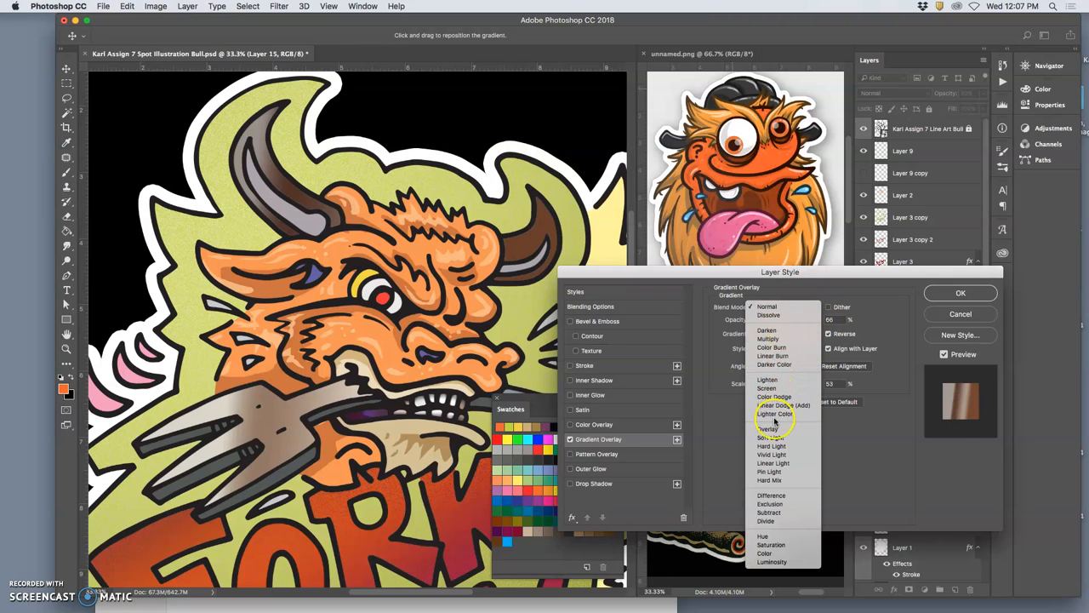
click(769, 429)
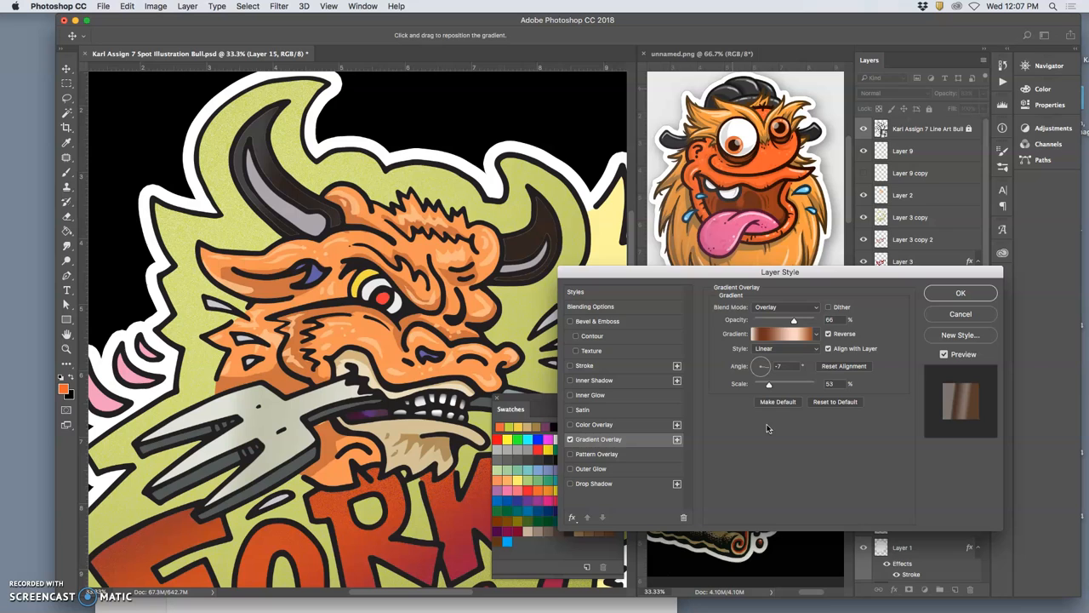
click(783, 306)
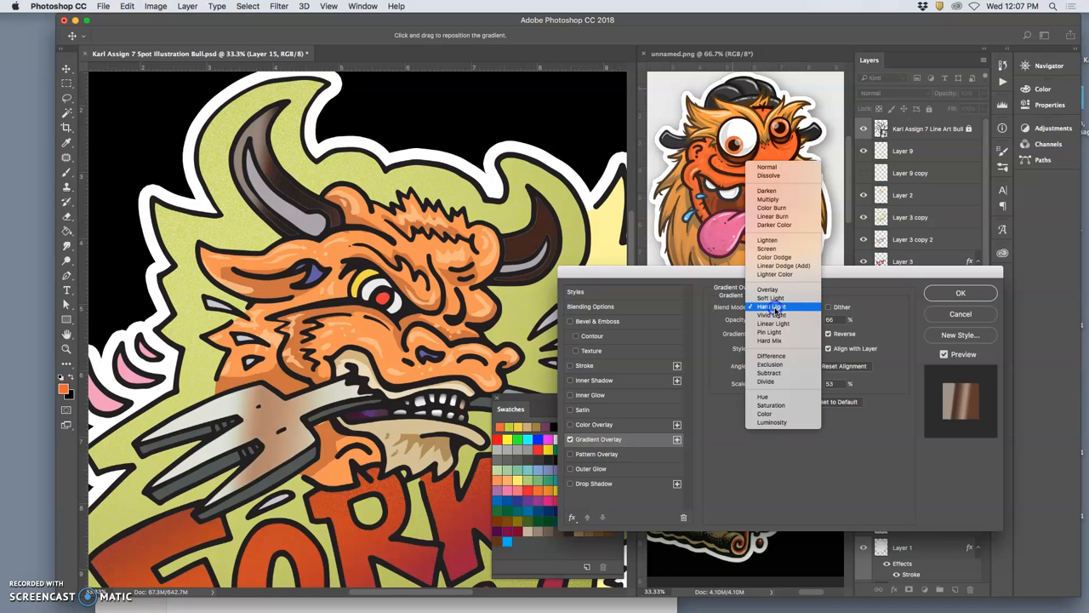
click(770, 323)
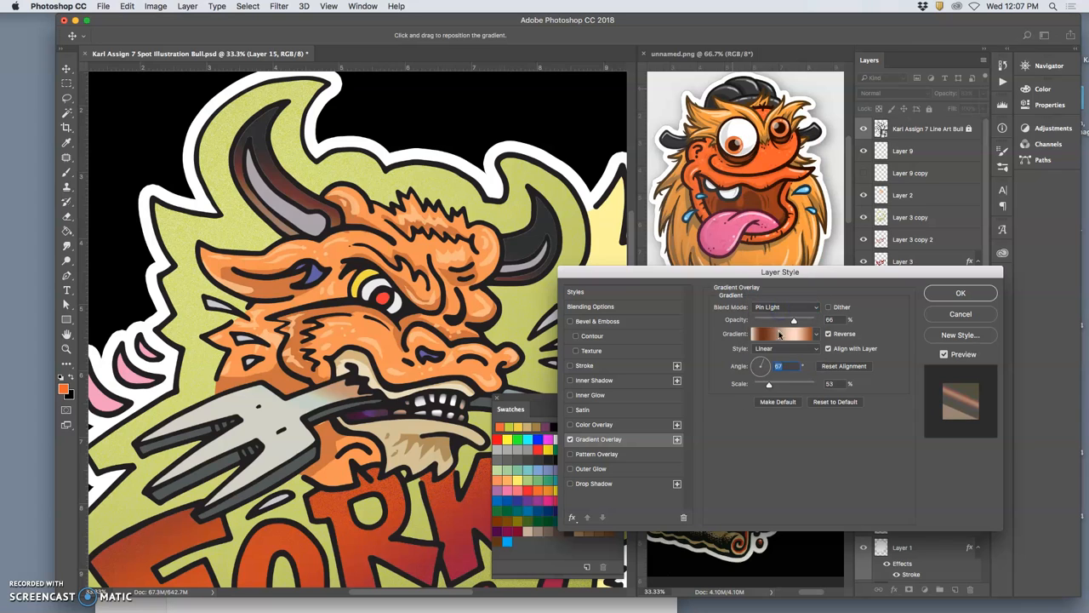
click(781, 333)
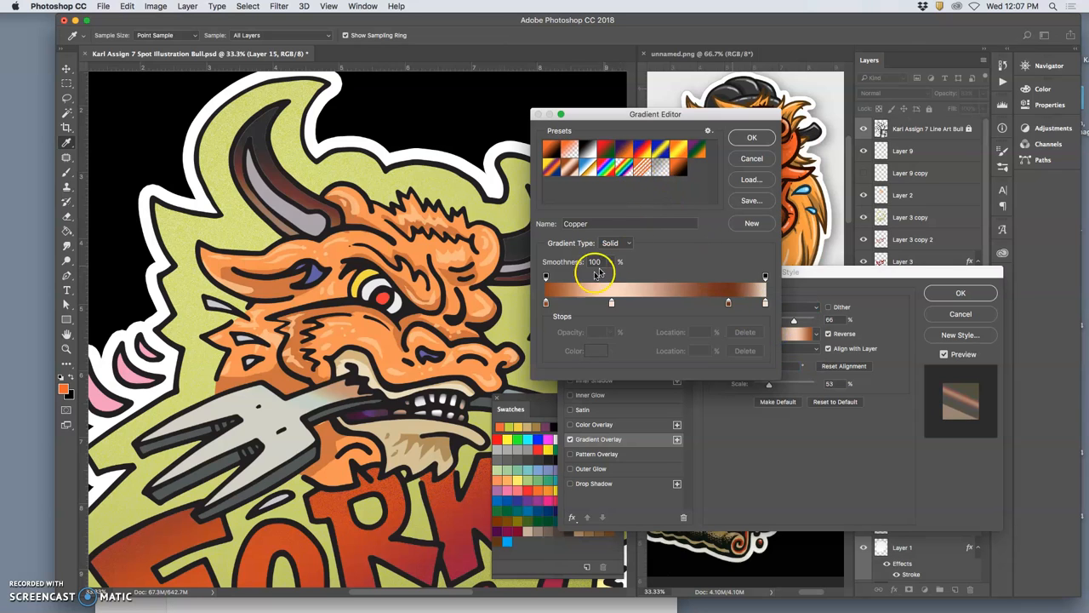
- Recolour the horns-and-fork gradient stops teal and mint, then set overlay opacity to 75%
click(546, 304)
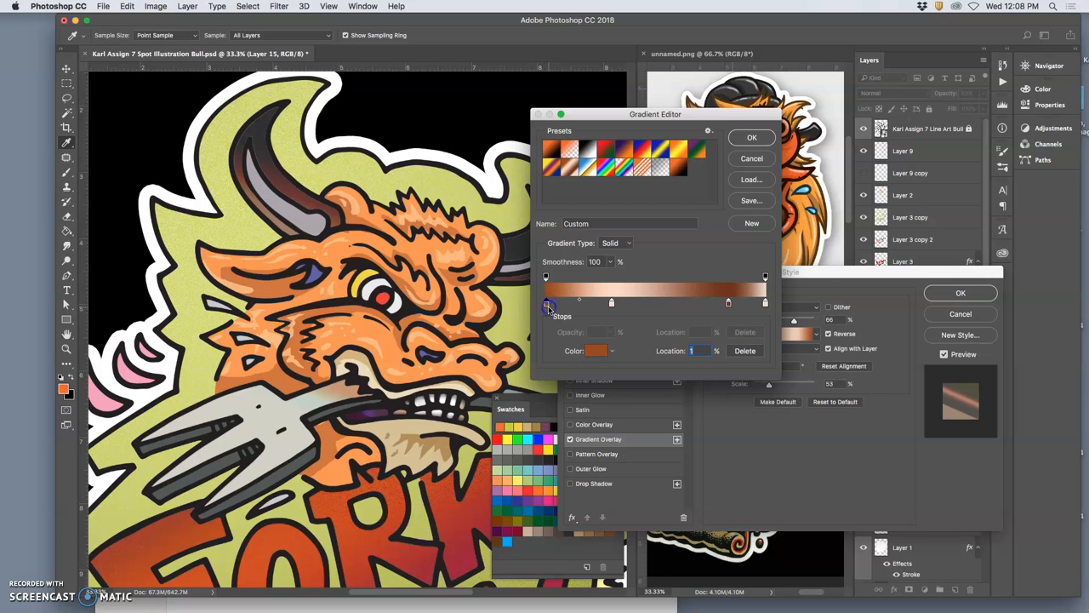
click(597, 351)
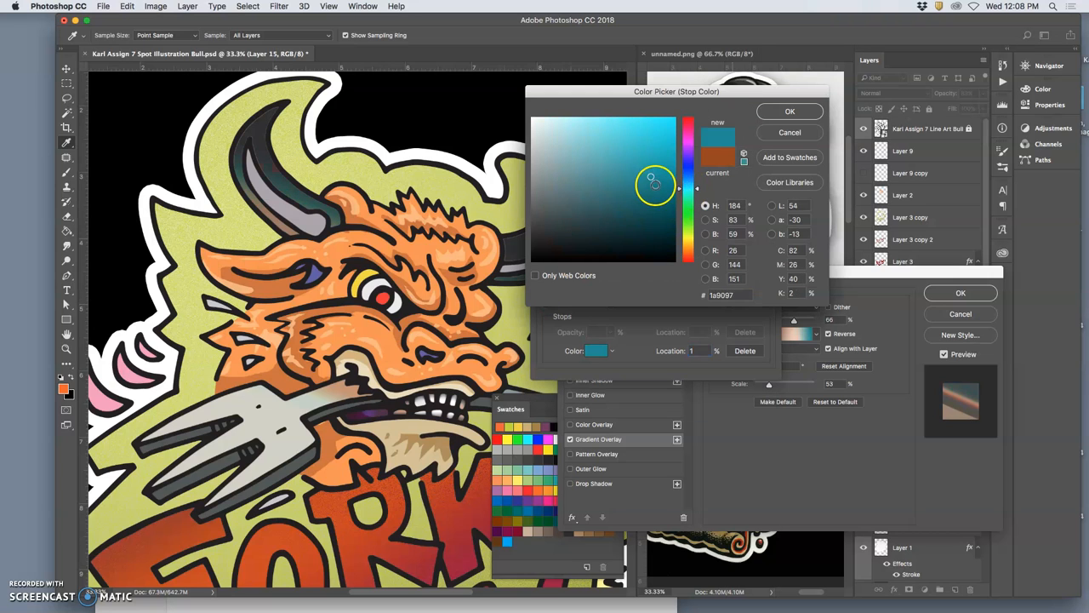
click(789, 111)
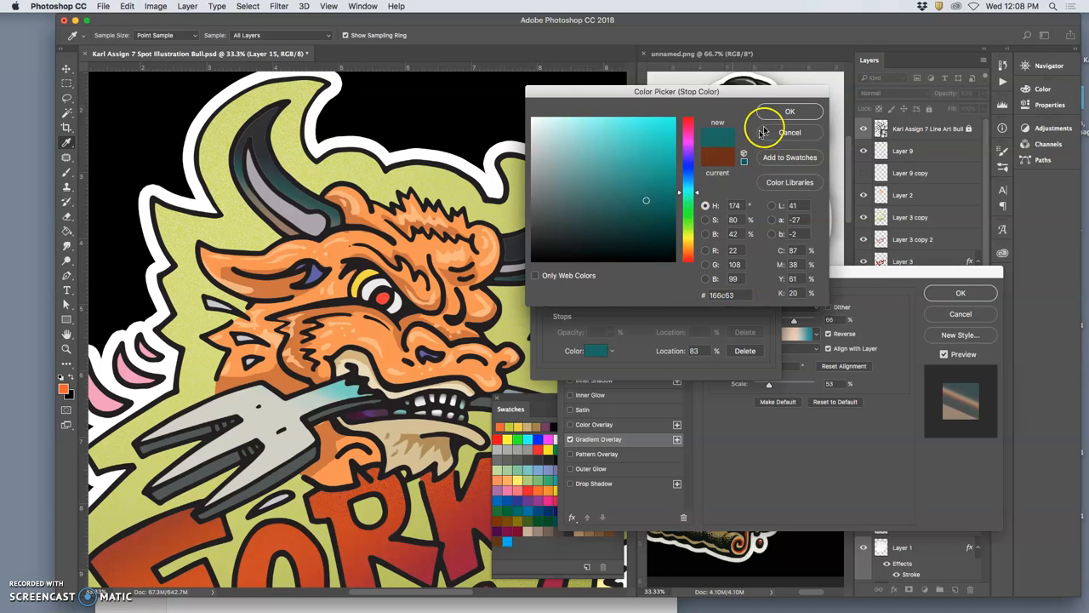
click(789, 112)
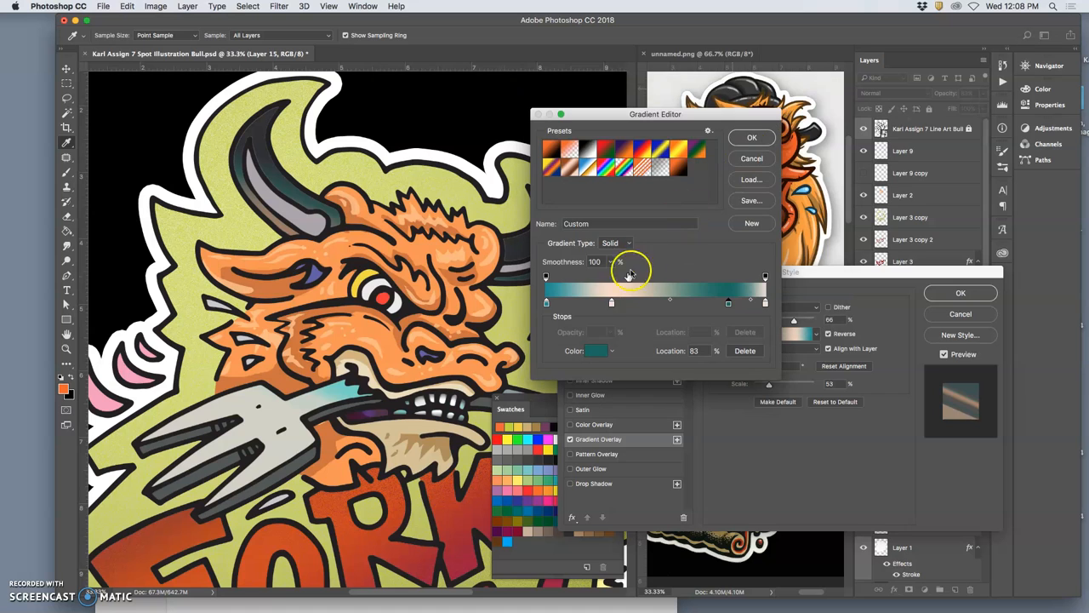
click(596, 350)
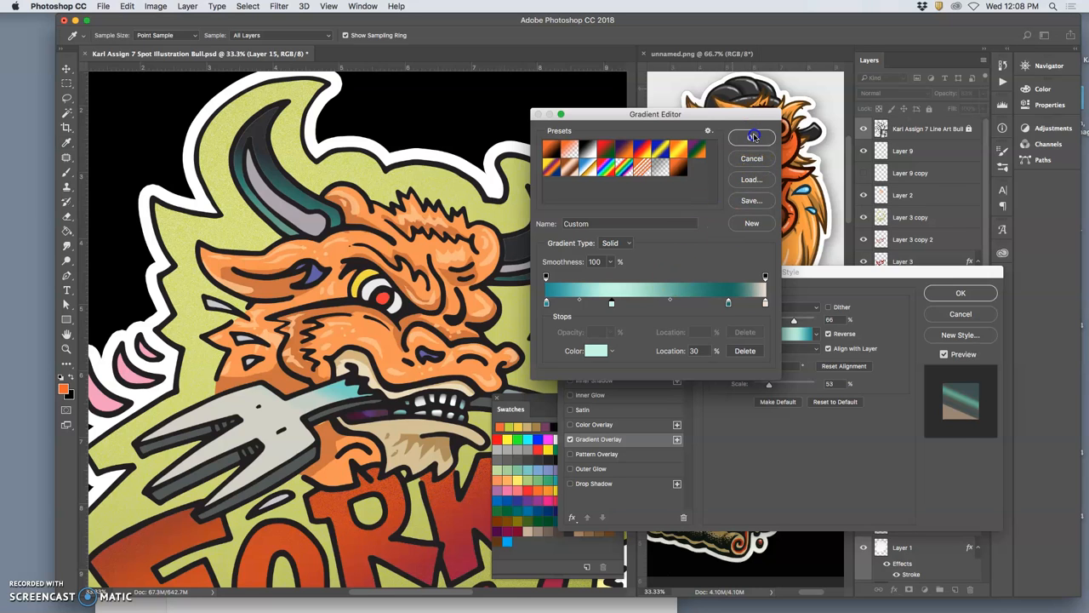
click(751, 137)
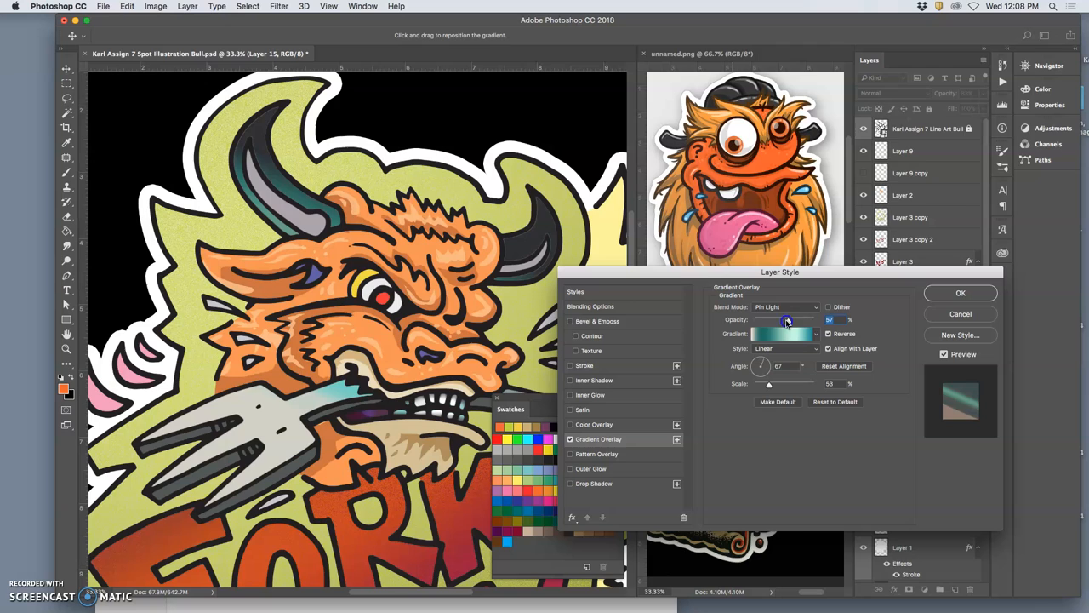
drag(785, 320, 800, 320)
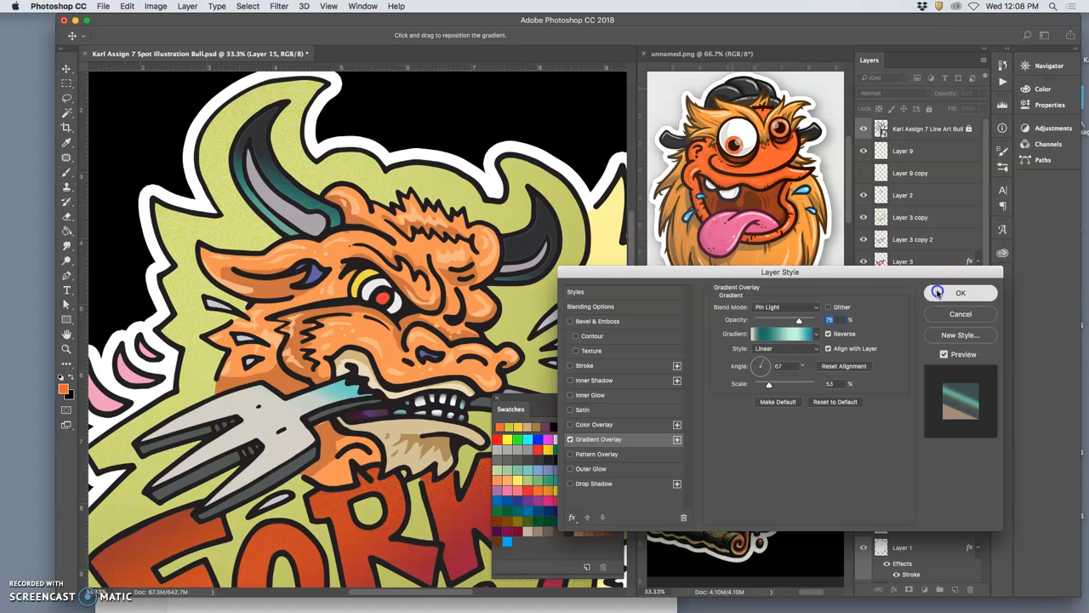
- Commit Layer 15's teal gradient overlay and toggle the horns-and-fork layer in the Layers panel
click(961, 293)
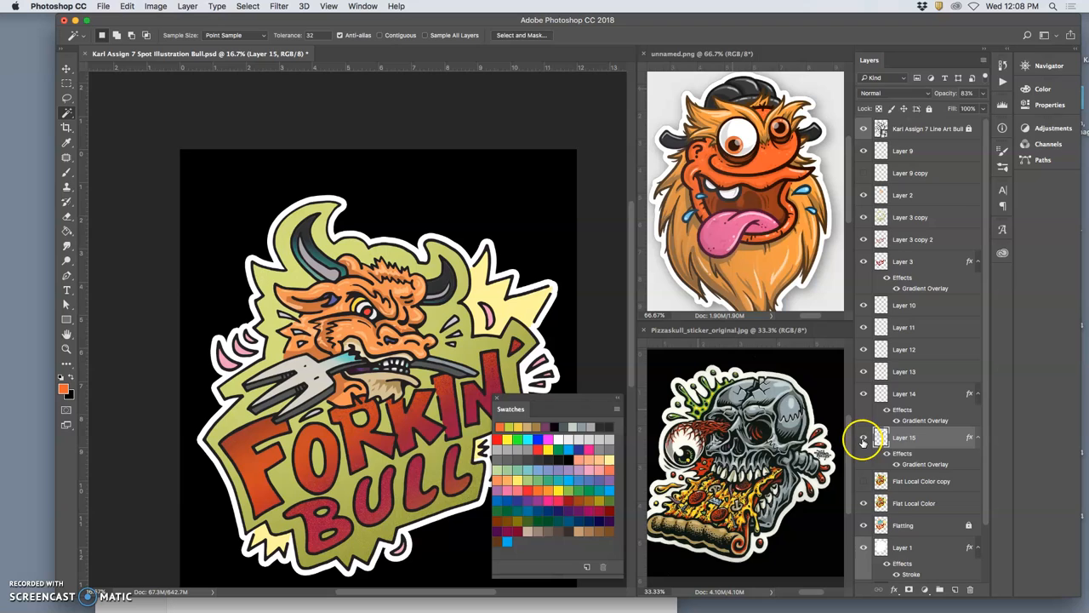
click(864, 436)
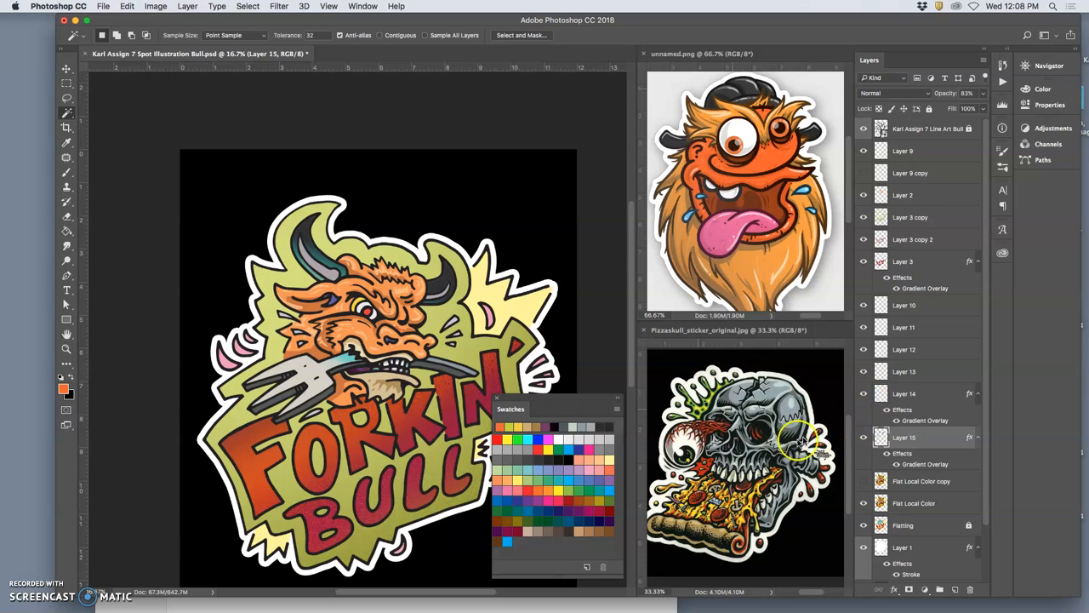
mouse_move(570, 330)
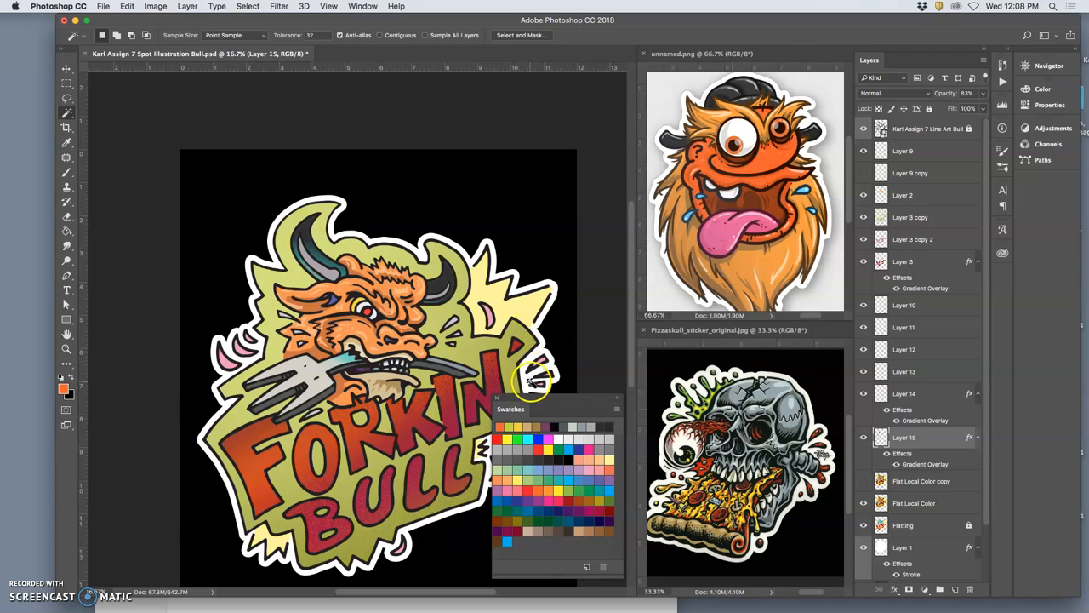
mouse_move(515, 374)
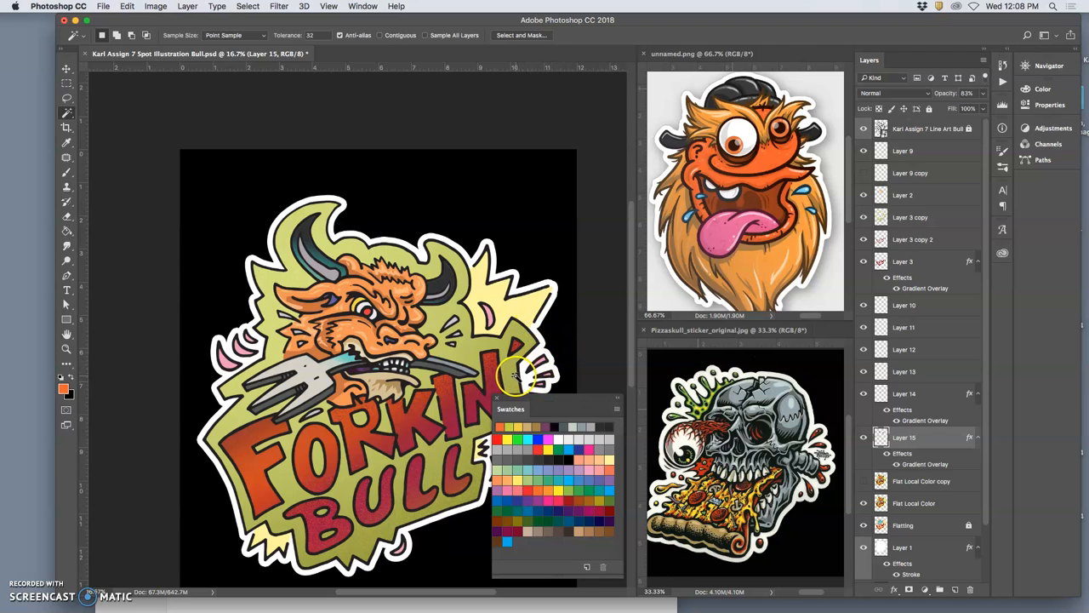
mouse_move(506, 372)
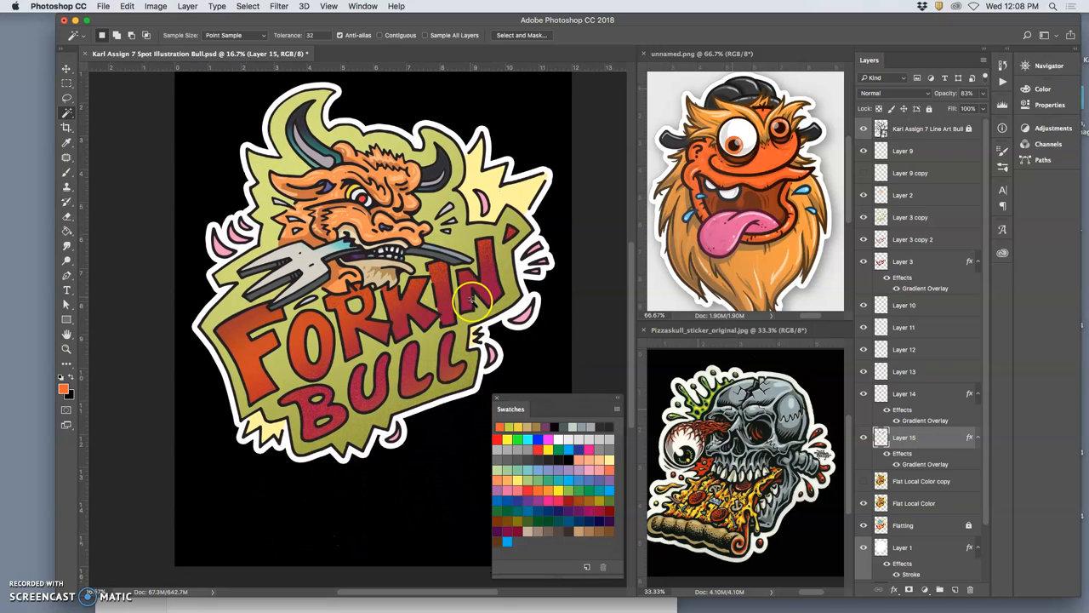
mouse_move(770, 260)
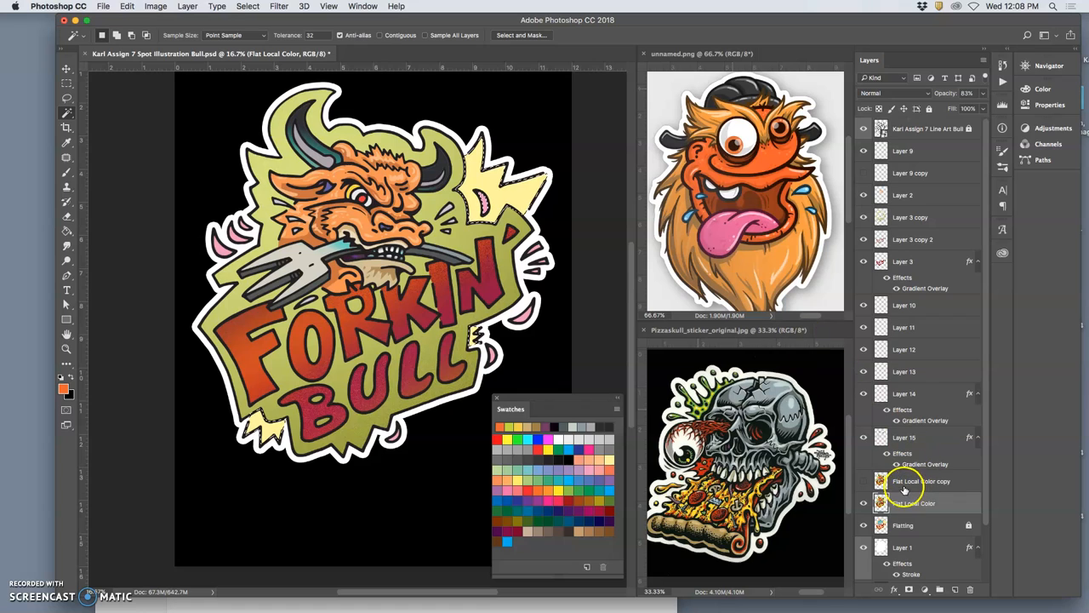
- Add a gradient overlay to Layer 16's bursts, trying Black, White before choosing the Copper preset
double_click(921, 481)
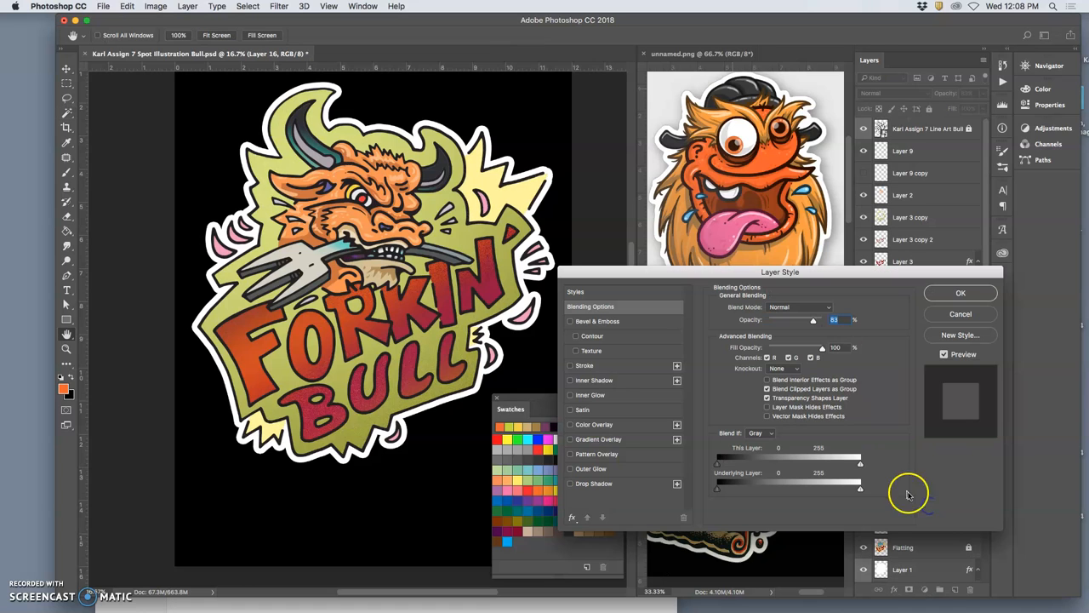
click(571, 439)
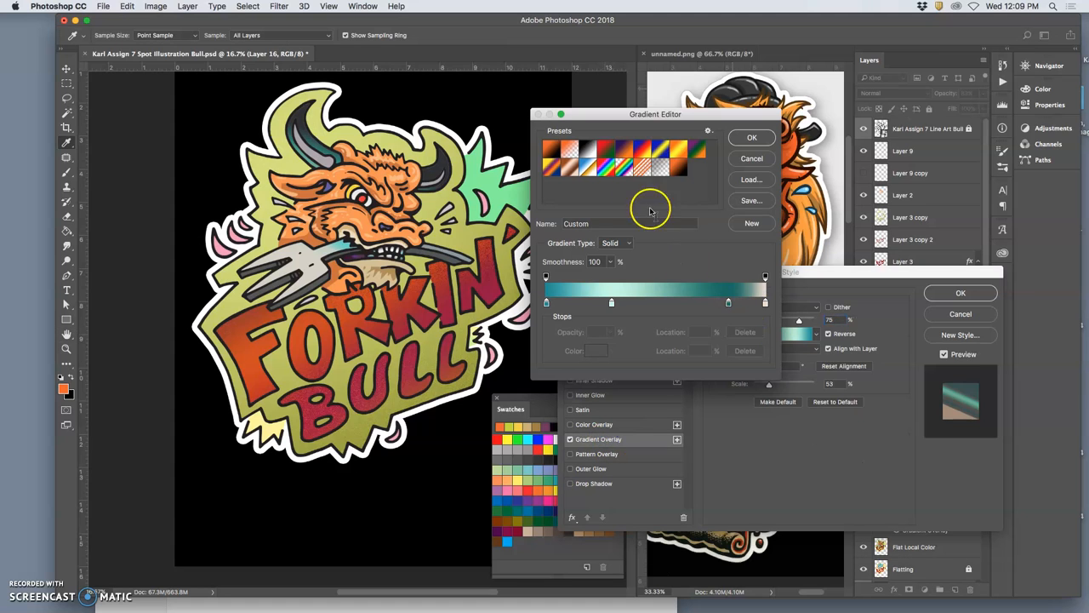
click(575, 162)
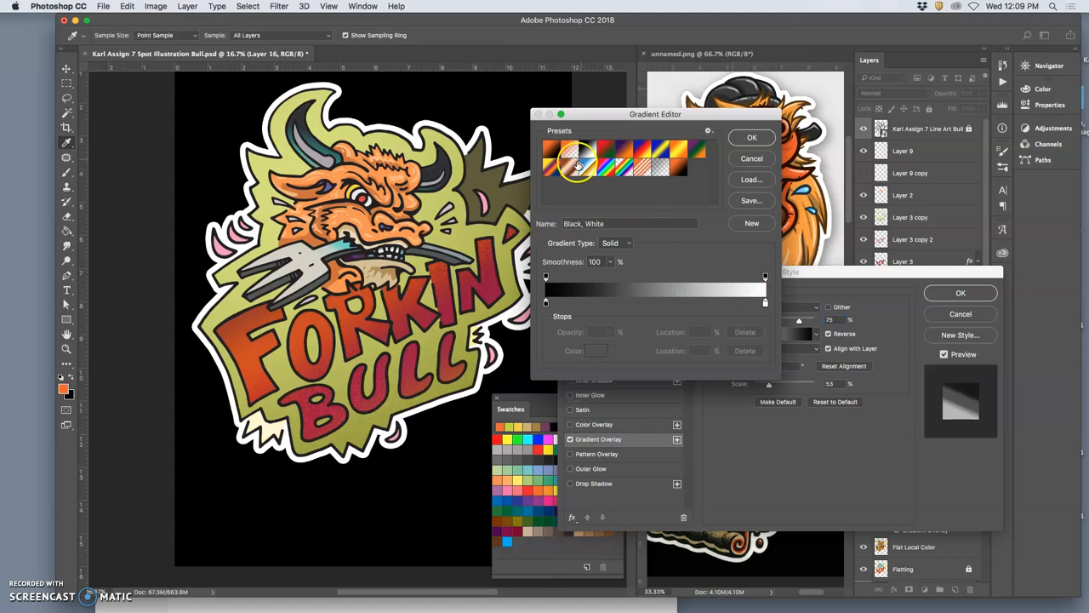
click(622, 168)
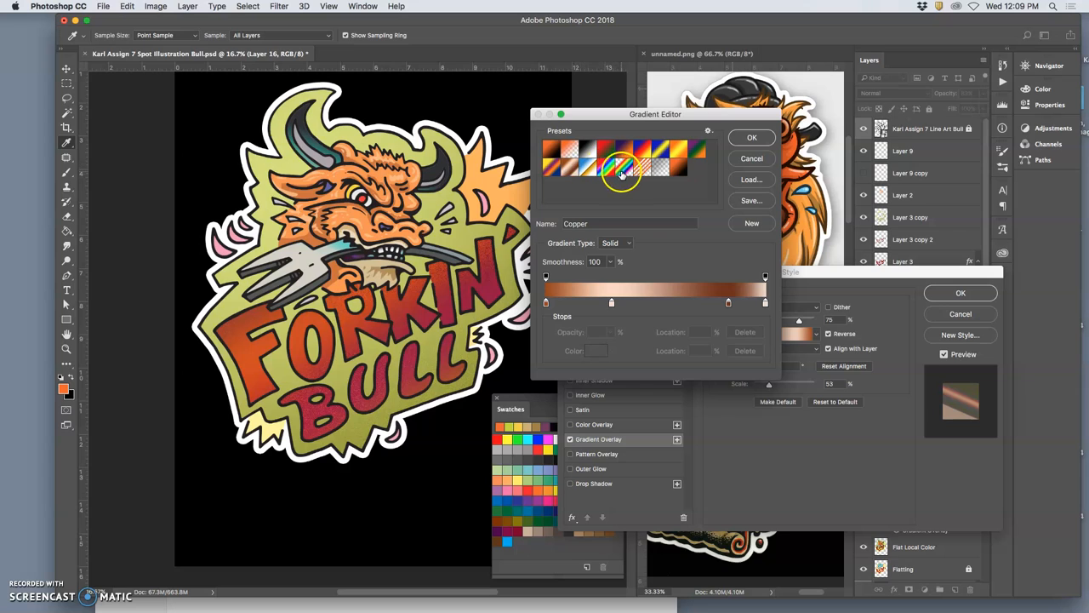